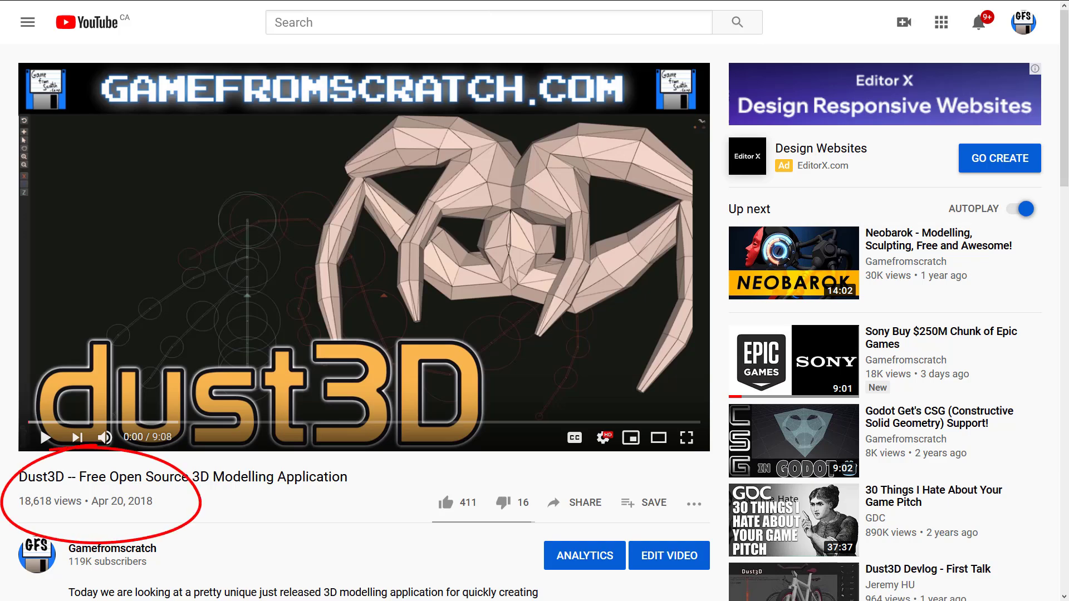
mouse_move(144, 510)
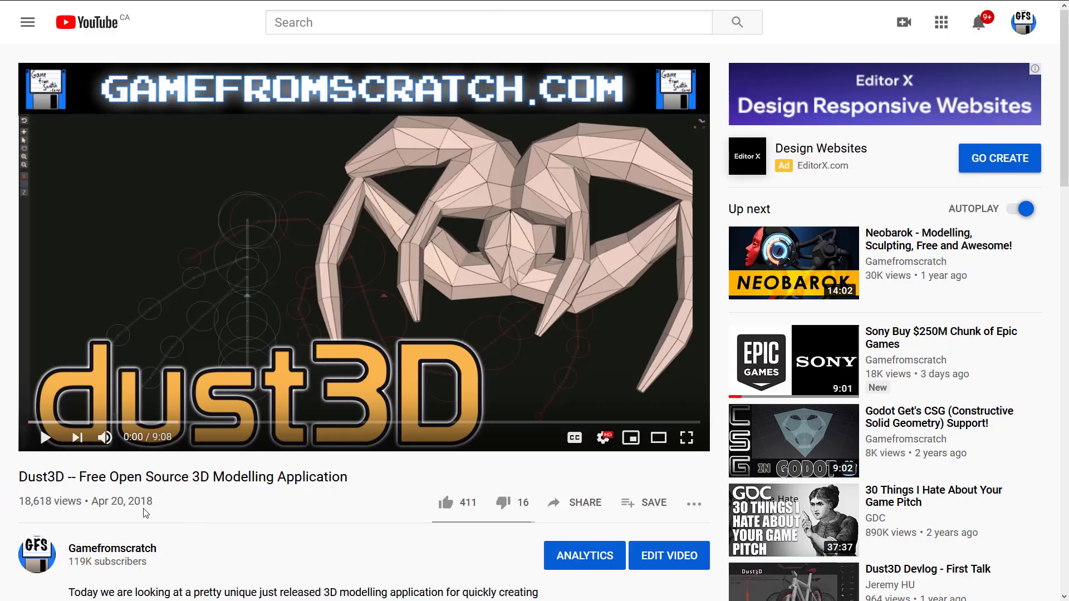
mouse_move(334, 558)
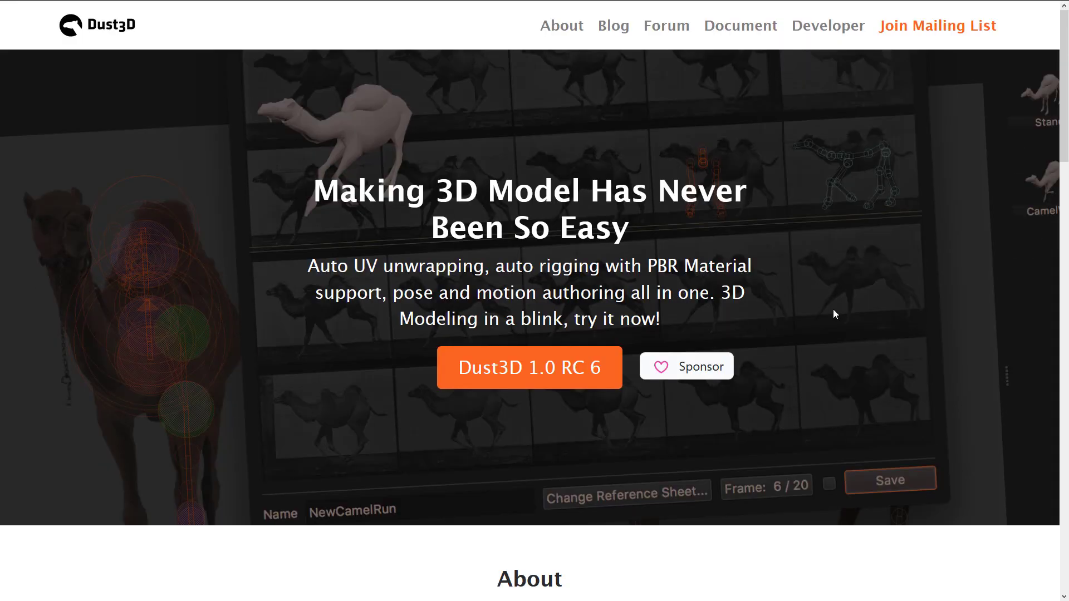
mouse_move(839, 310)
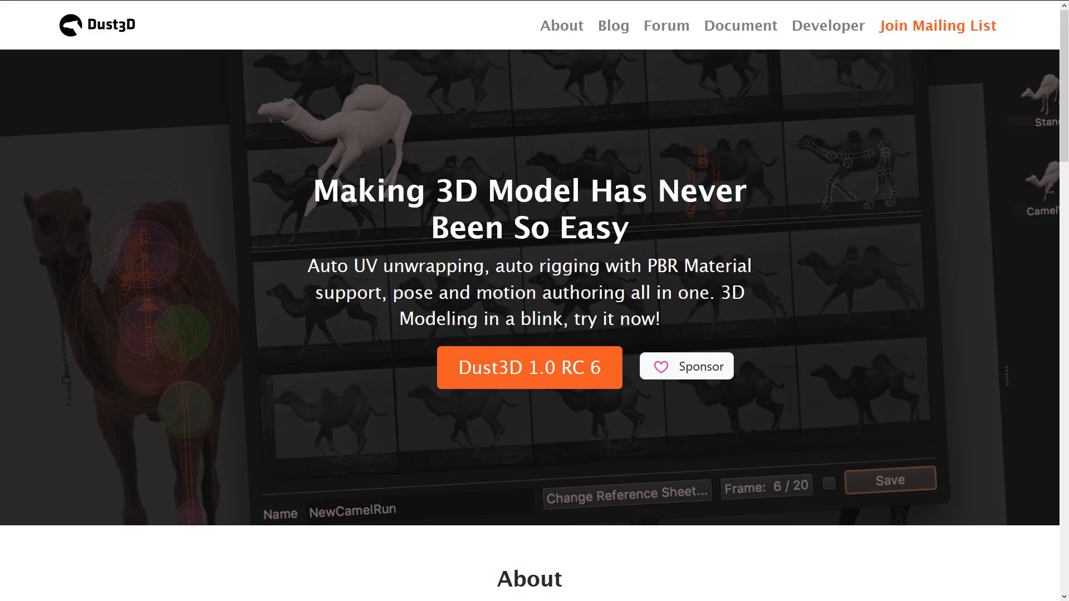
Scroll dust3d.org down through About and Free and Open-Source to the game asset pipeline section.
scroll(down, 3)
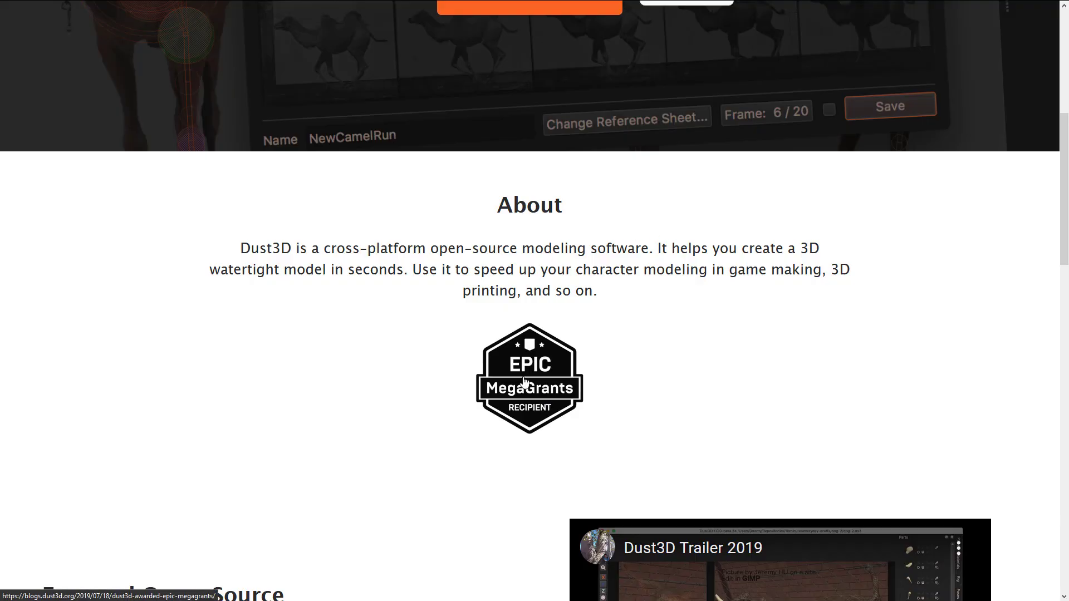
mouse_move(607, 374)
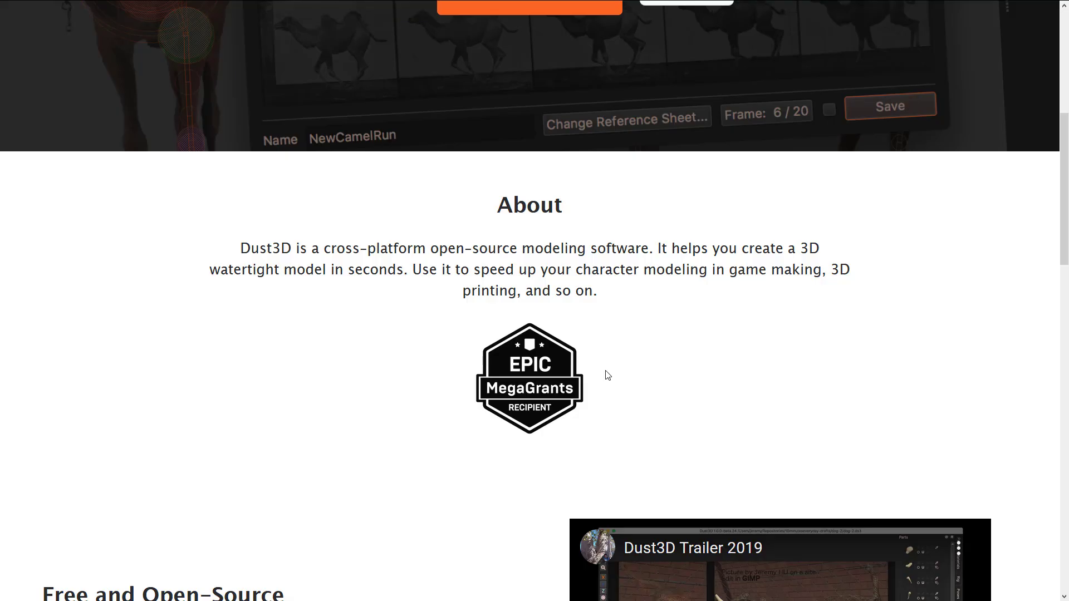
scroll(down, 3)
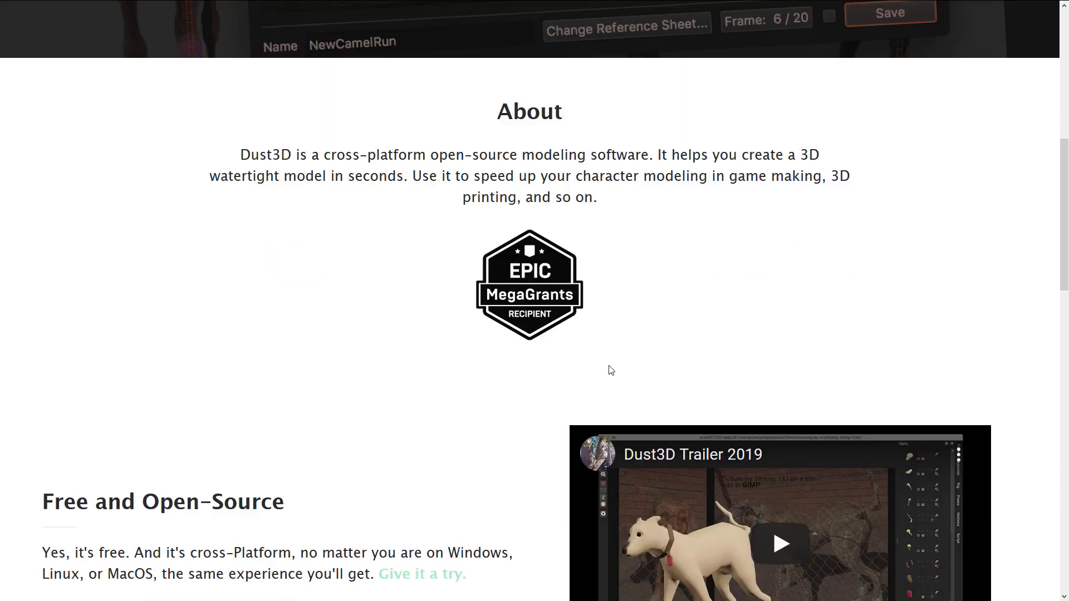
scroll(down, 3)
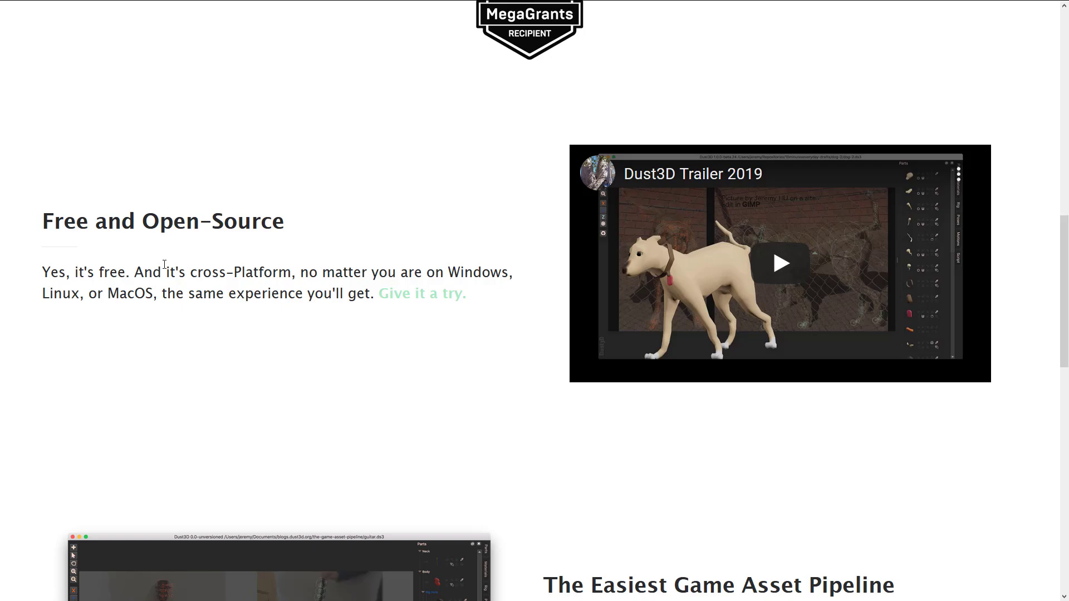
scroll(down, 3)
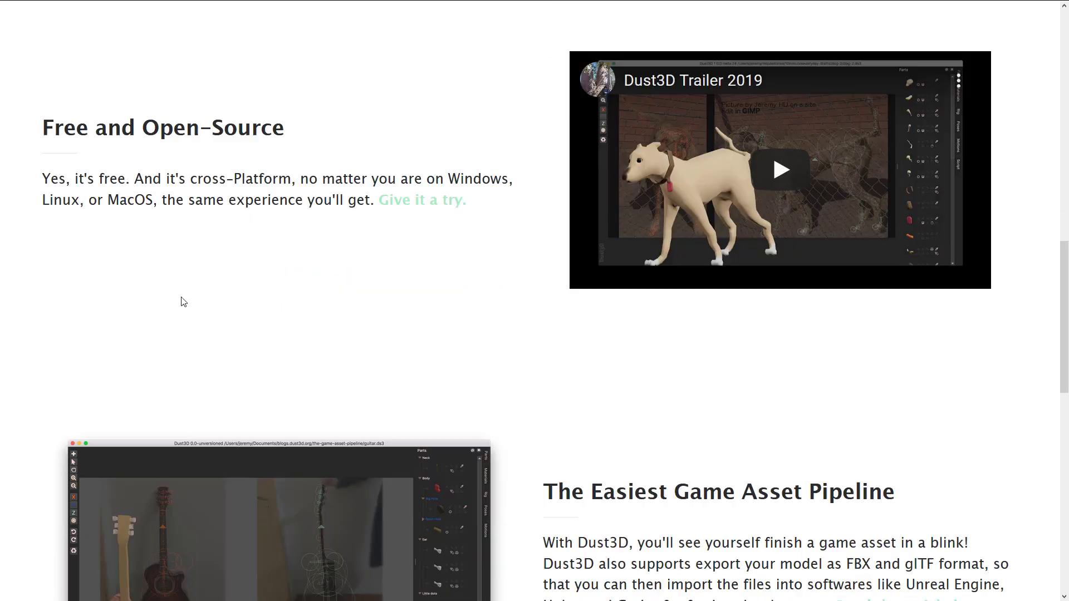
scroll(down, 3)
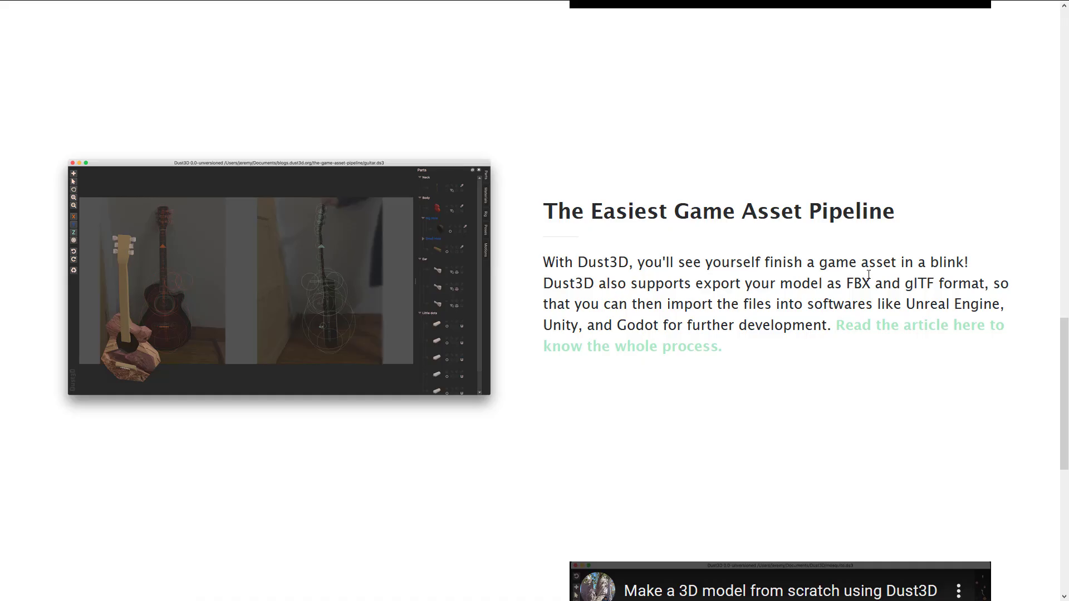
mouse_move(731, 299)
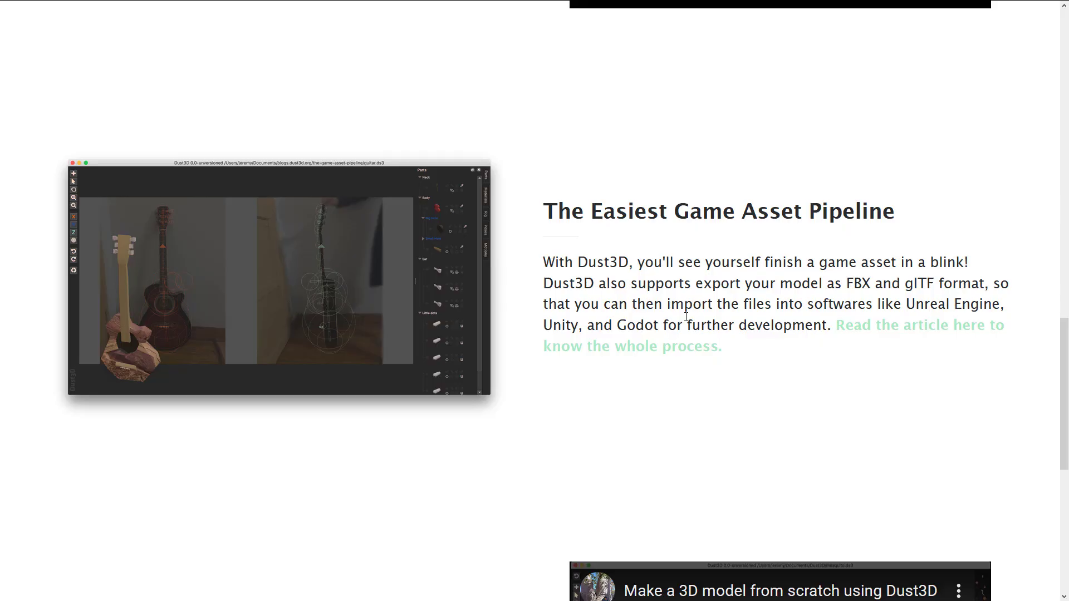
scroll(down, 3)
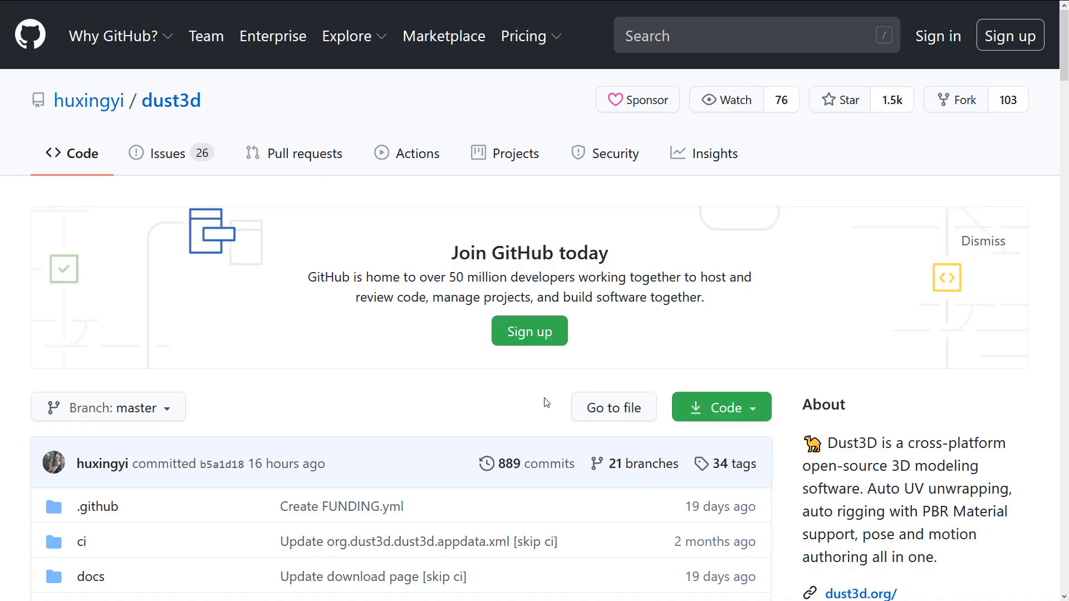
Scroll the dust3d repository file list and view its MIT LICENSE file.
scroll(down, 3)
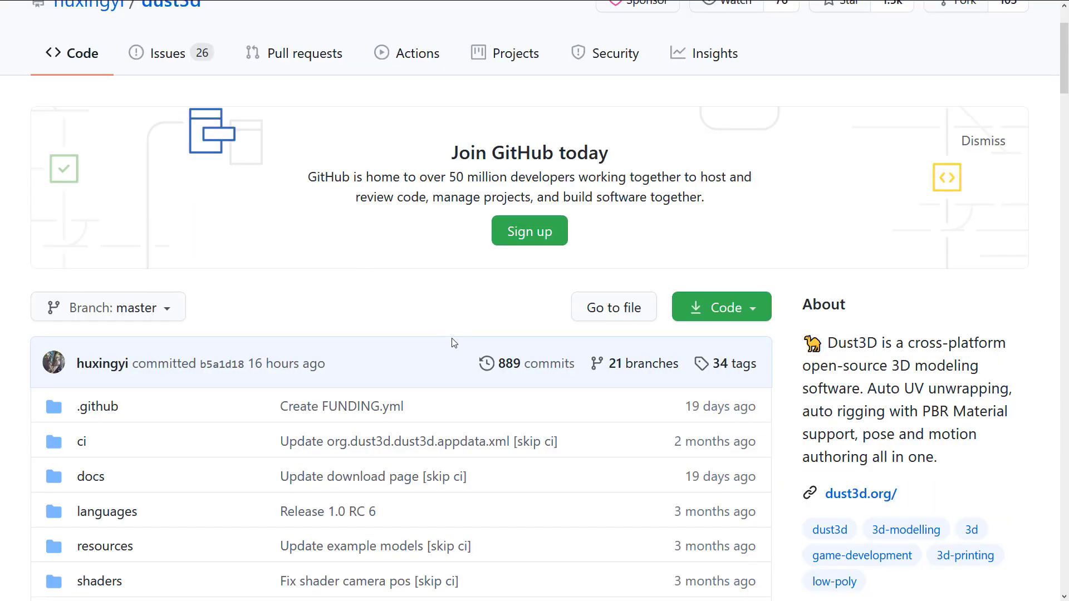
scroll(down, 3)
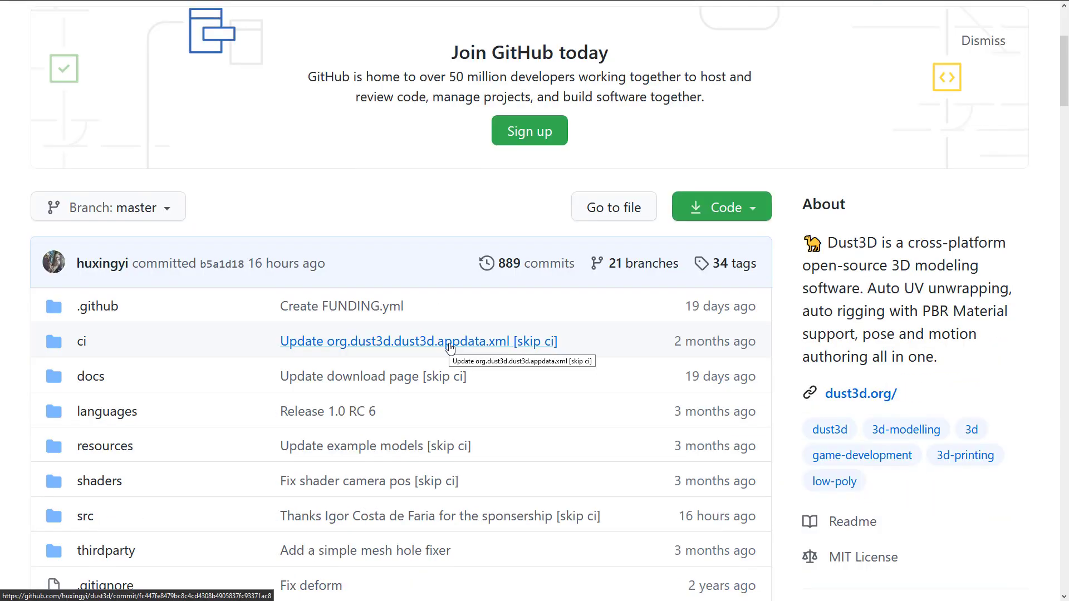
scroll(down, 3)
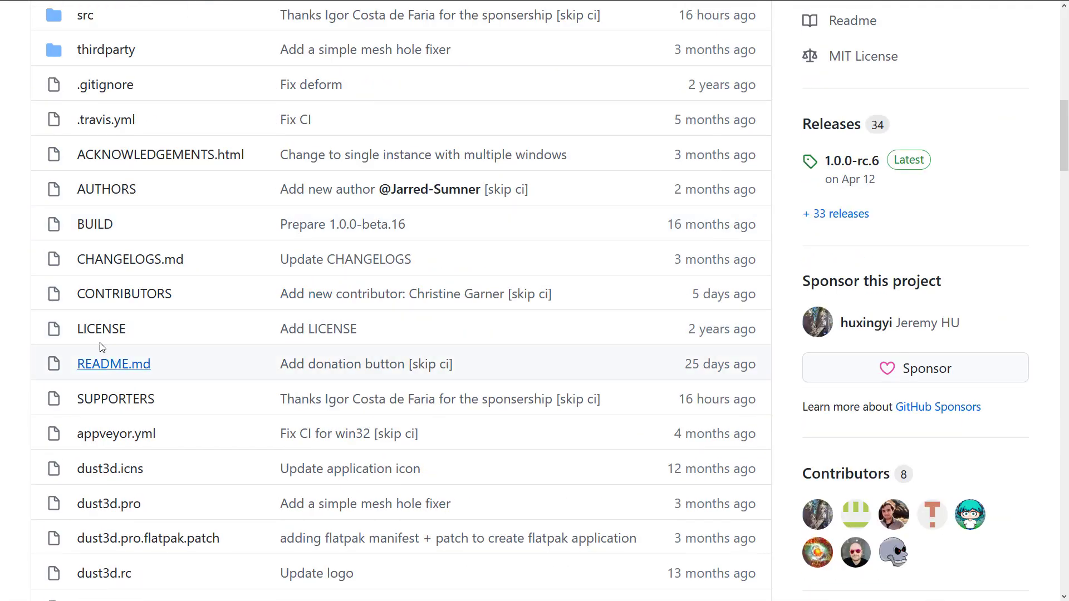
click(102, 328)
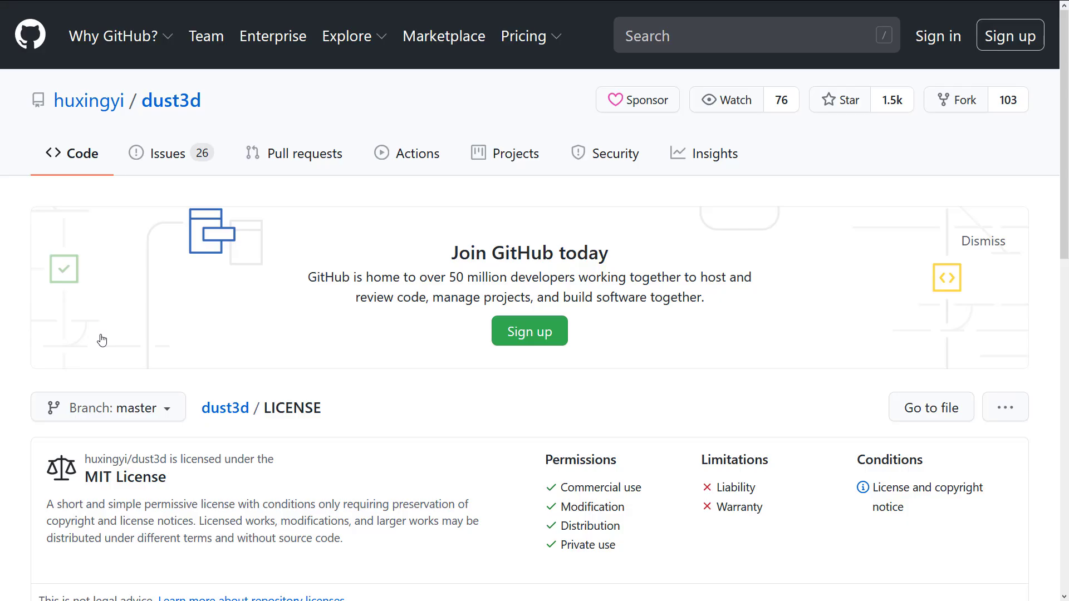
mouse_move(862, 532)
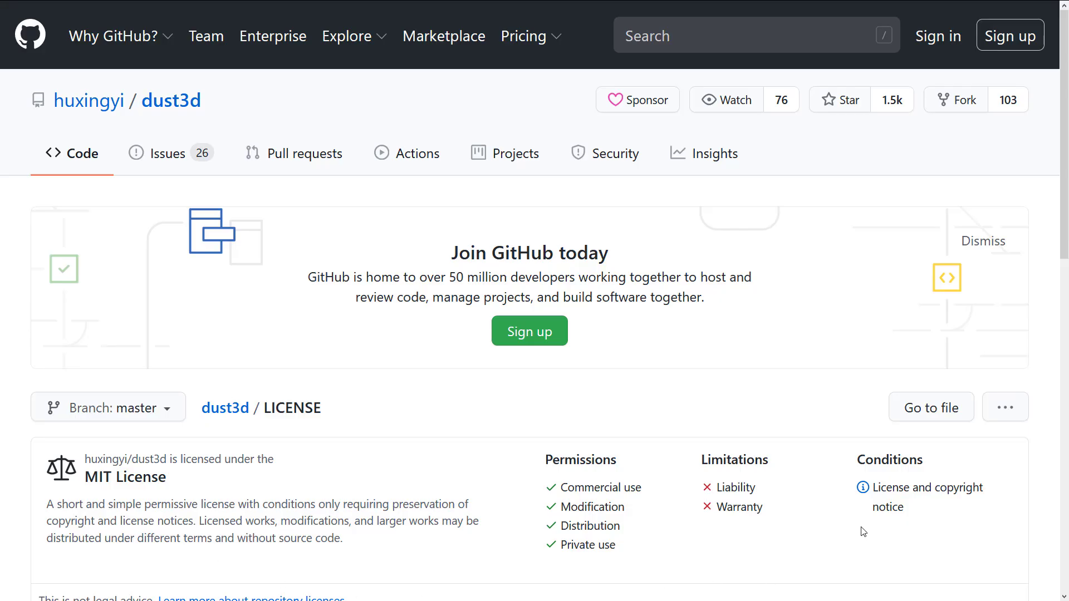
mouse_move(421, 433)
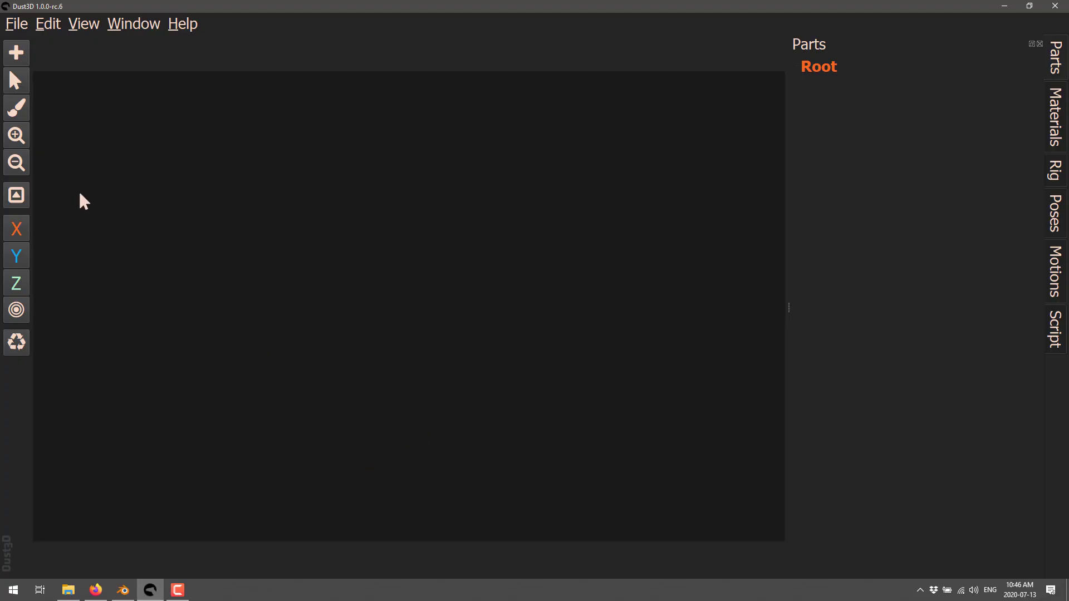
Load the Addax example model from File > Open Example.
click(16, 23)
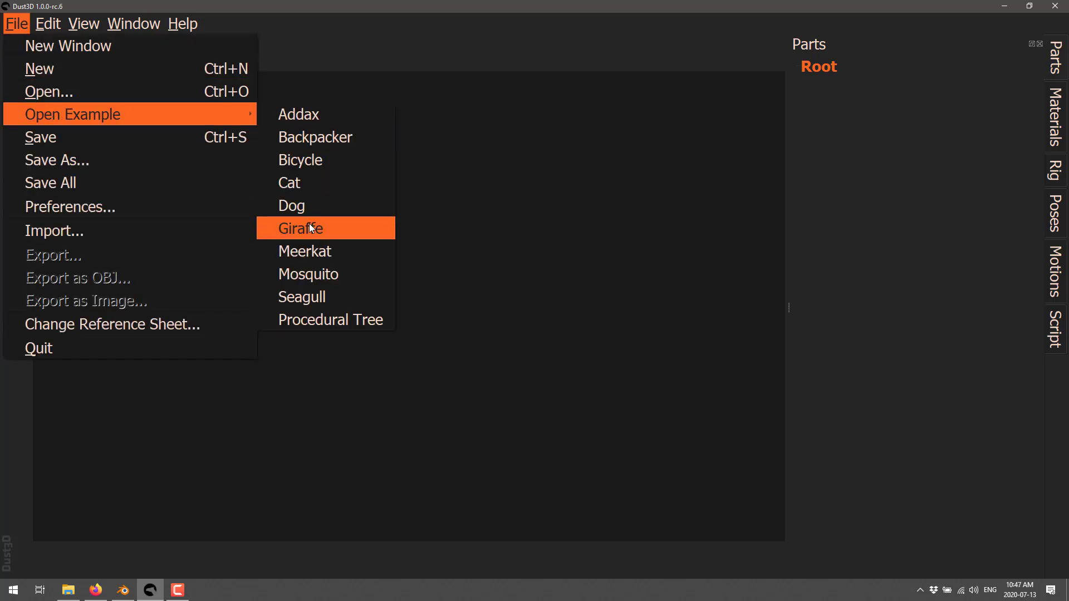
click(300, 227)
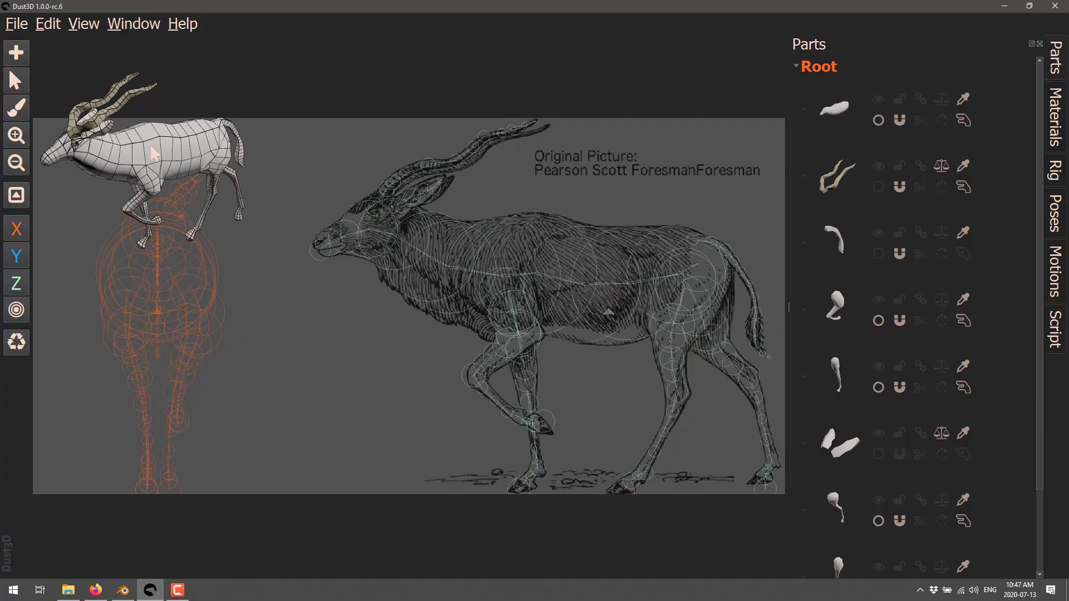
Rotate the preview model and box-select the hind leg nodes in the side view.
drag(153, 154, 287, 154)
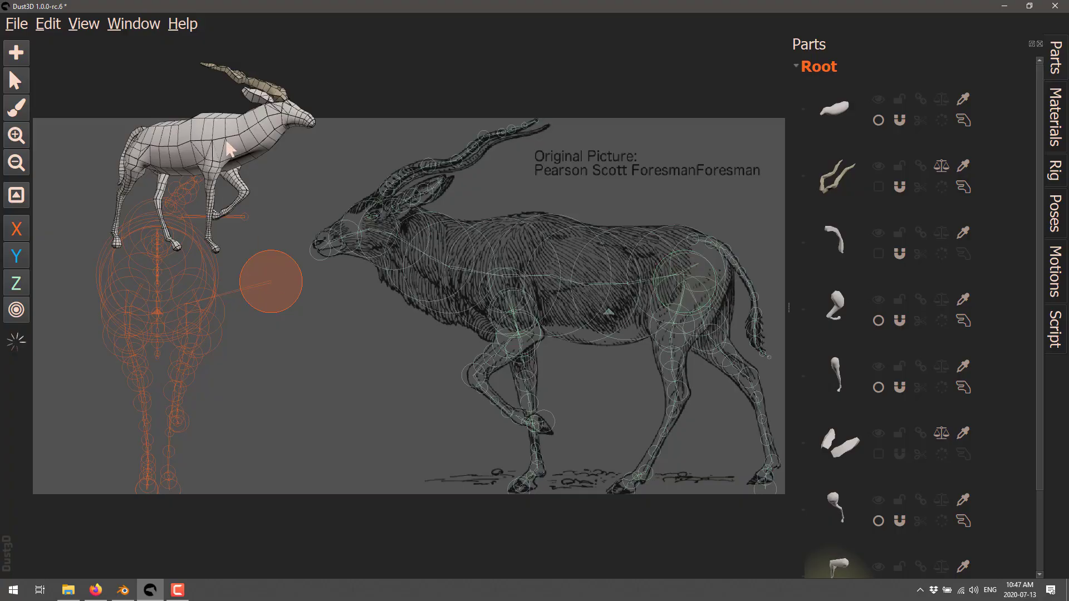
drag(229, 147, 221, 183)
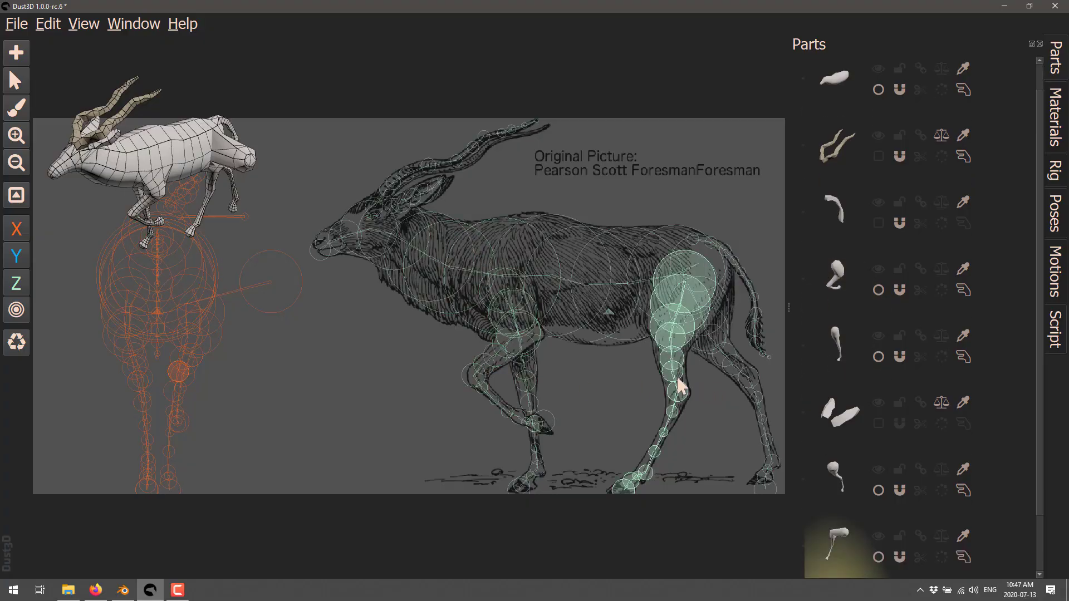
Mark the selected hind leg nodes as a Limb and set the rig type to Animal.
right_click(680, 386)
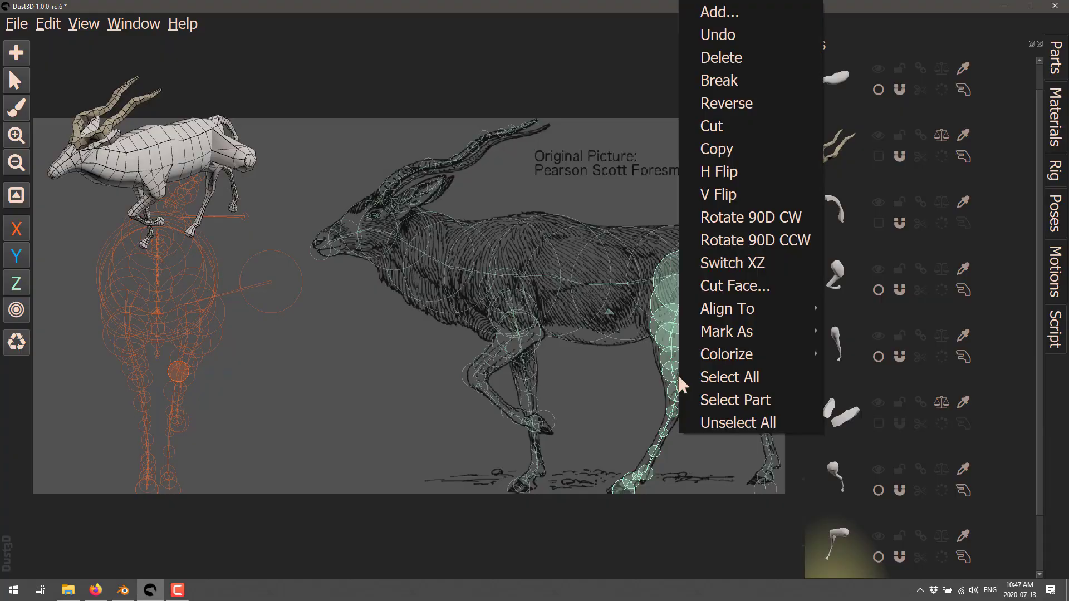
mouse_move(726, 331)
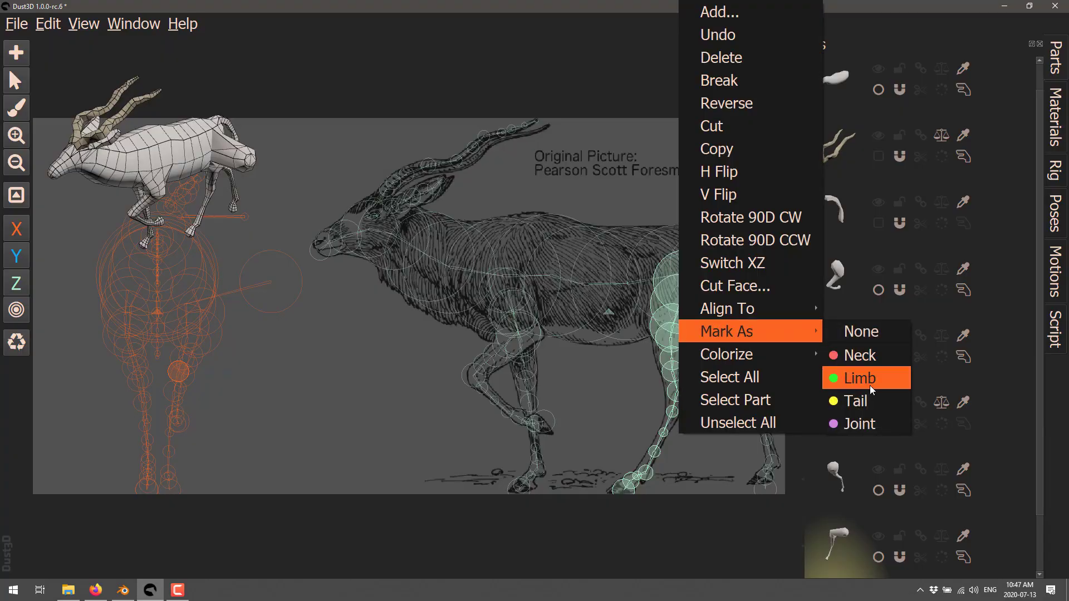
click(858, 378)
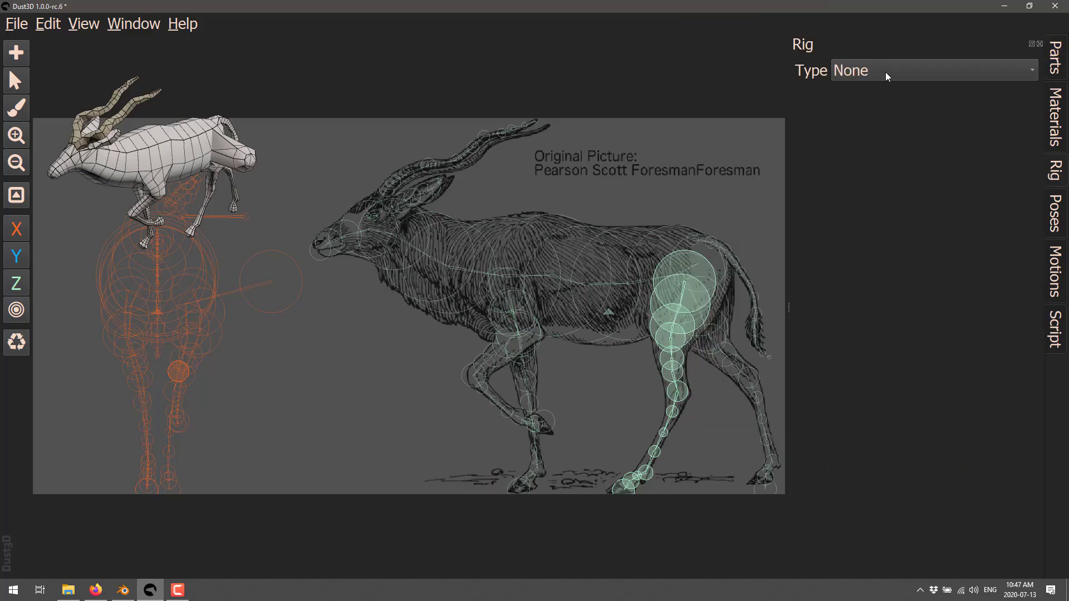
click(934, 70)
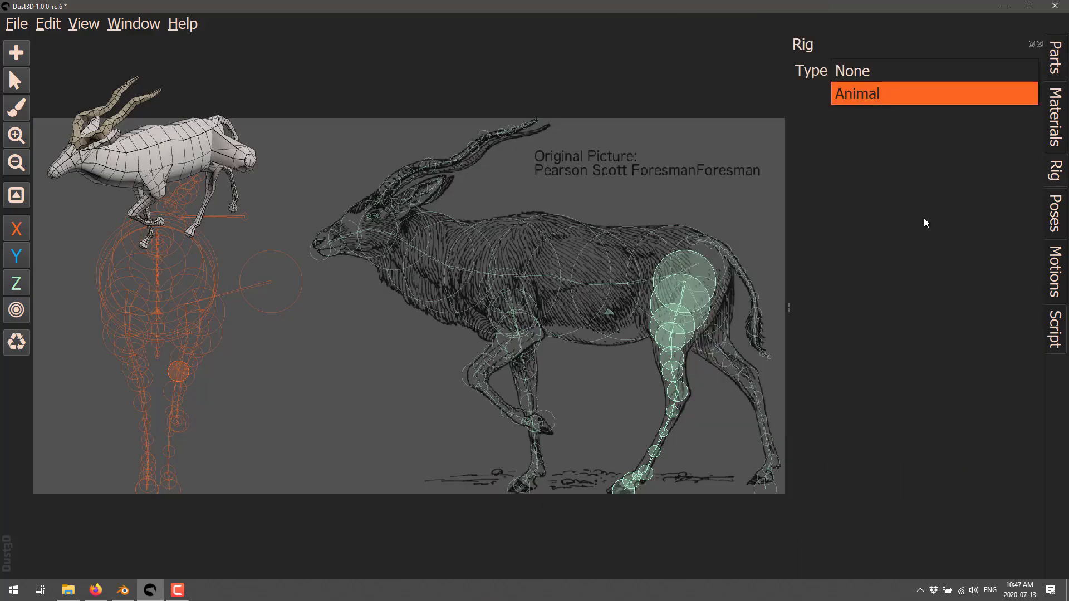
mouse_move(925, 223)
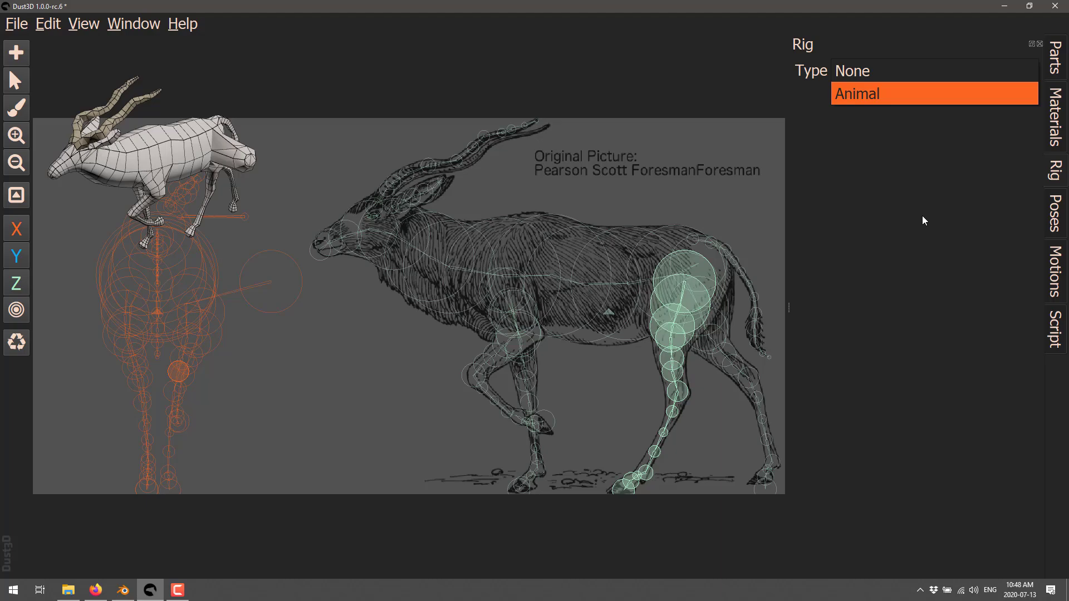
click(1055, 119)
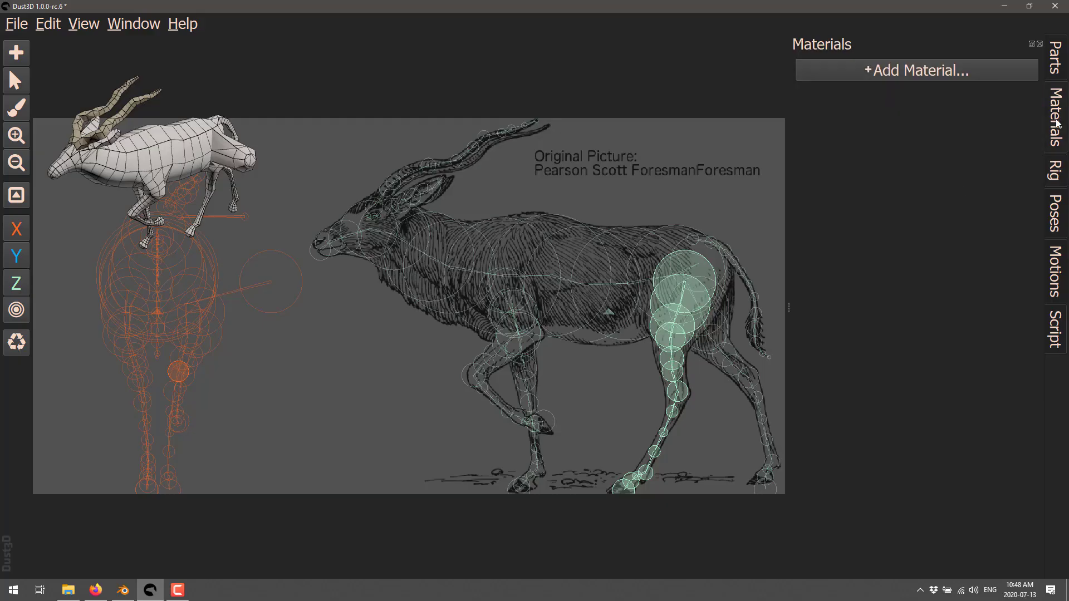
Dismiss the new-material editor unsaved and return to the antelope's Parts list.
click(915, 70)
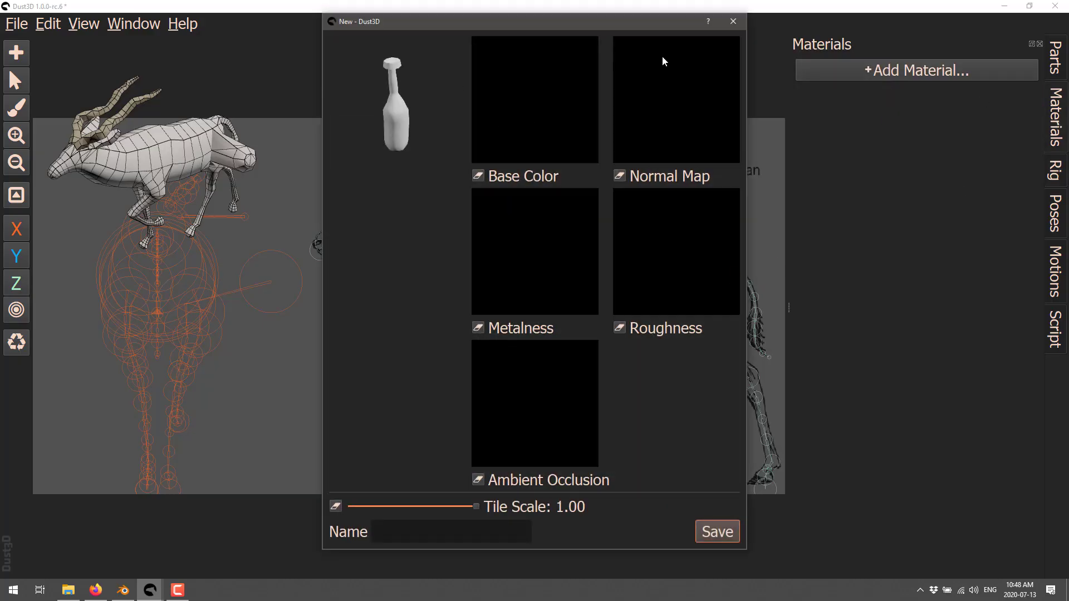
click(732, 21)
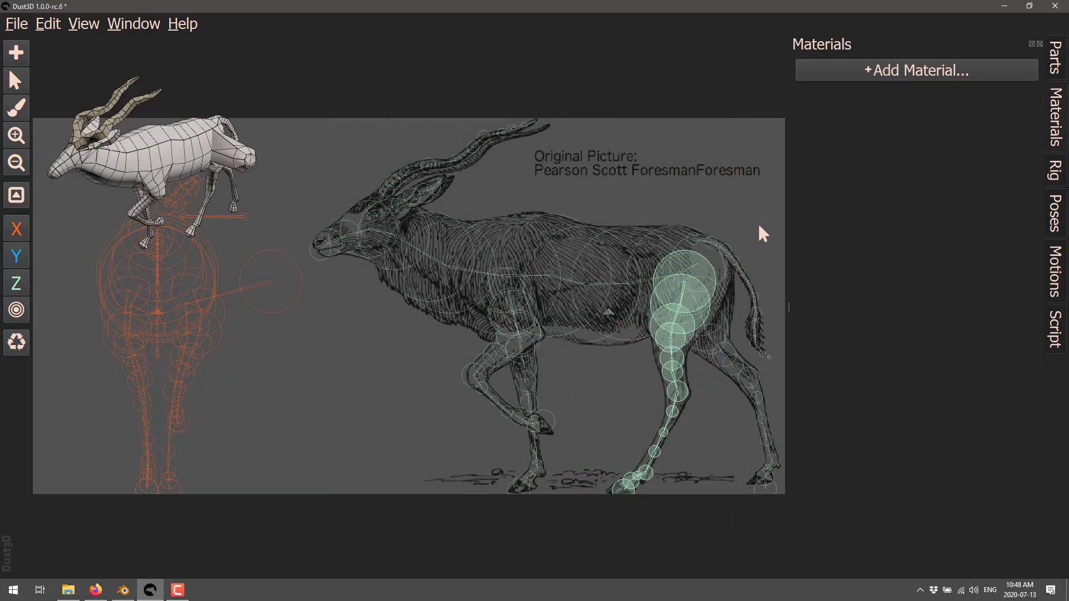
click(1055, 68)
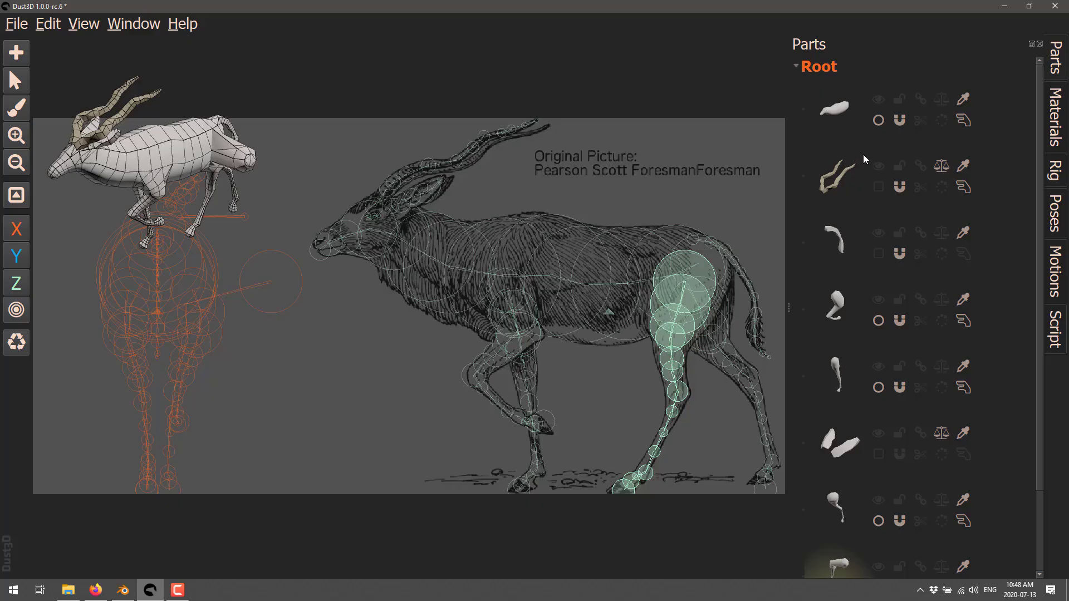
mouse_move(966, 172)
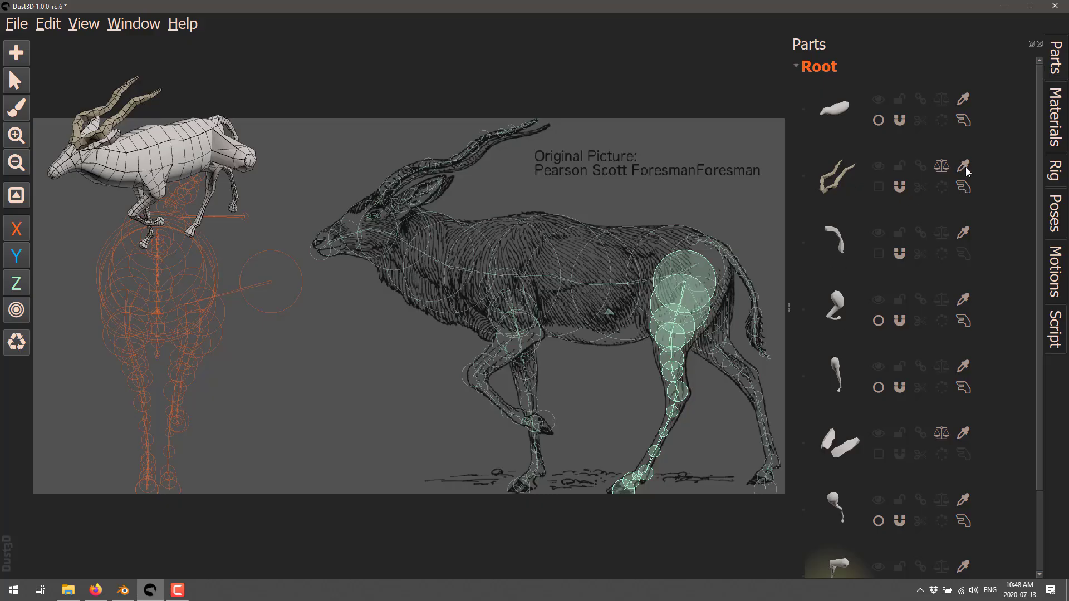
mouse_move(496, 131)
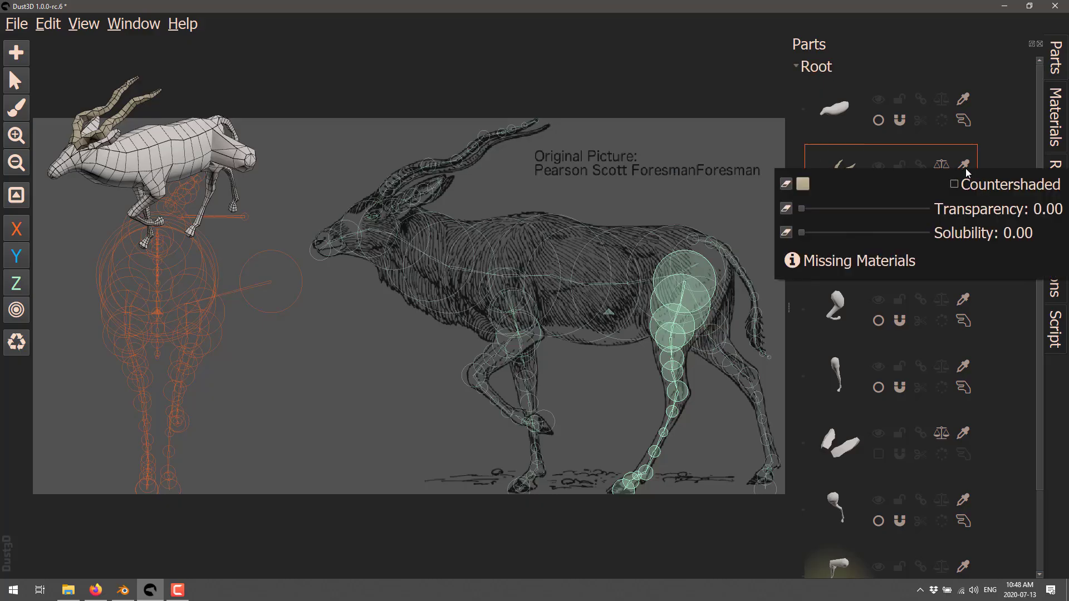
mouse_move(860, 278)
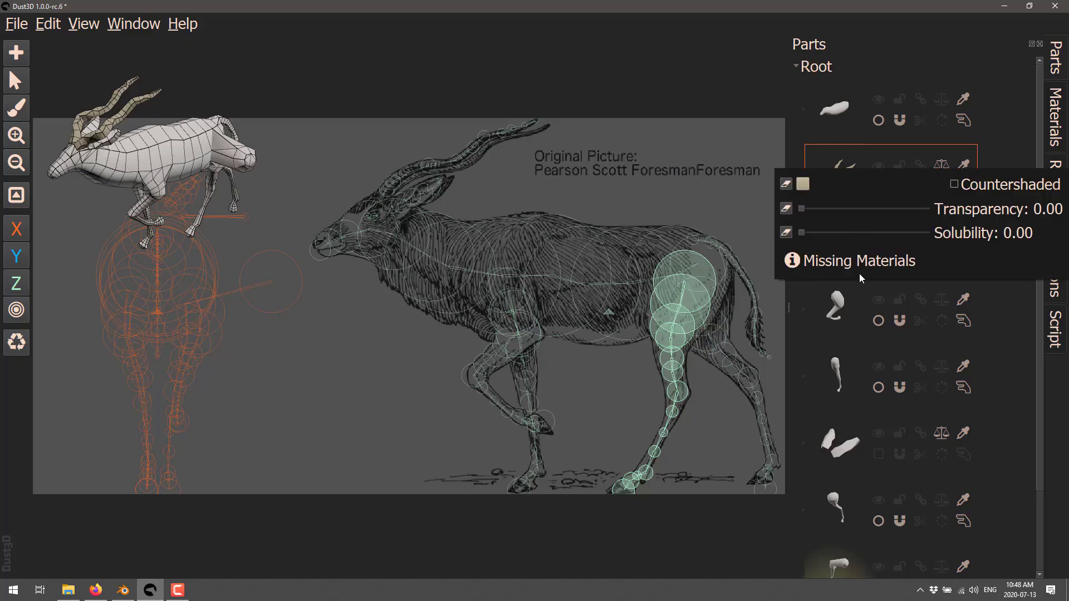
Colour the horns part dark red (#a10306).
click(801, 184)
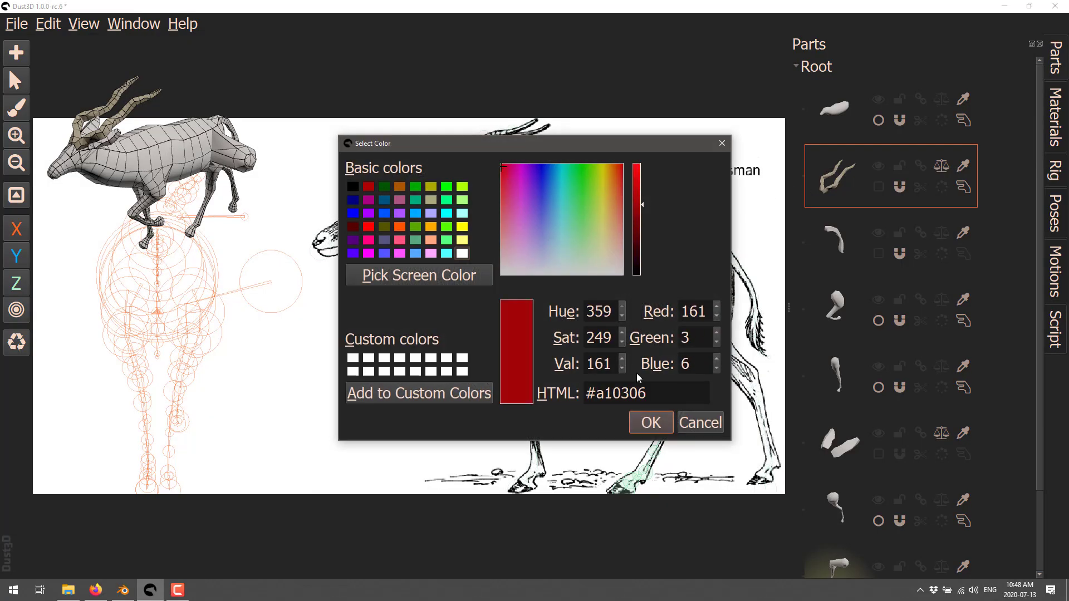
click(649, 422)
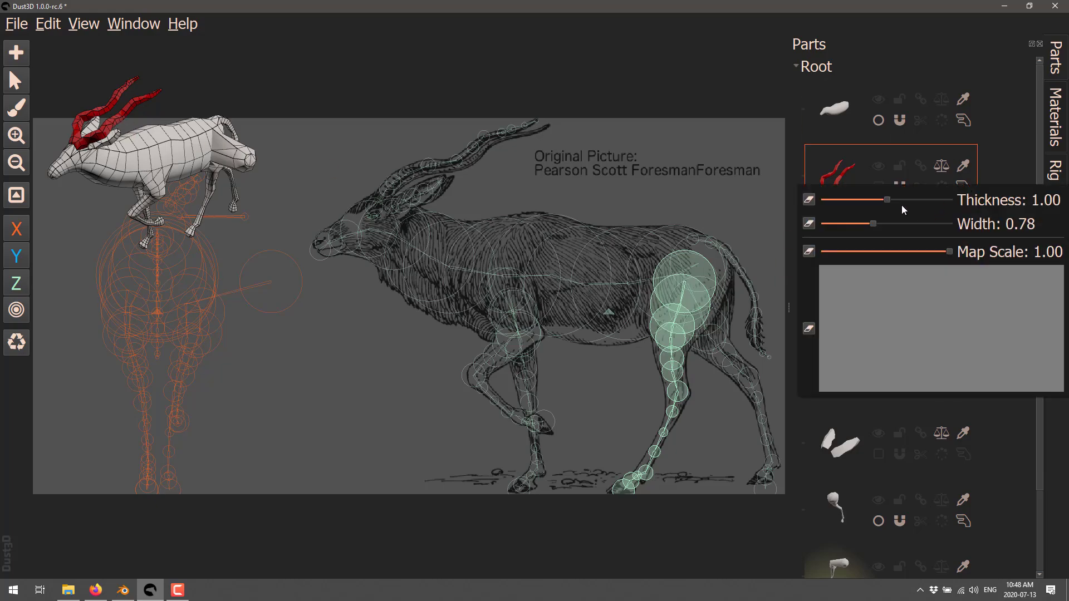
mouse_move(867, 344)
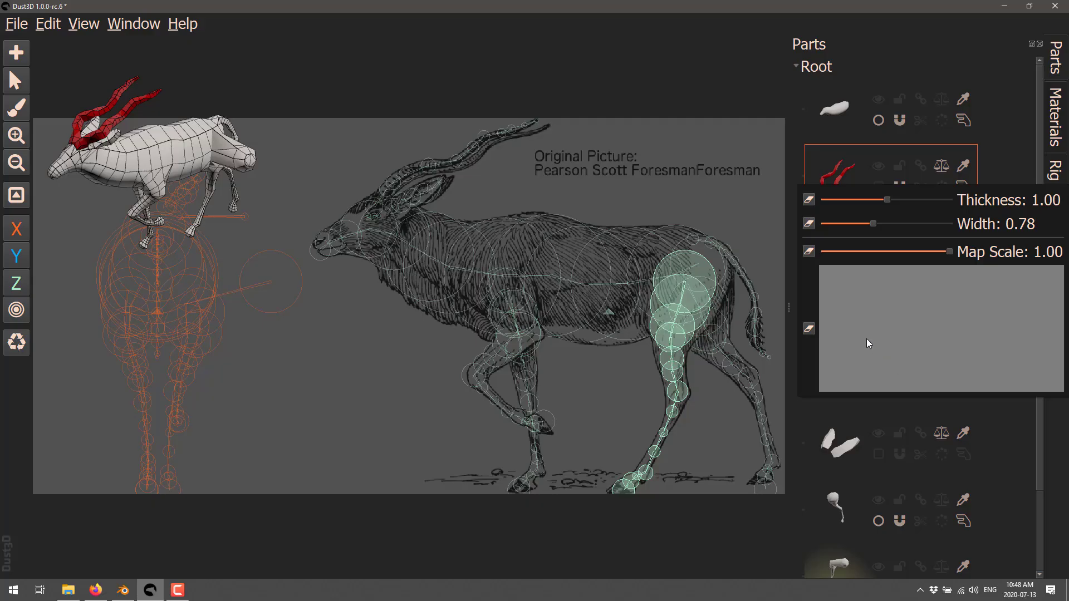
mouse_move(840, 323)
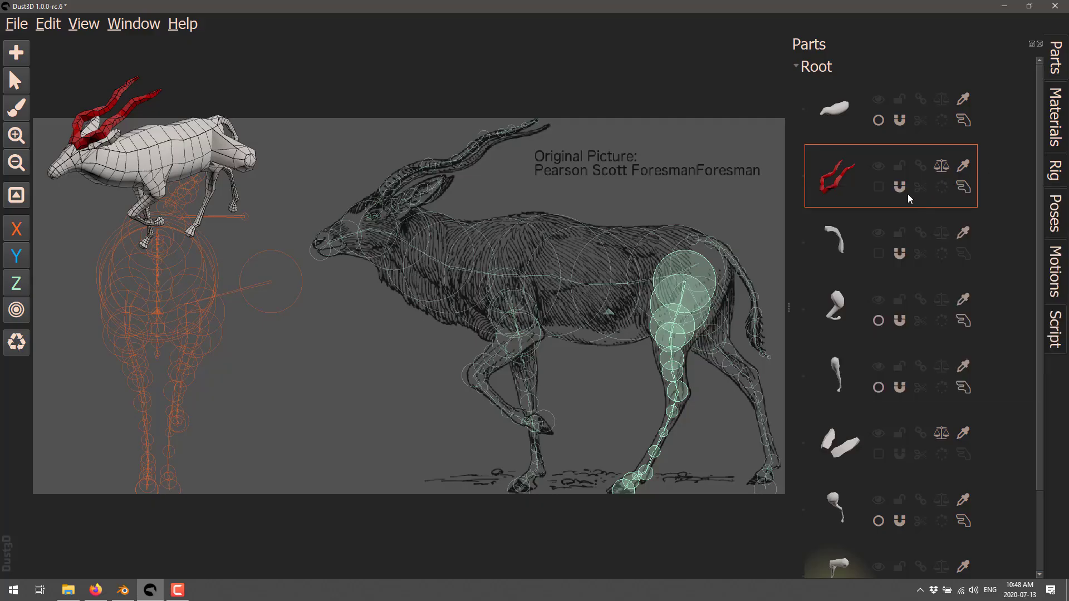
mouse_move(962, 187)
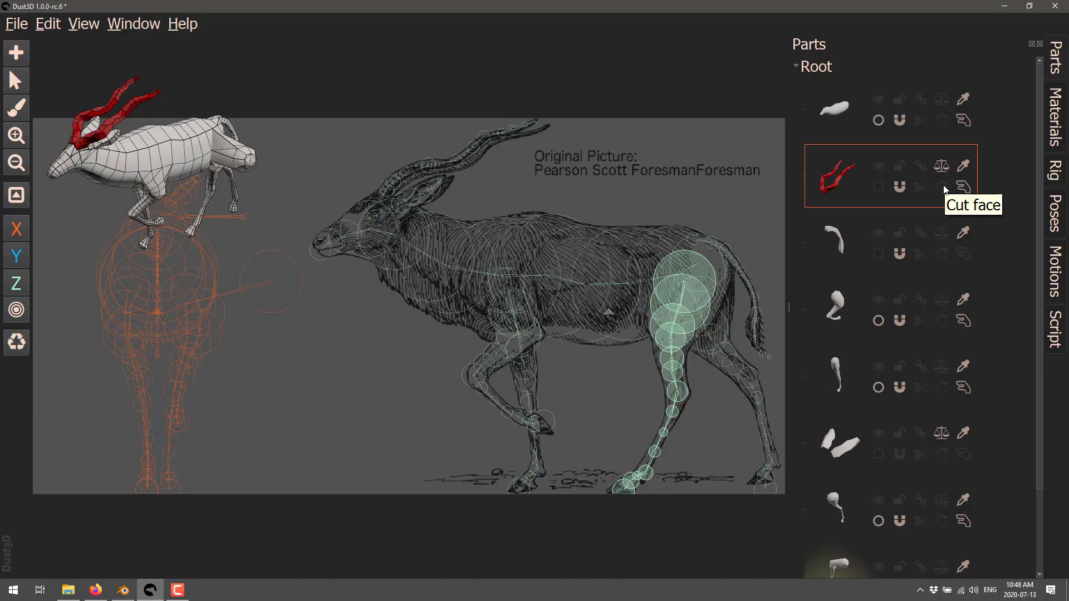
mouse_move(899, 187)
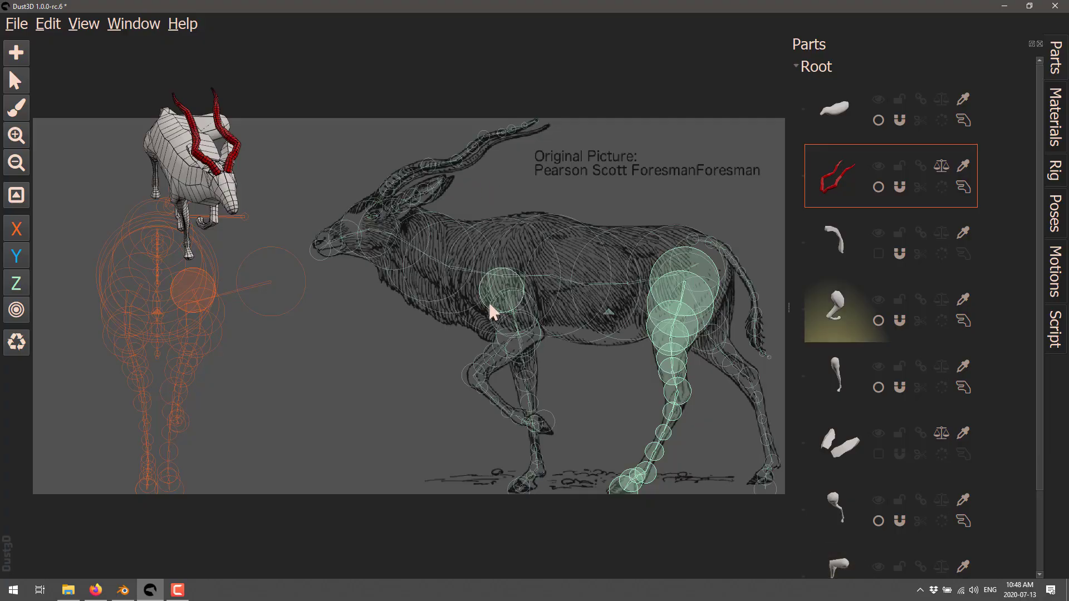
Set the rig type to Animal, check the Poses and Motions panels, then start opening another example.
click(1055, 169)
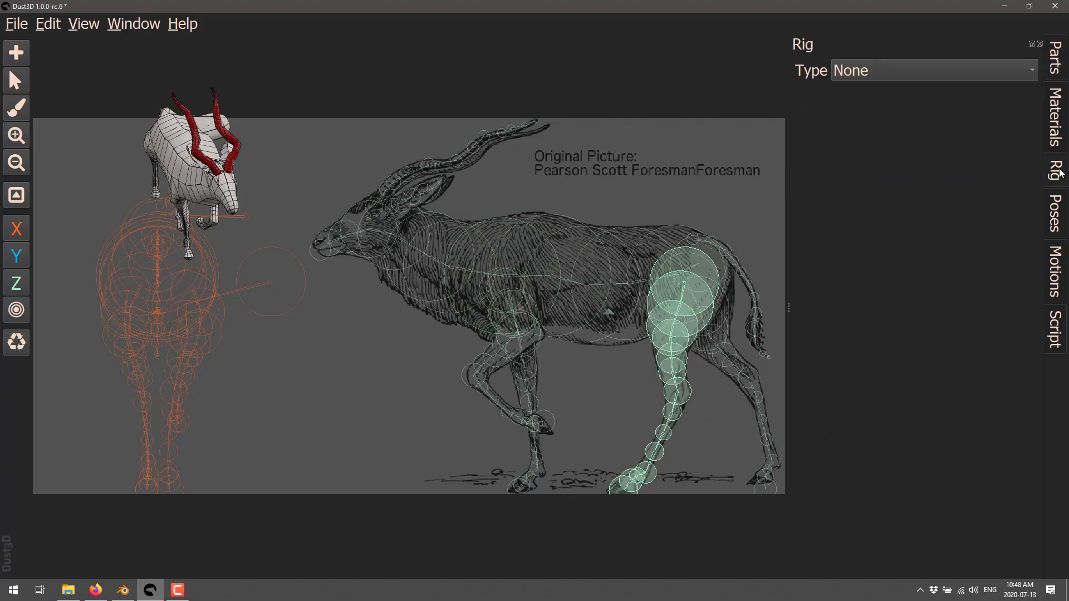
mouse_move(843, 95)
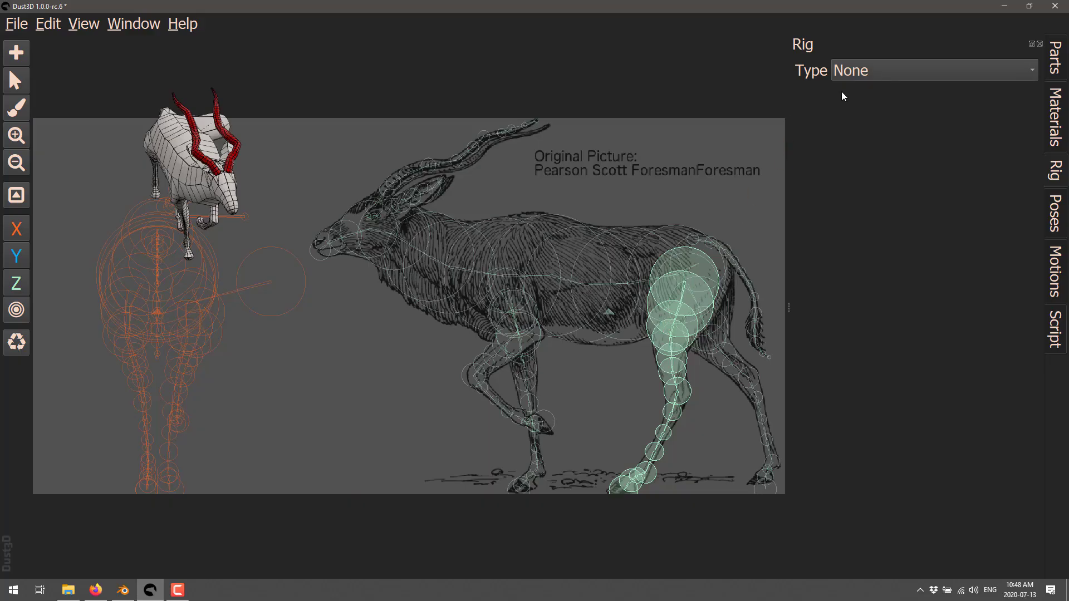
click(934, 70)
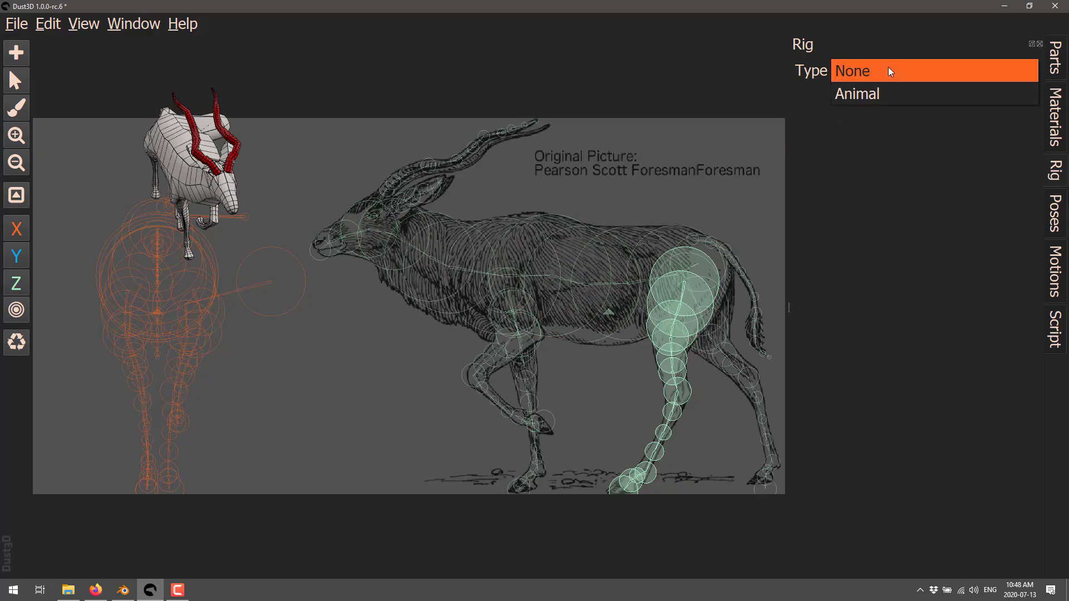
click(856, 93)
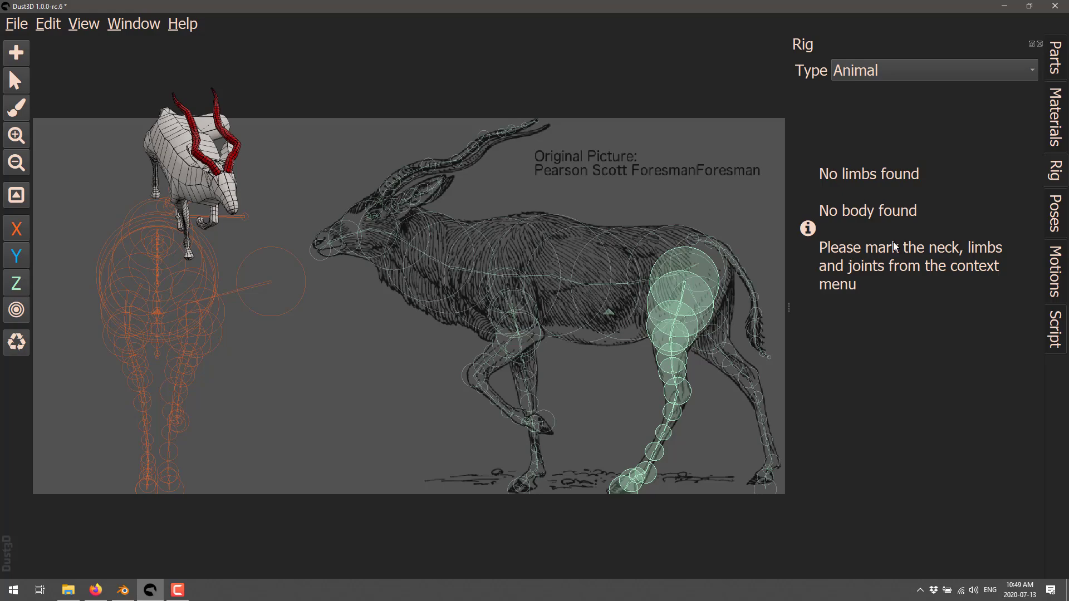
click(1055, 208)
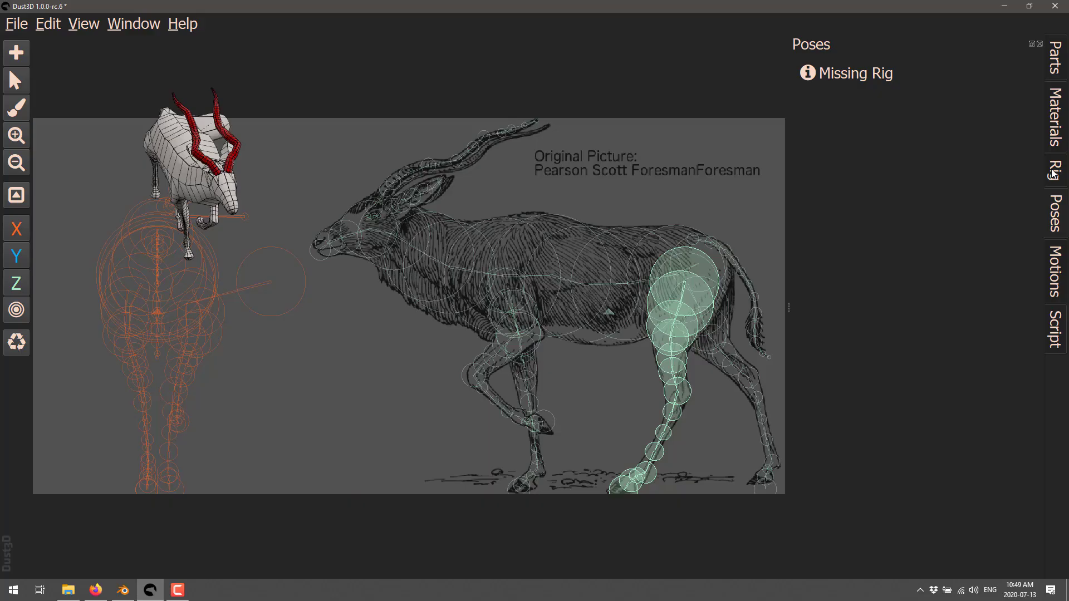
click(1054, 275)
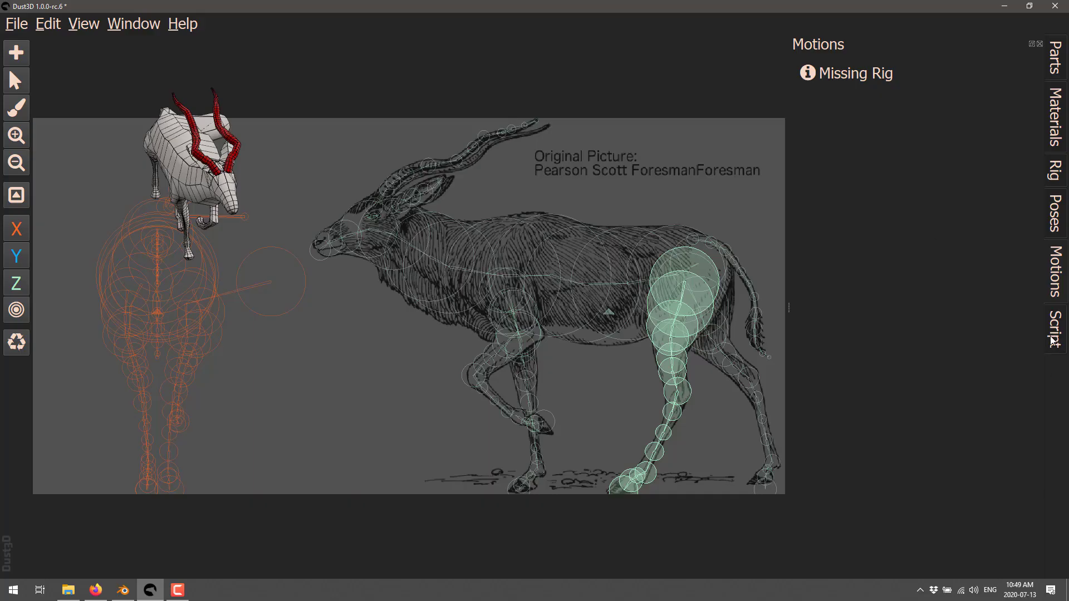
click(16, 23)
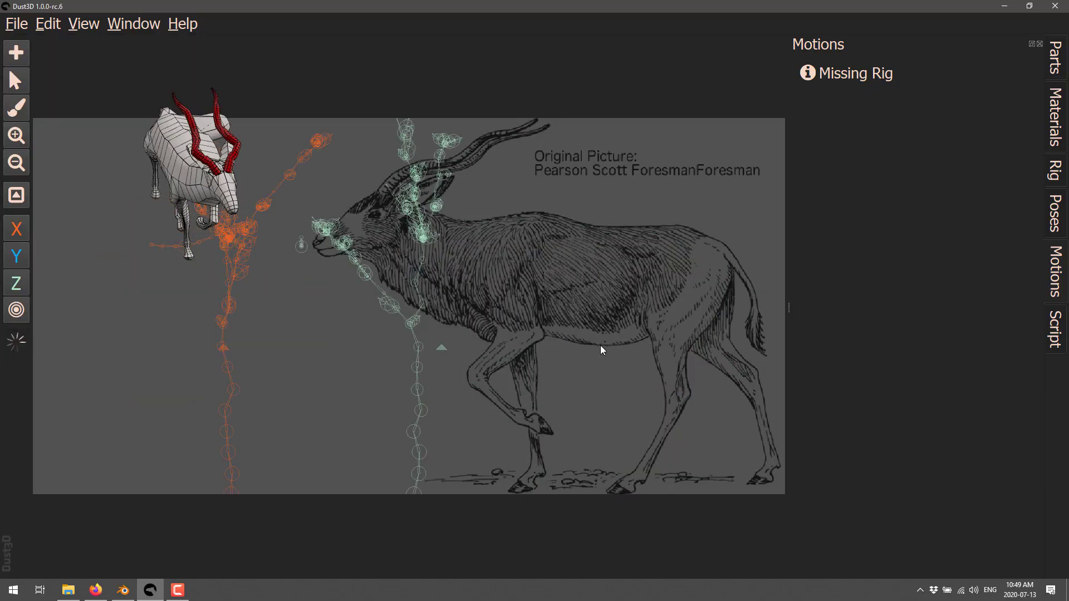
mouse_move(557, 263)
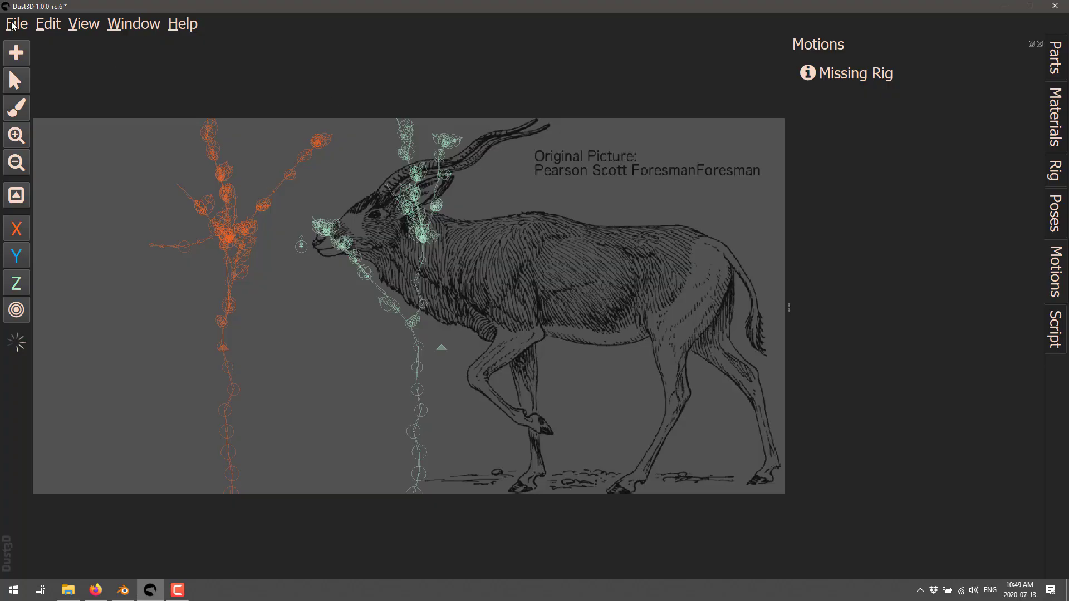
mouse_move(498, 240)
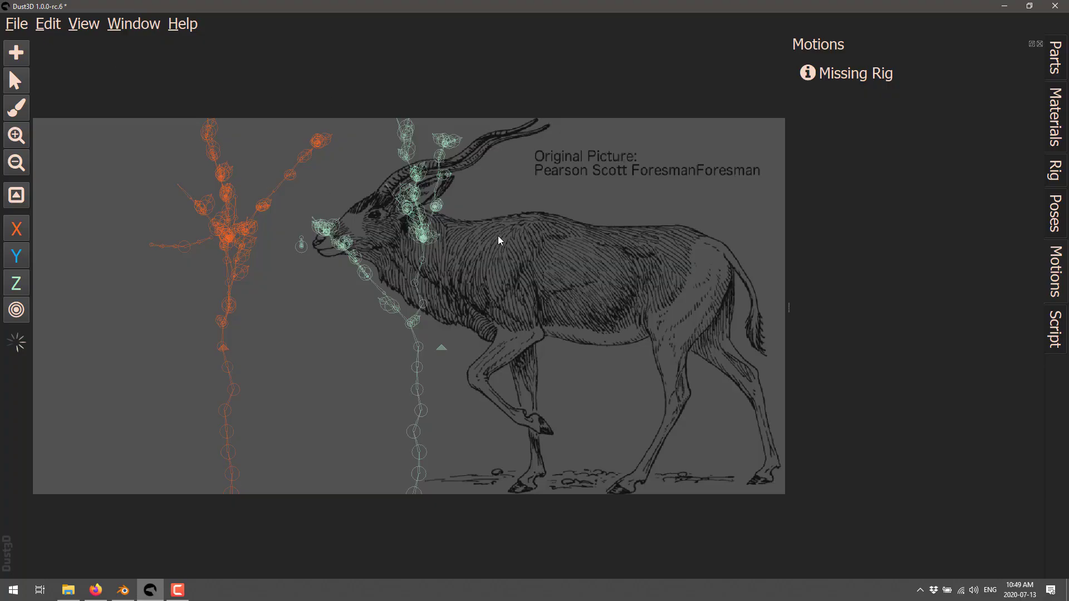
mouse_move(315, 131)
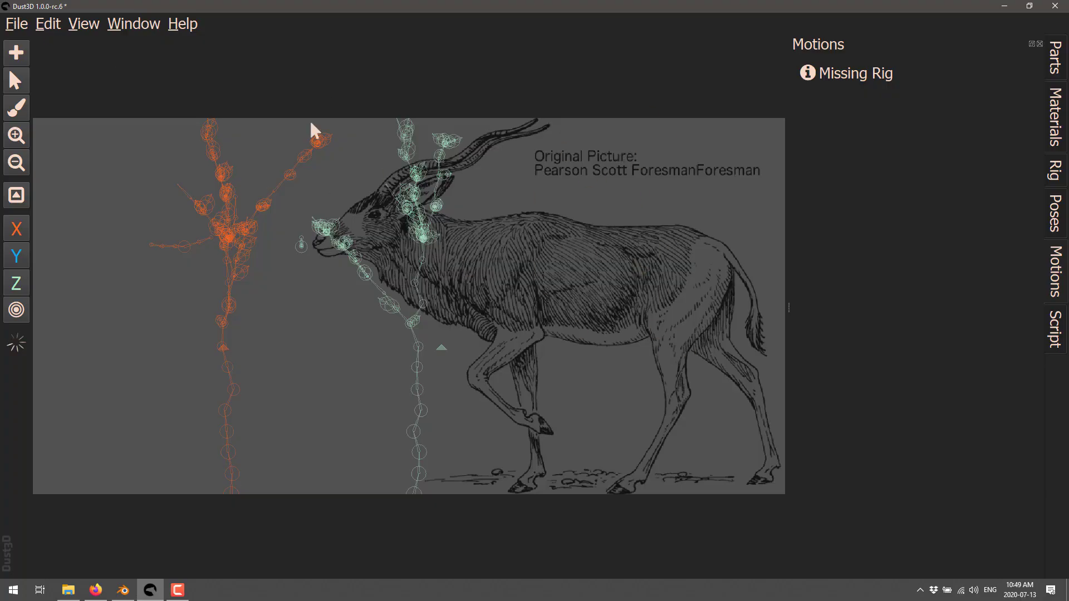
mouse_move(16, 22)
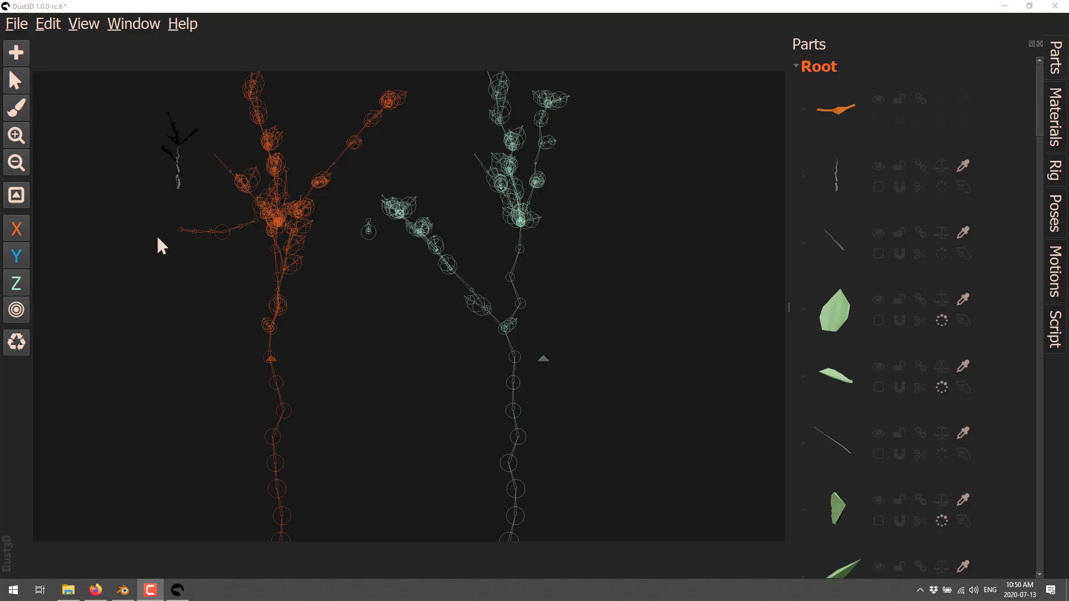
mouse_move(405, 238)
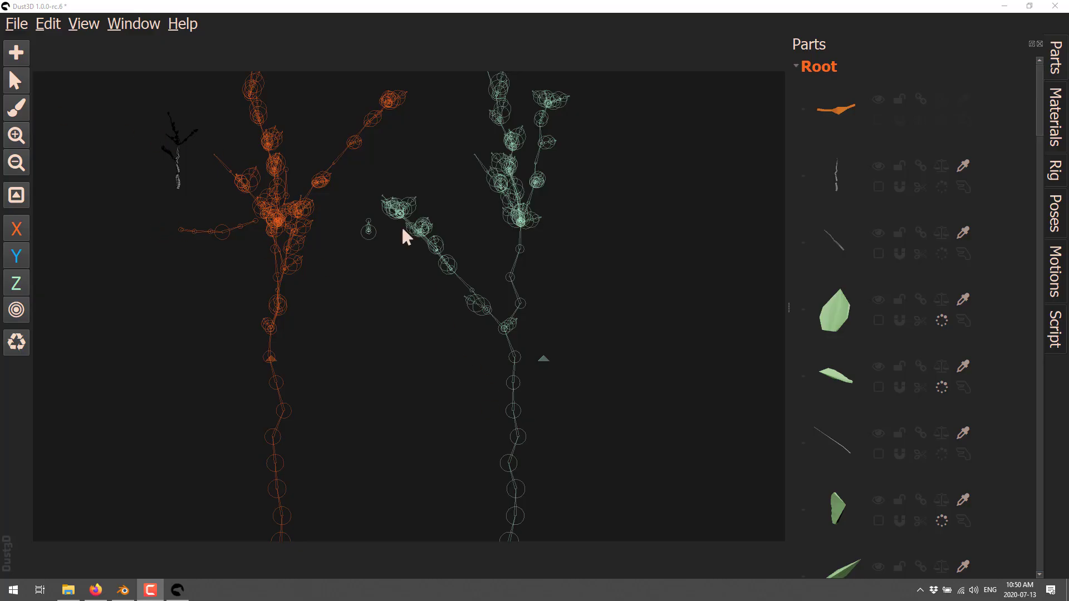
mouse_move(305, 180)
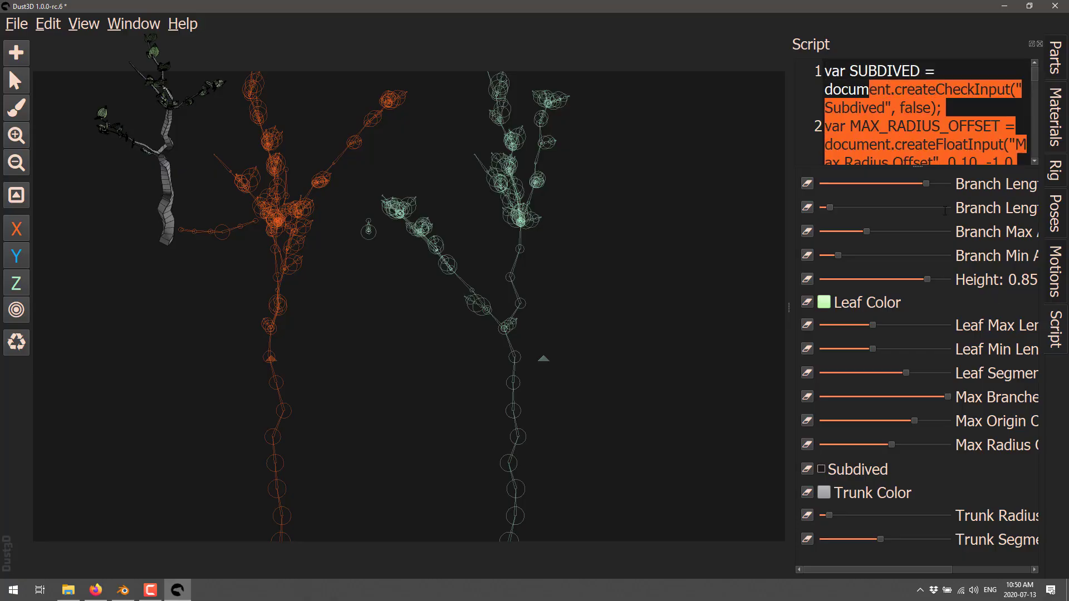
scroll(down, 3)
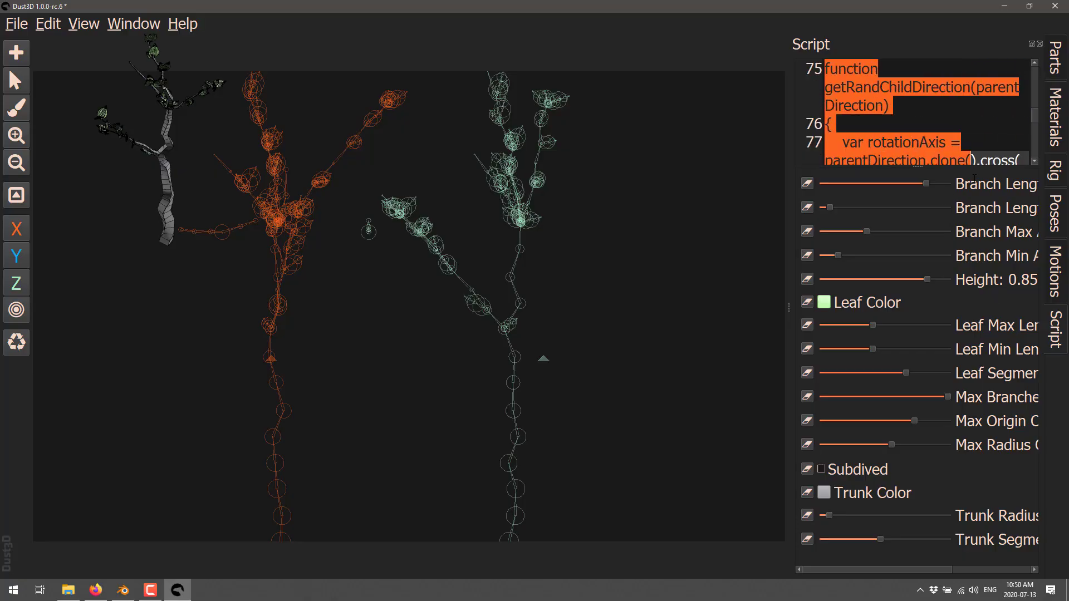
scroll(down, 3)
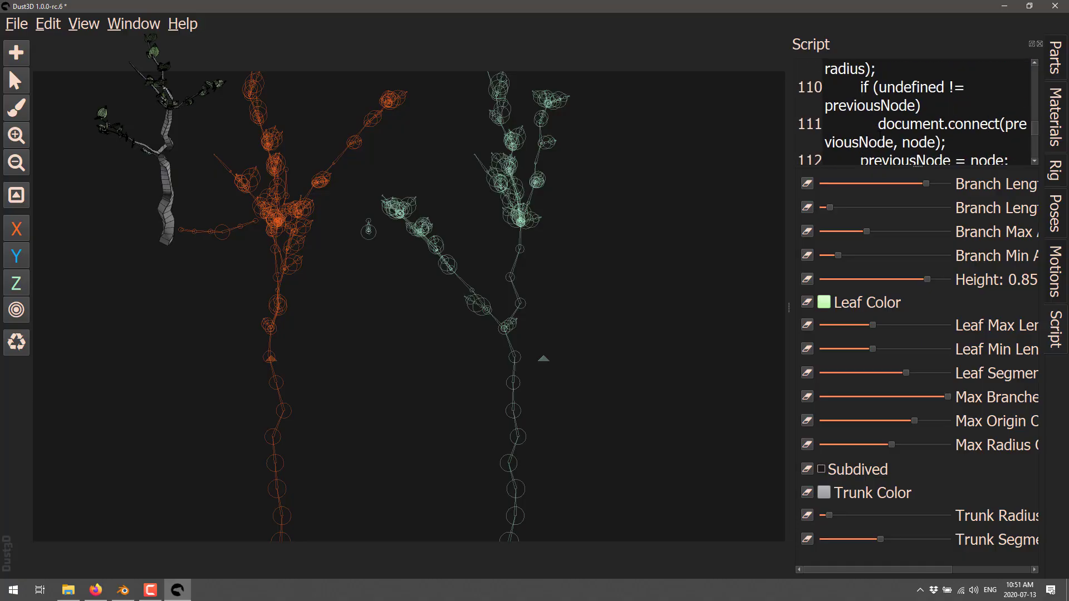
scroll(down, 3)
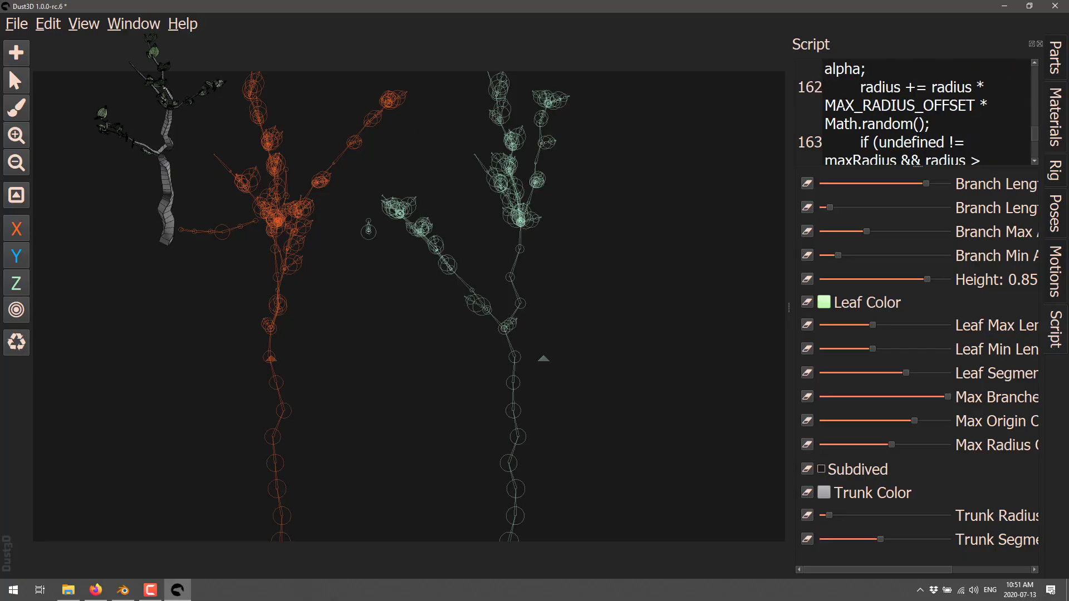
mouse_move(995, 459)
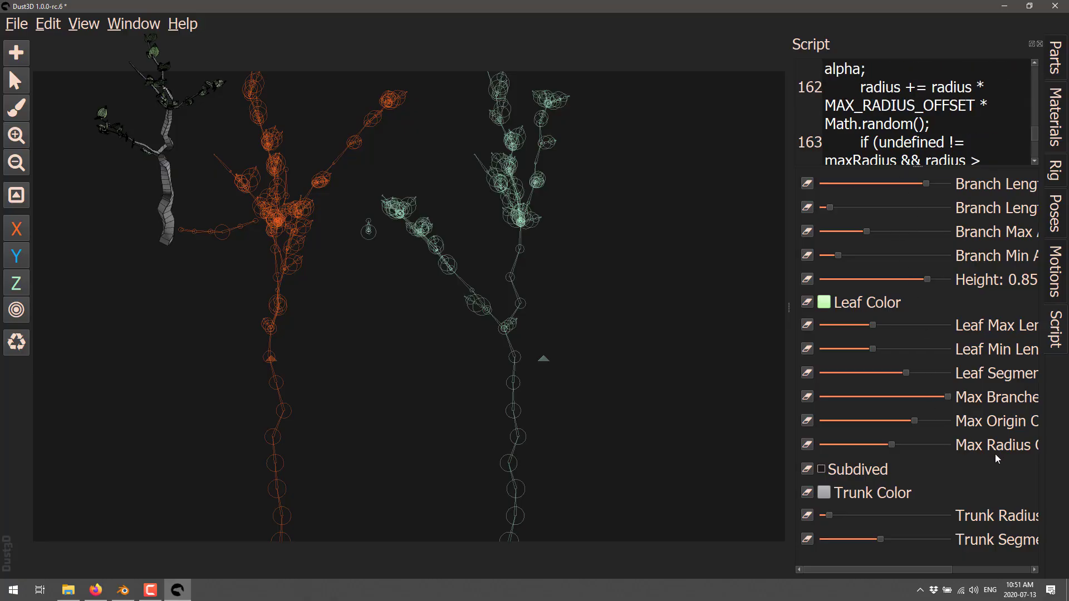
mouse_move(916, 305)
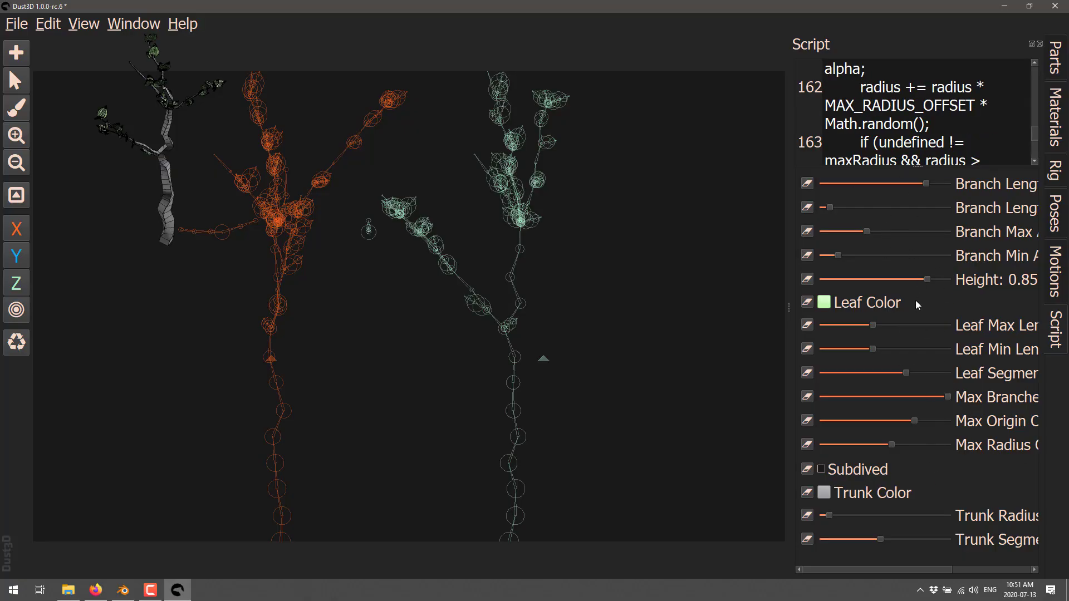
mouse_move(777, 190)
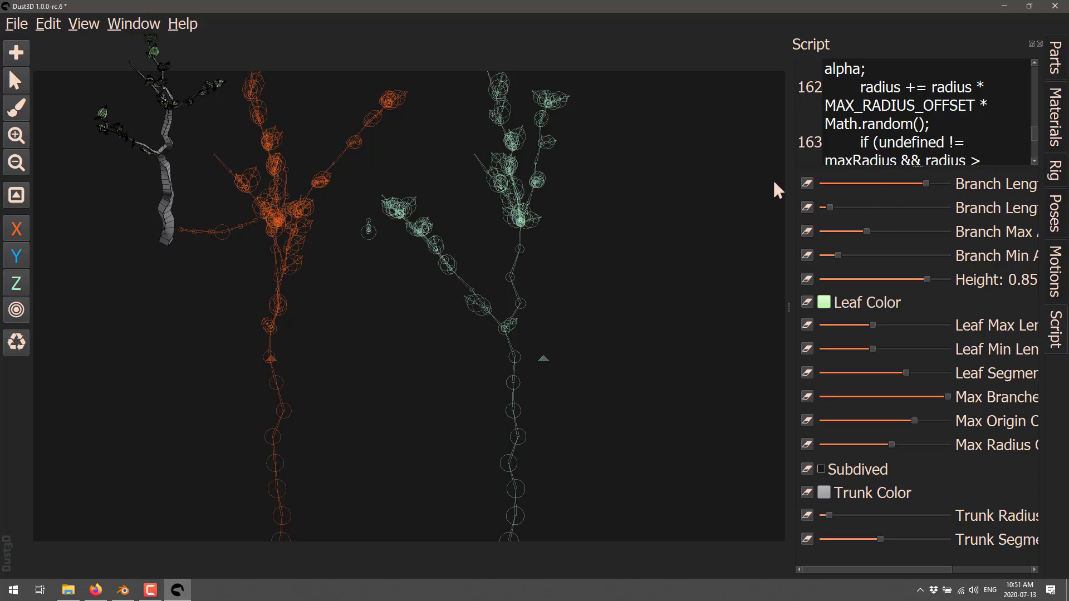
mouse_move(943, 243)
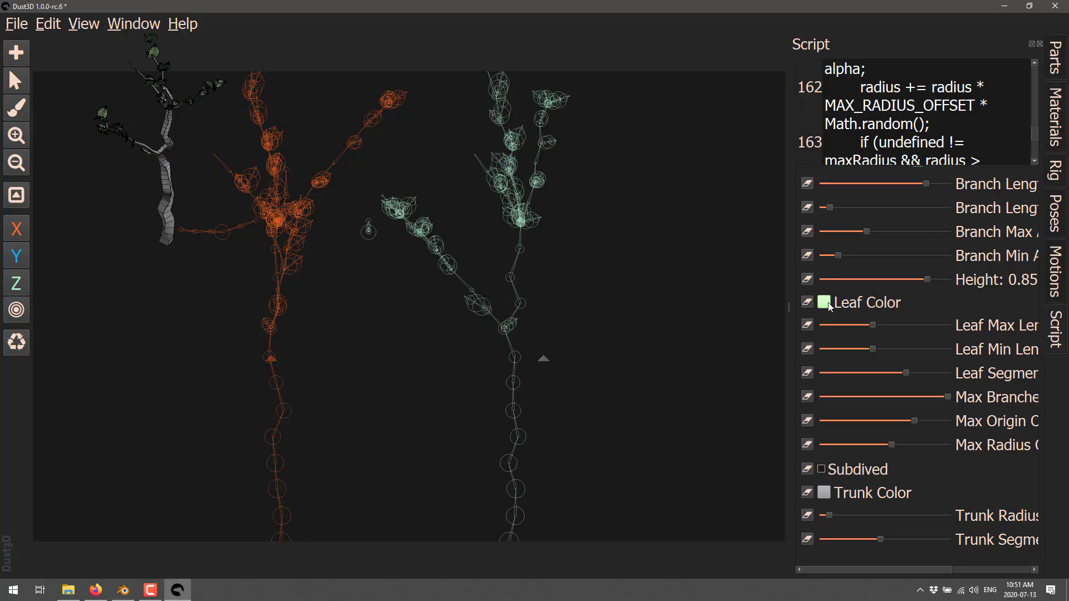
mouse_move(819, 293)
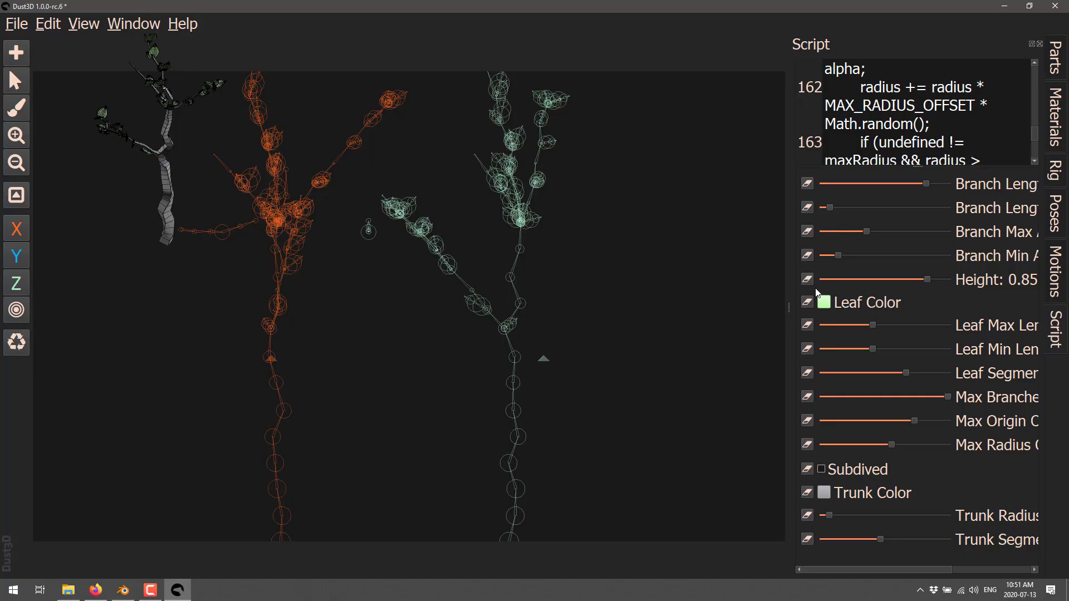
Set the procedural tree's Leaf Color to red and regenerate the tree.
click(824, 301)
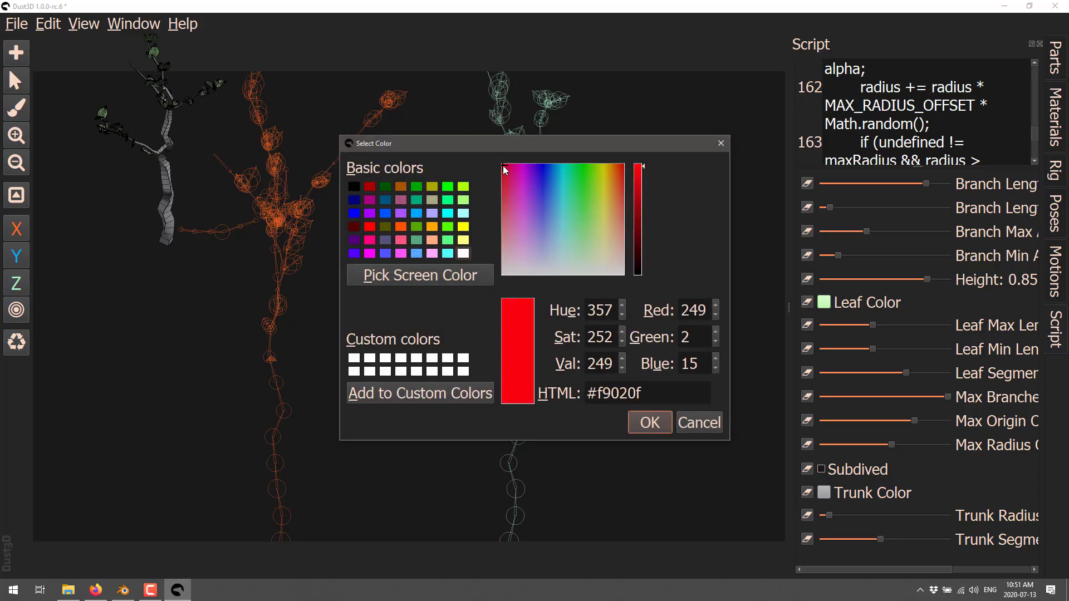
click(648, 422)
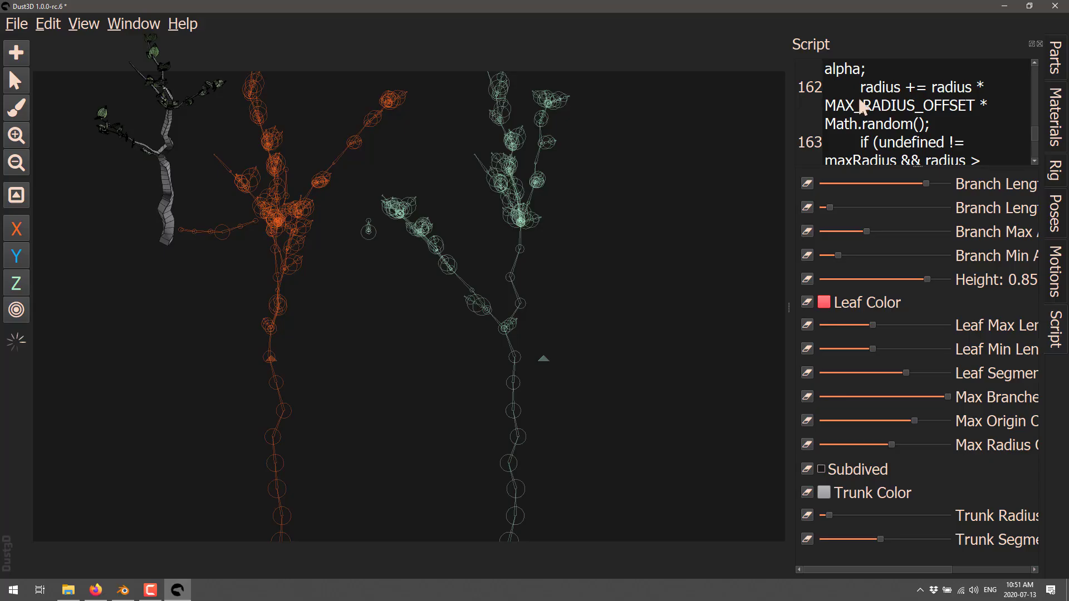
mouse_move(20, 363)
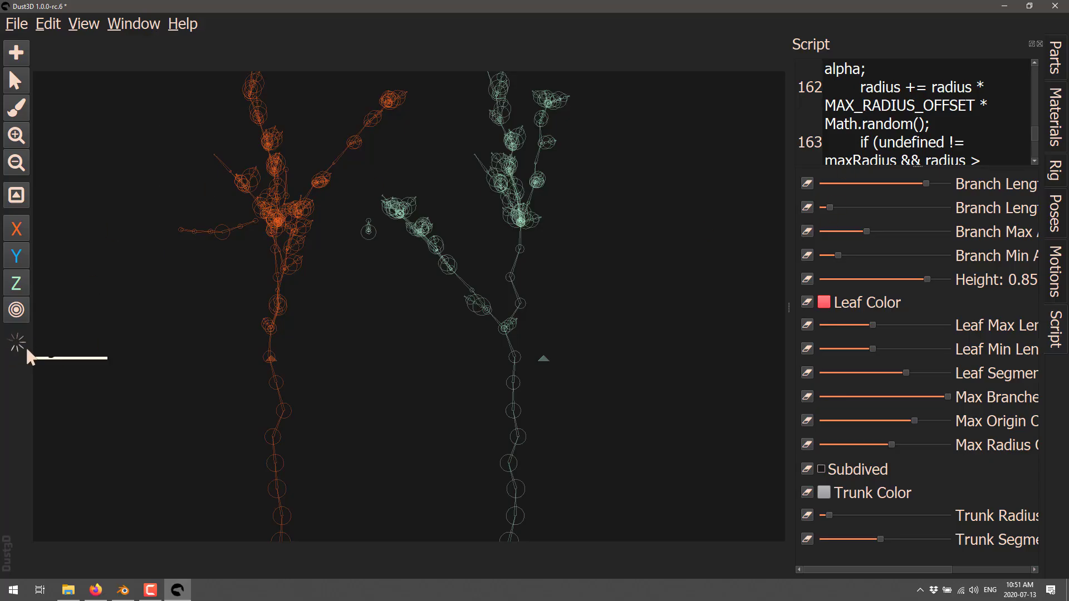
mouse_move(17, 342)
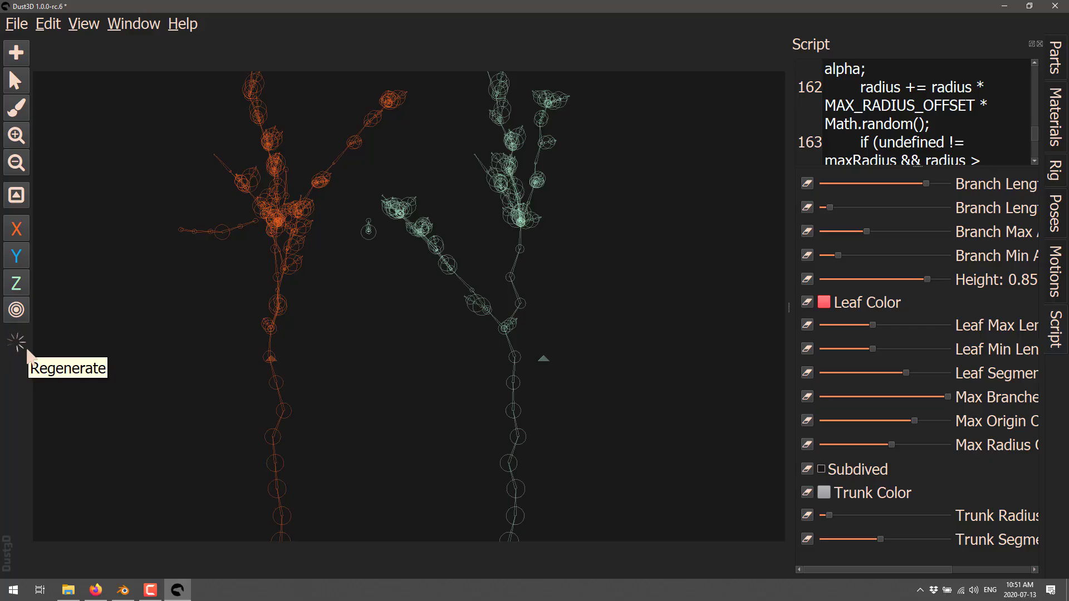
click(14, 342)
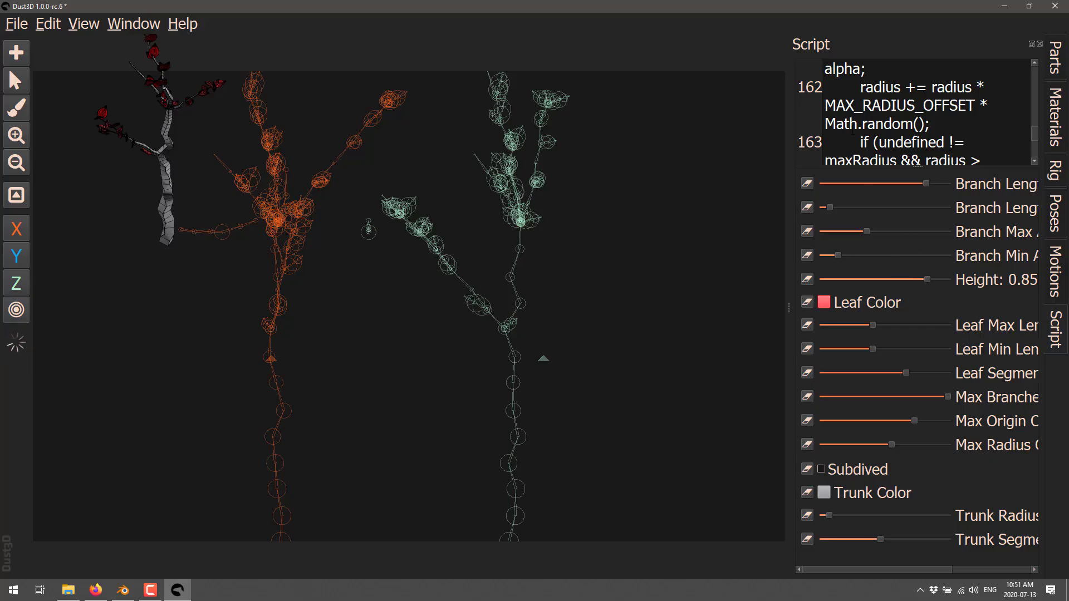
mouse_move(89, 116)
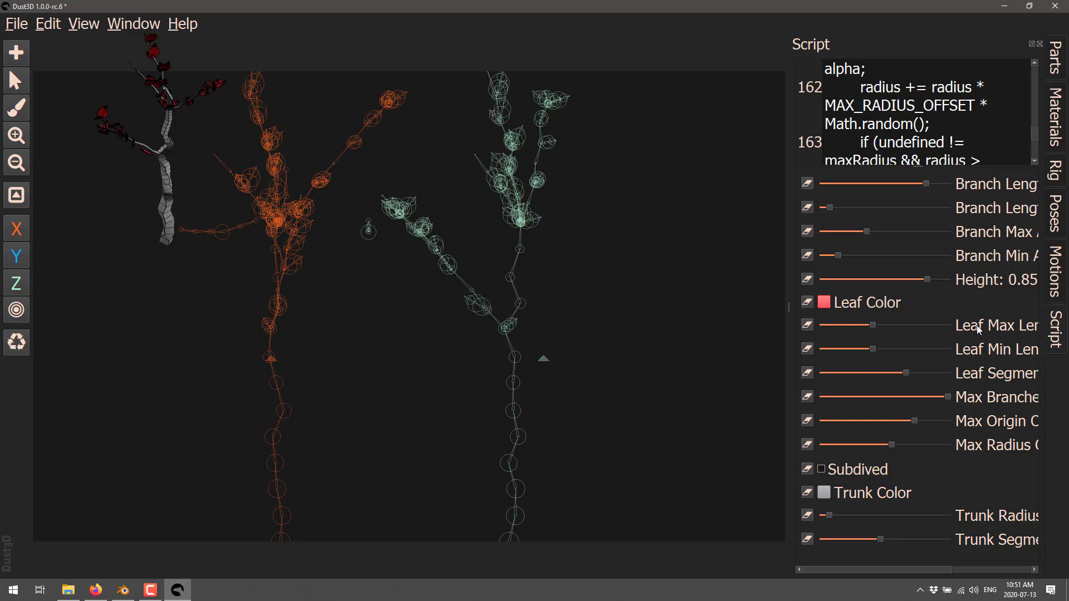
mouse_move(215, 286)
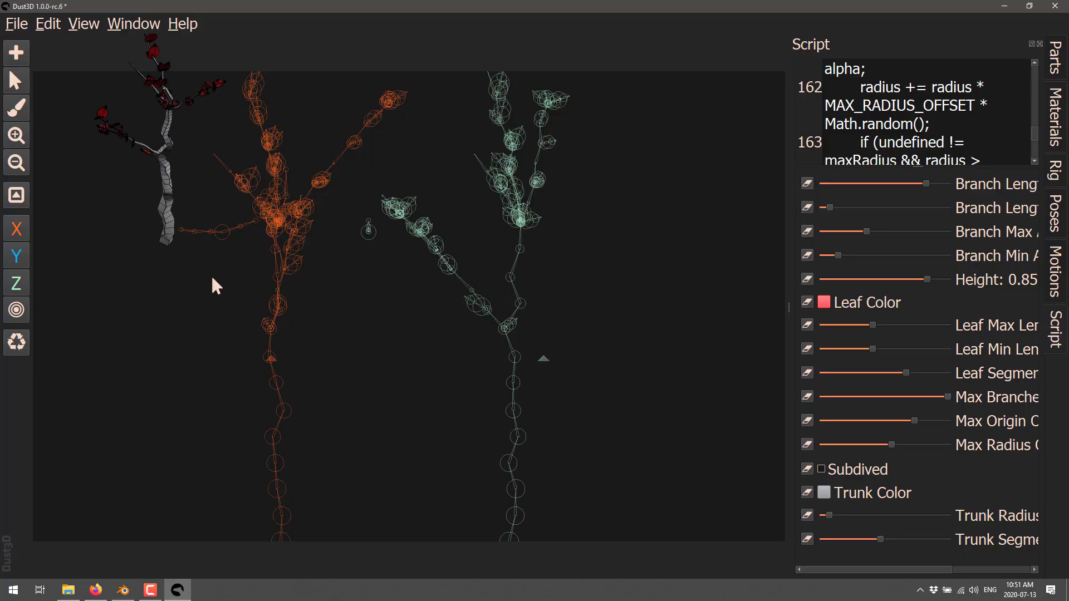
mouse_move(112, 128)
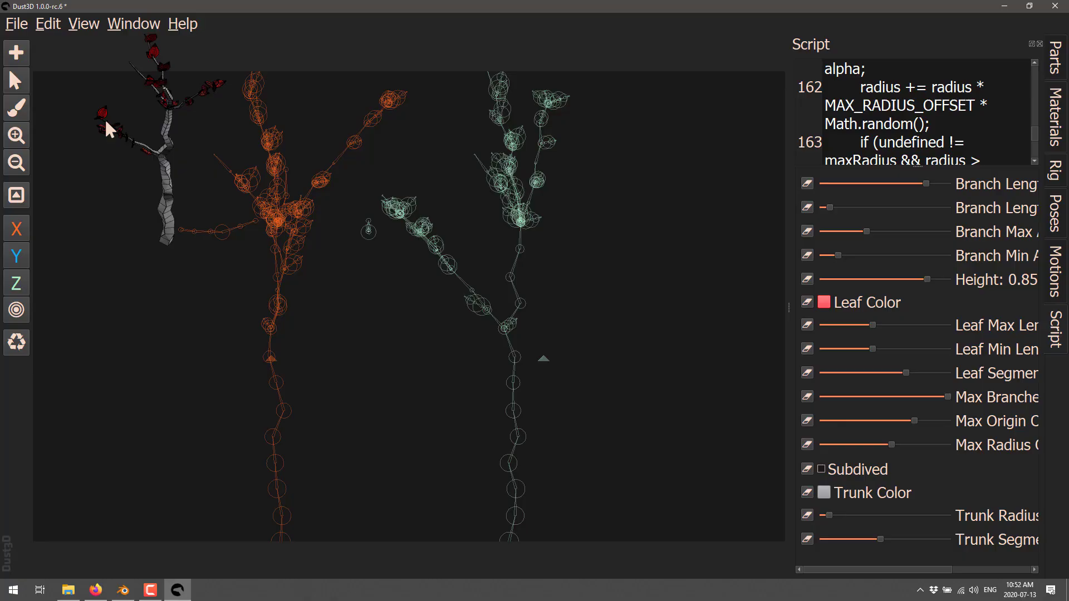
mouse_move(290, 78)
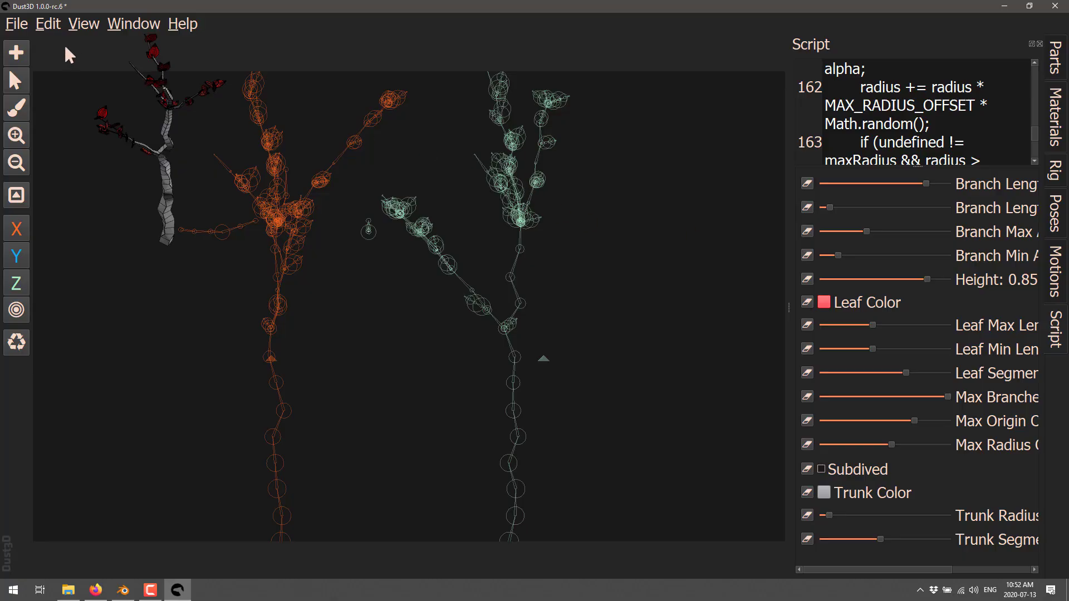
Load the Seagull example, orbit it to a side view and show its Parts list.
click(14, 23)
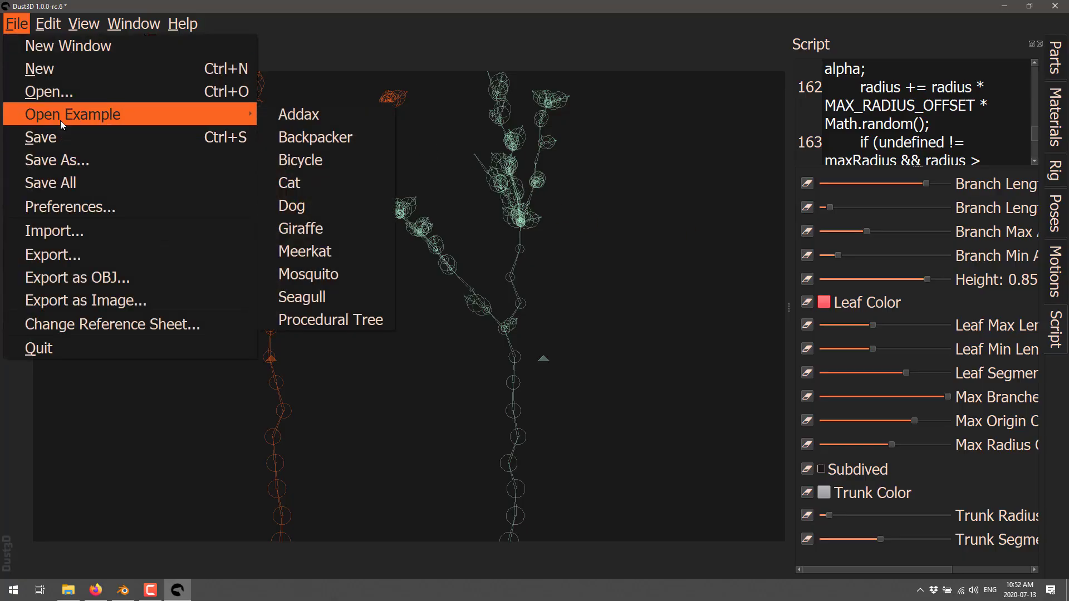
mouse_move(301, 296)
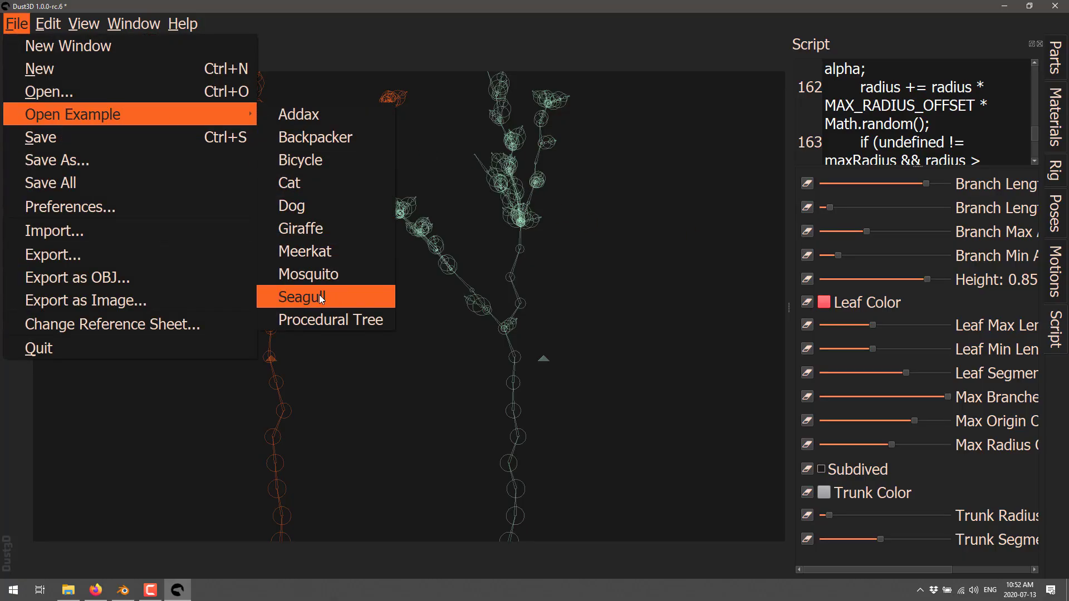
click(299, 296)
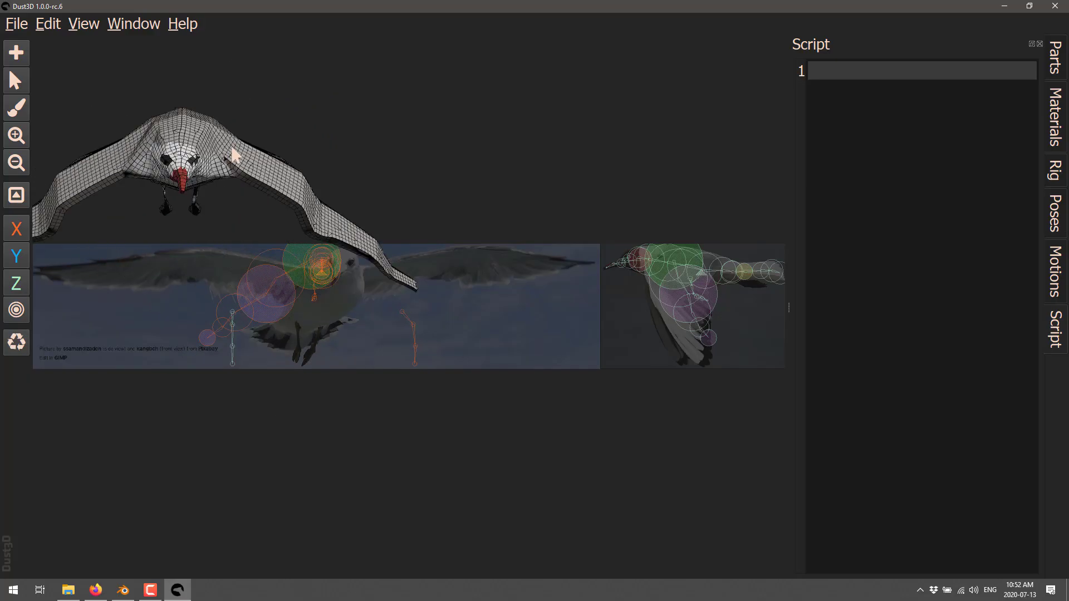
drag(235, 154, 263, 141)
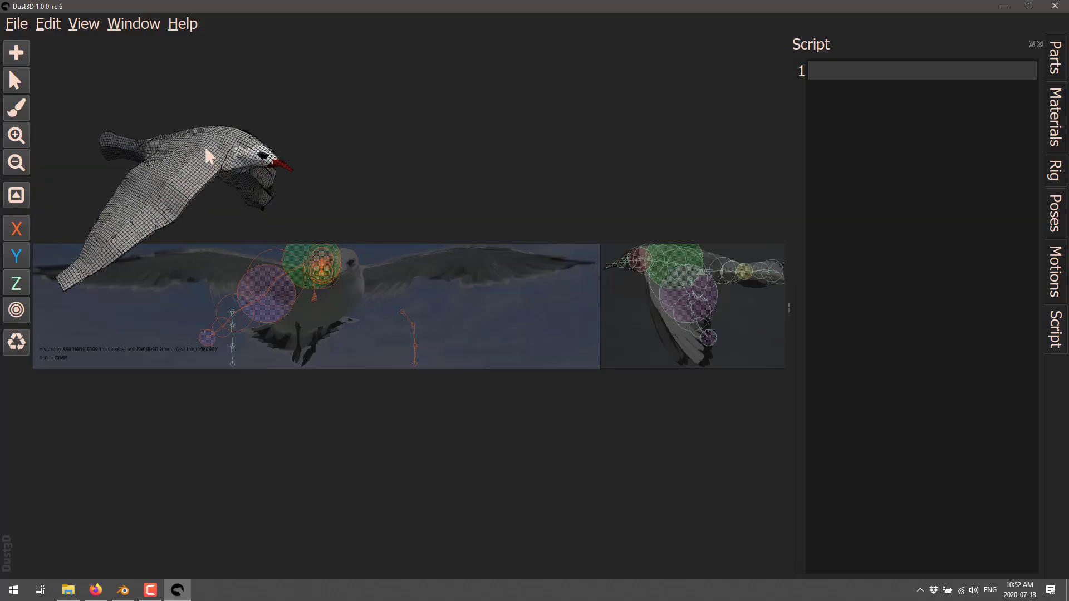
click(1053, 55)
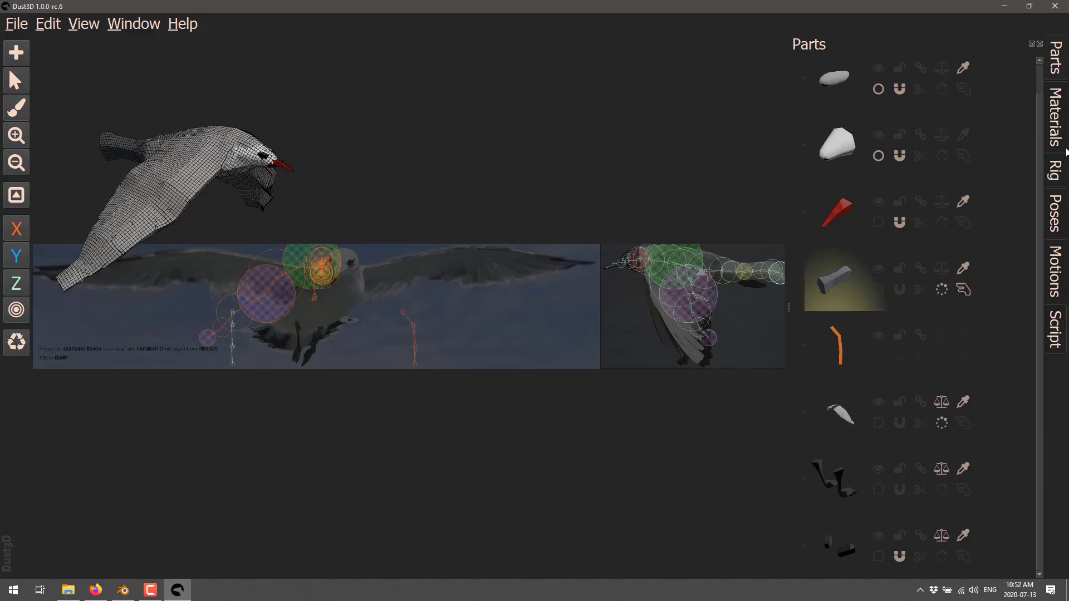
Show the seagull's saved poses and inspect the down wing pose.
click(1055, 169)
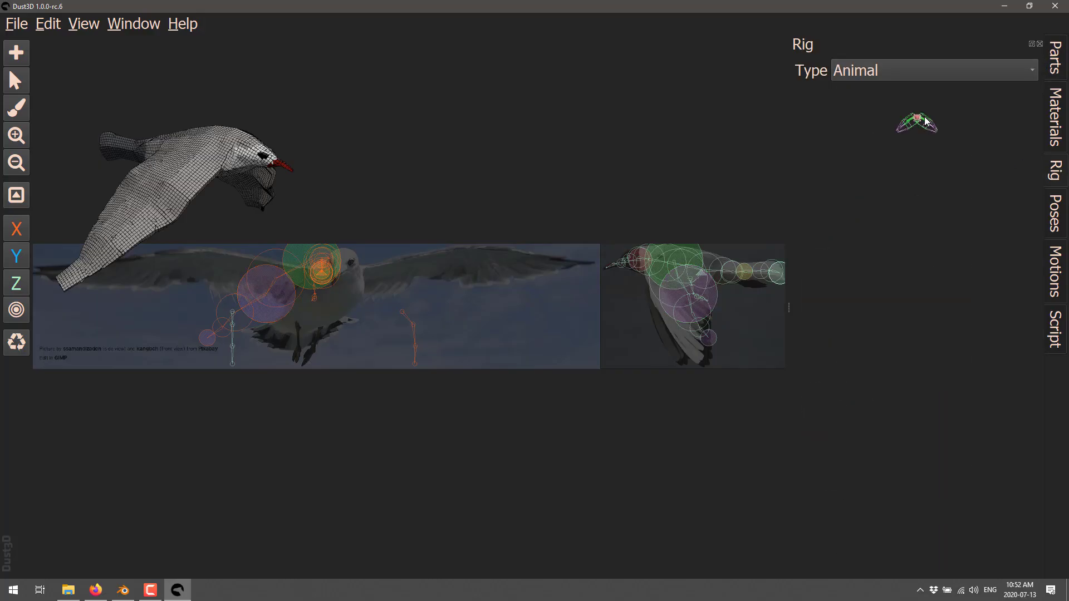
click(1055, 214)
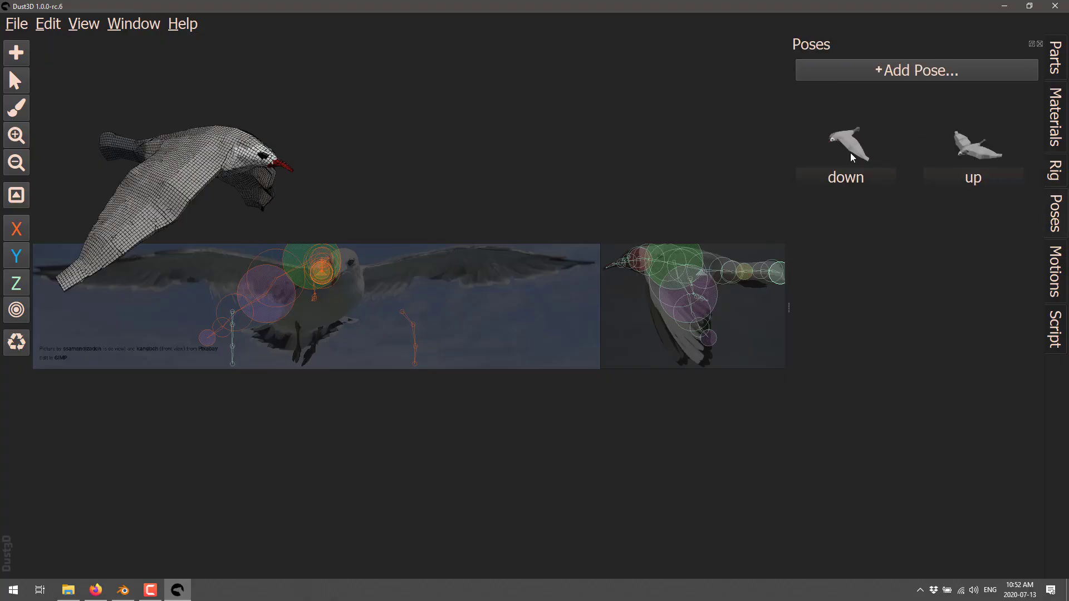
click(845, 136)
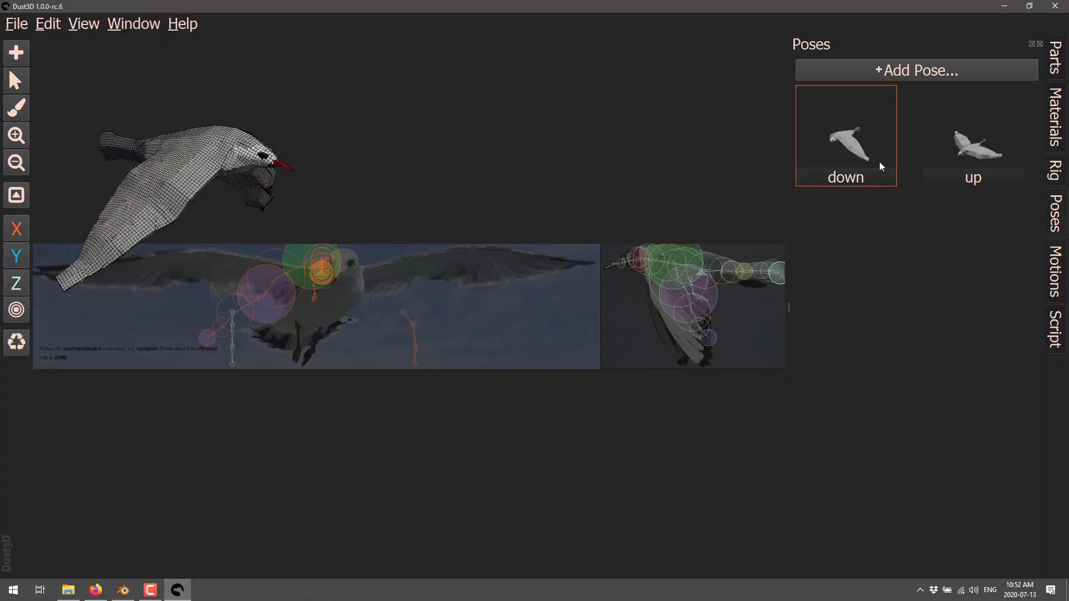
double_click(845, 135)
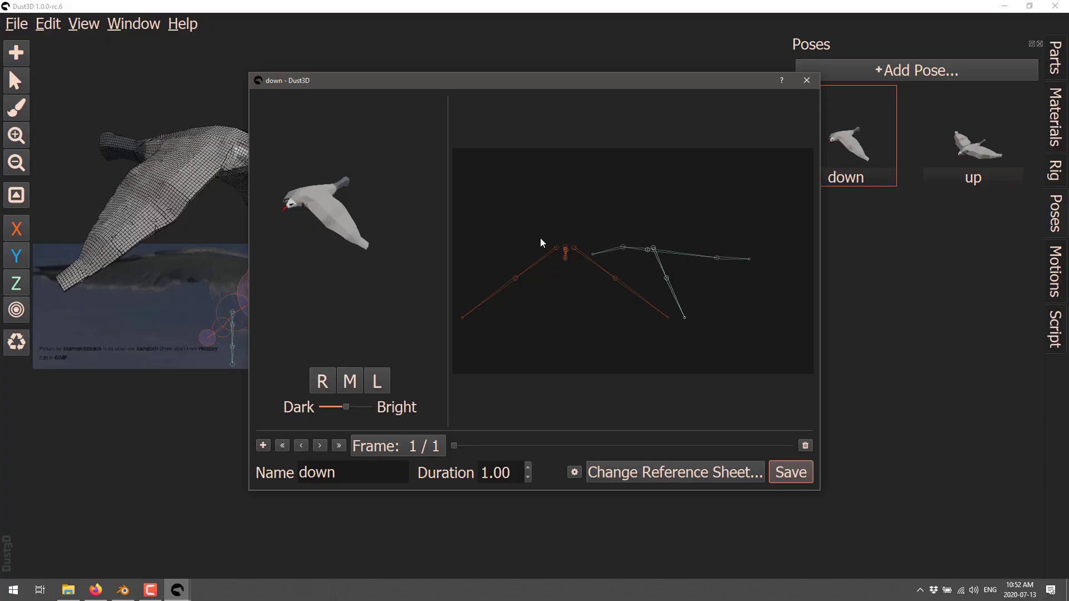
mouse_move(591, 240)
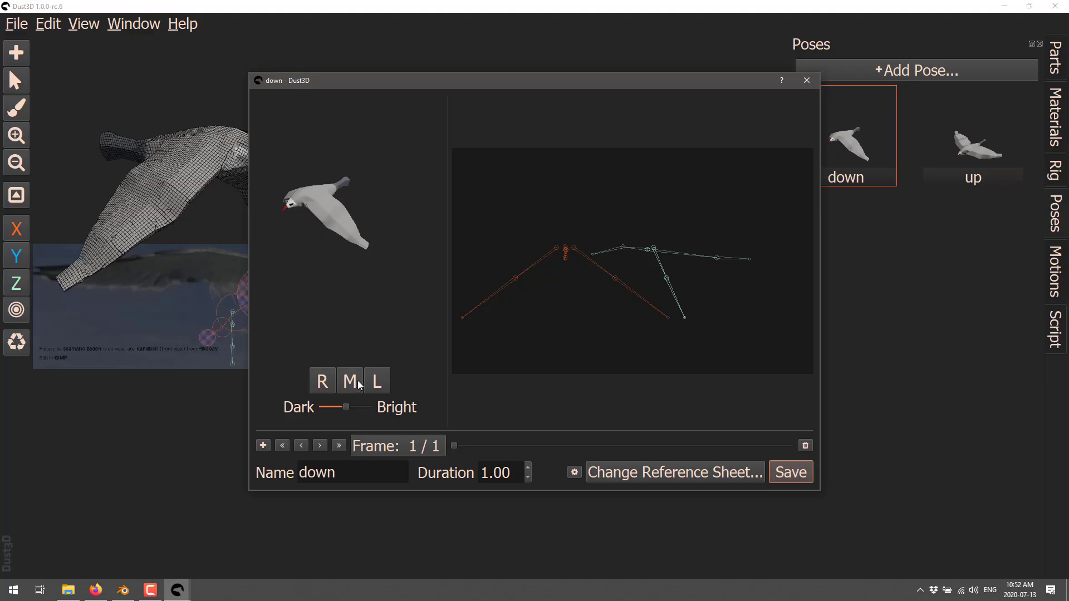
mouse_move(375, 381)
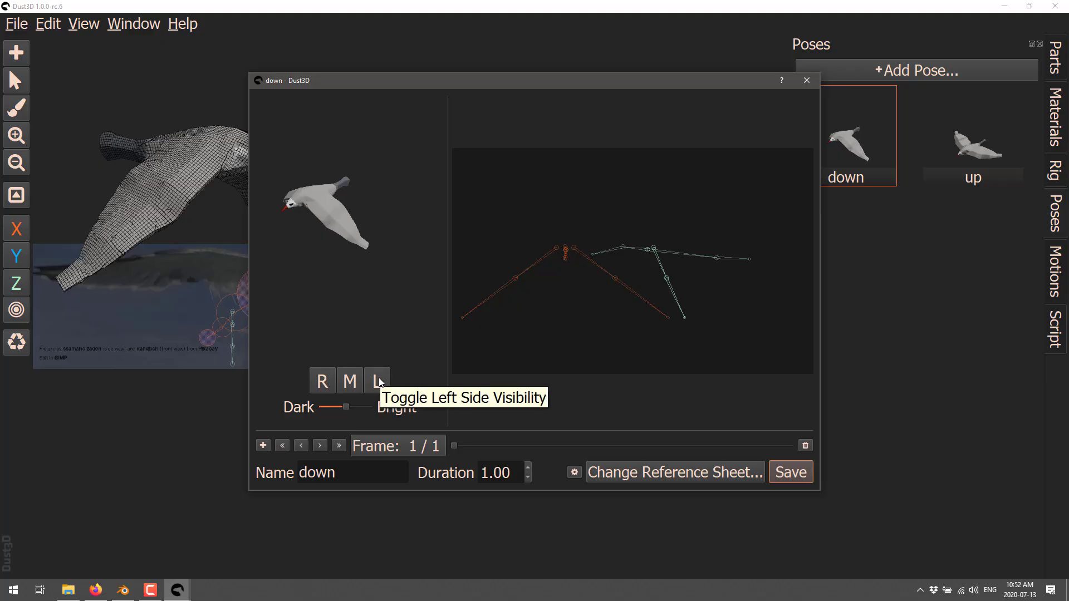
Inspect the up wing pose, then leave it unchanged.
click(806, 80)
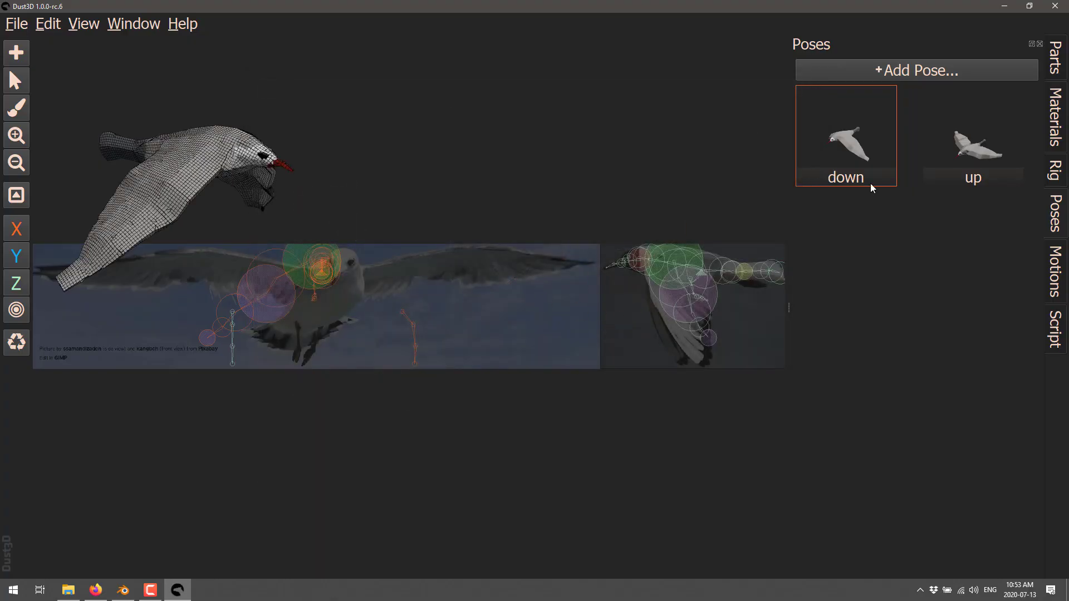
double_click(972, 136)
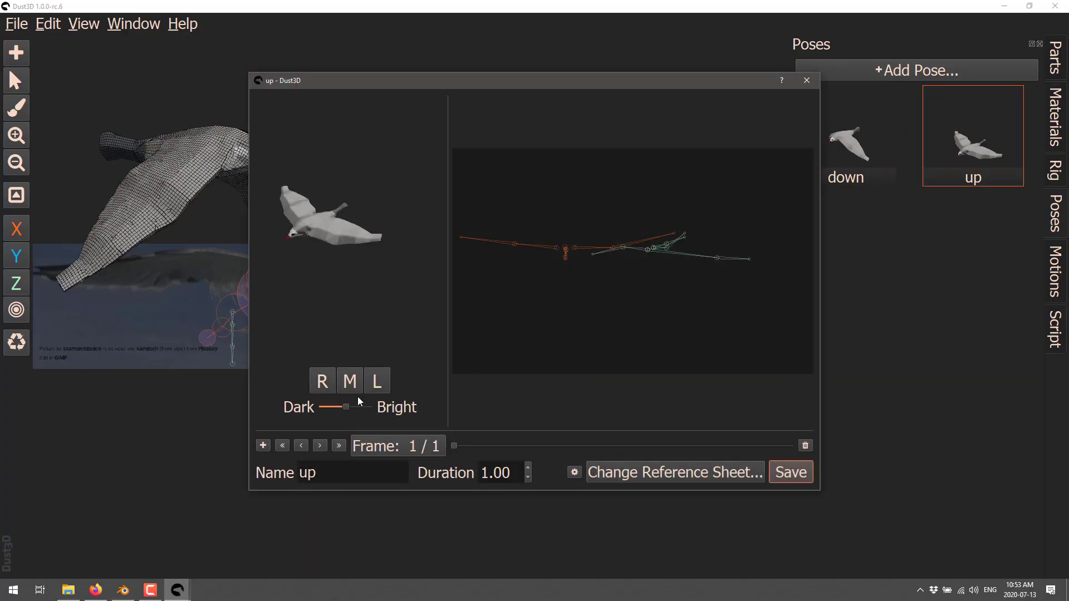
click(375, 381)
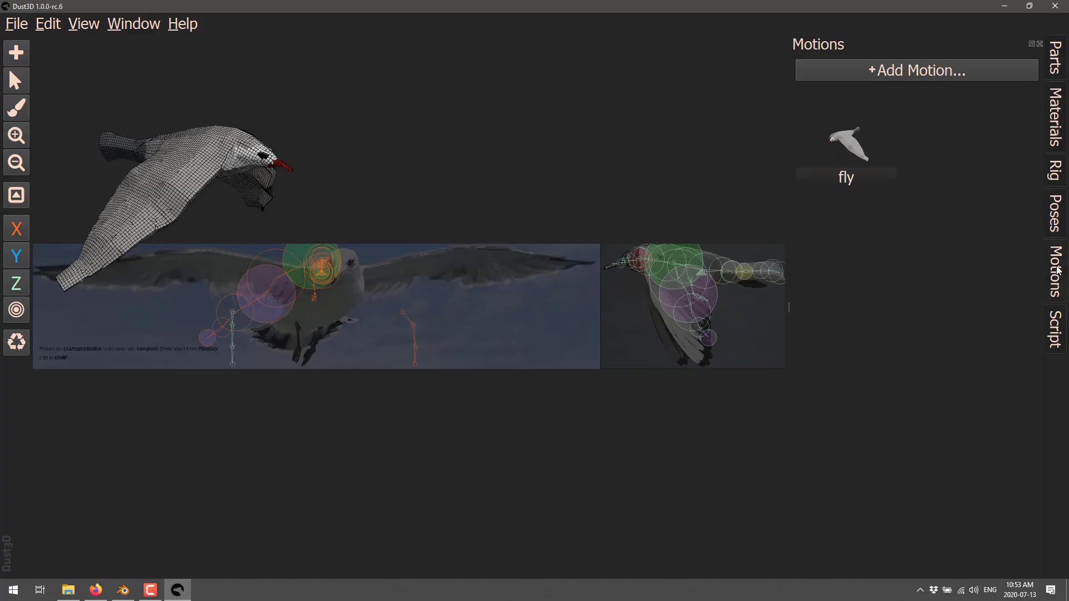
click(845, 144)
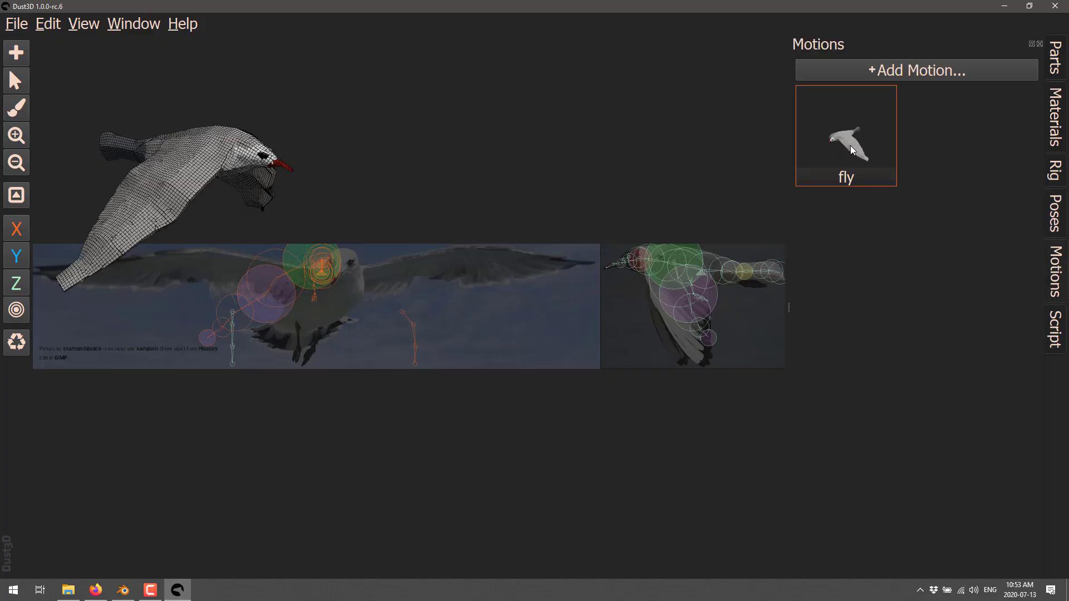
double_click(845, 135)
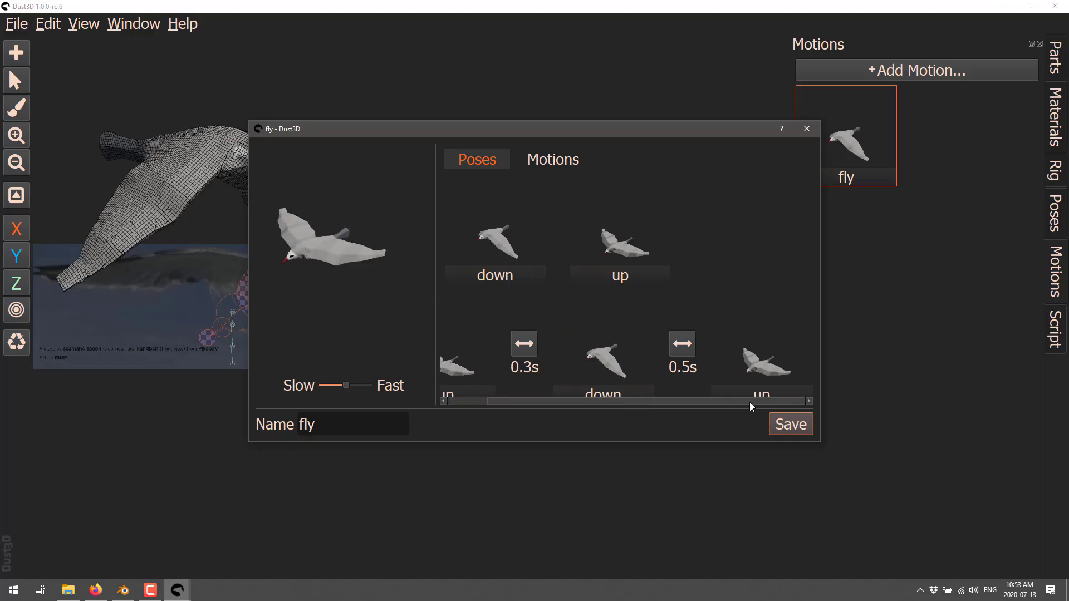
drag(344, 385, 368, 386)
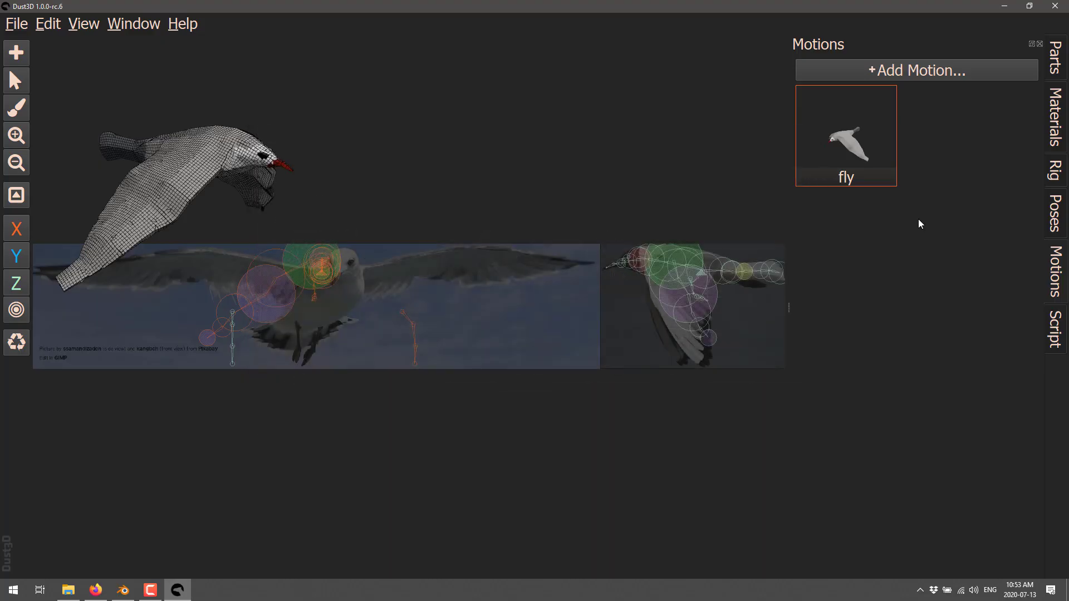
mouse_move(473, 286)
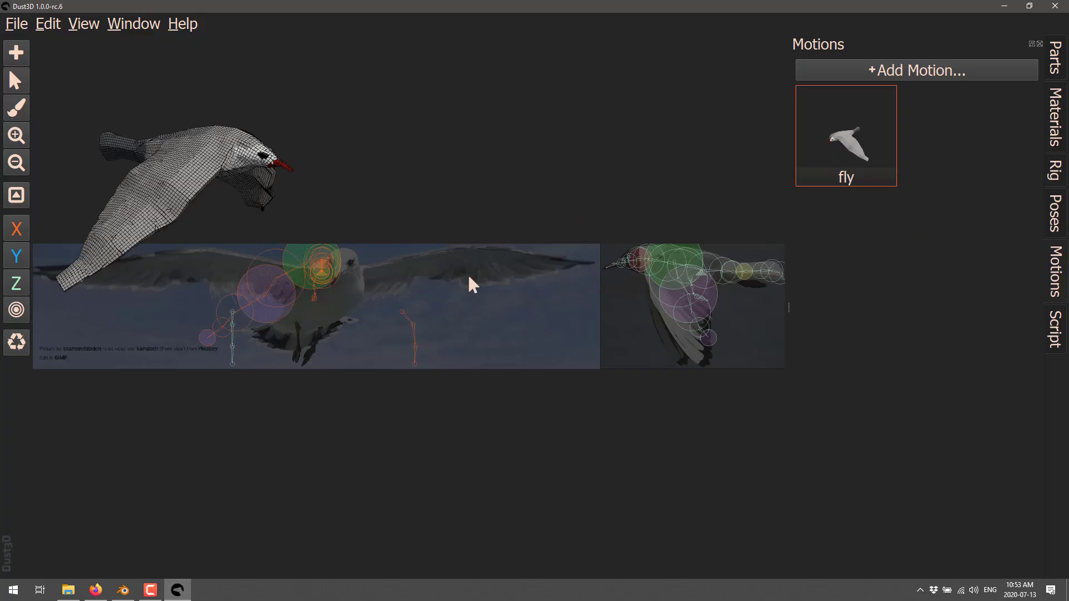
drag(472, 285, 395, 189)
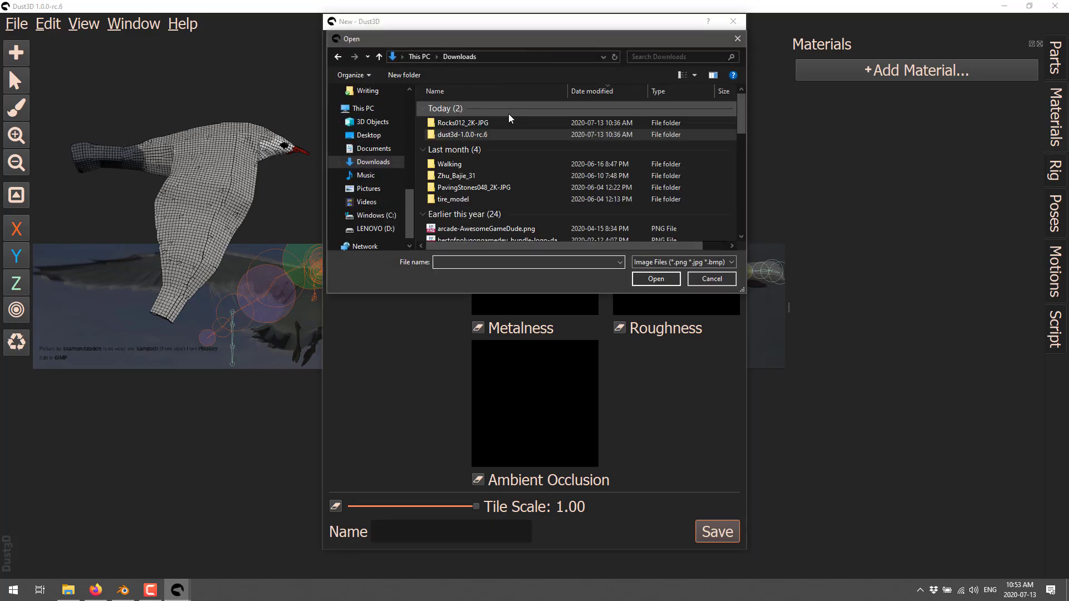
Load the Rocks012 base colour, normal and roughness images from the rock texture folder.
click(461, 123)
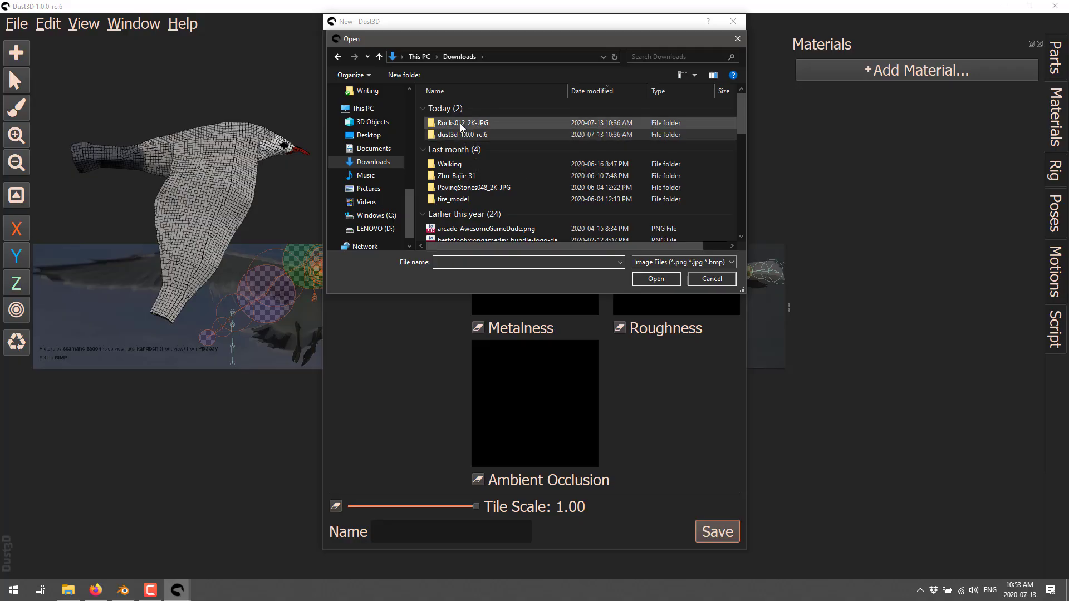
double_click(461, 123)
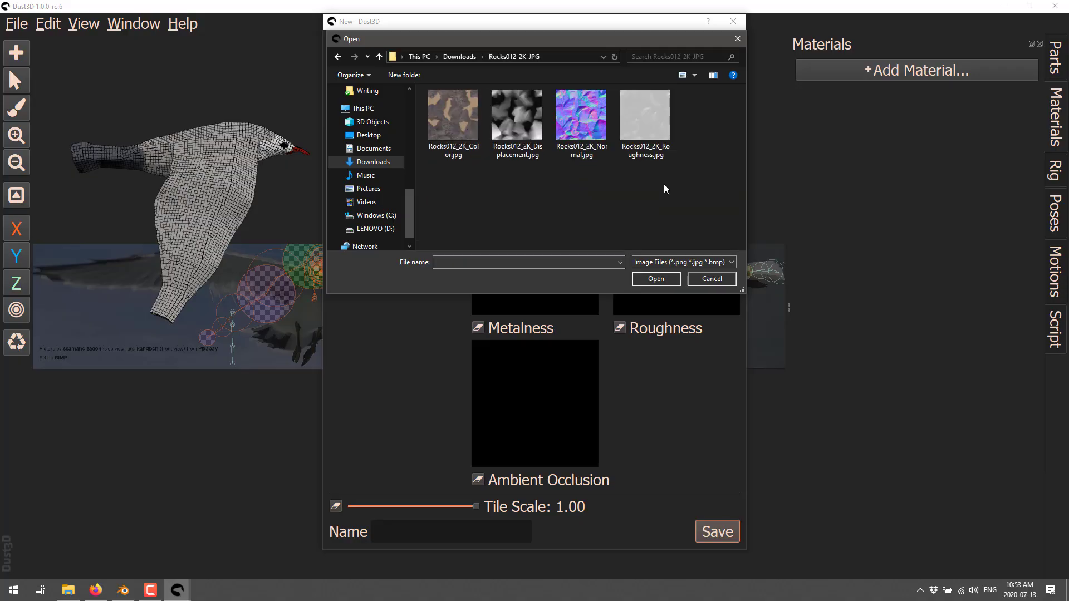
click(711, 279)
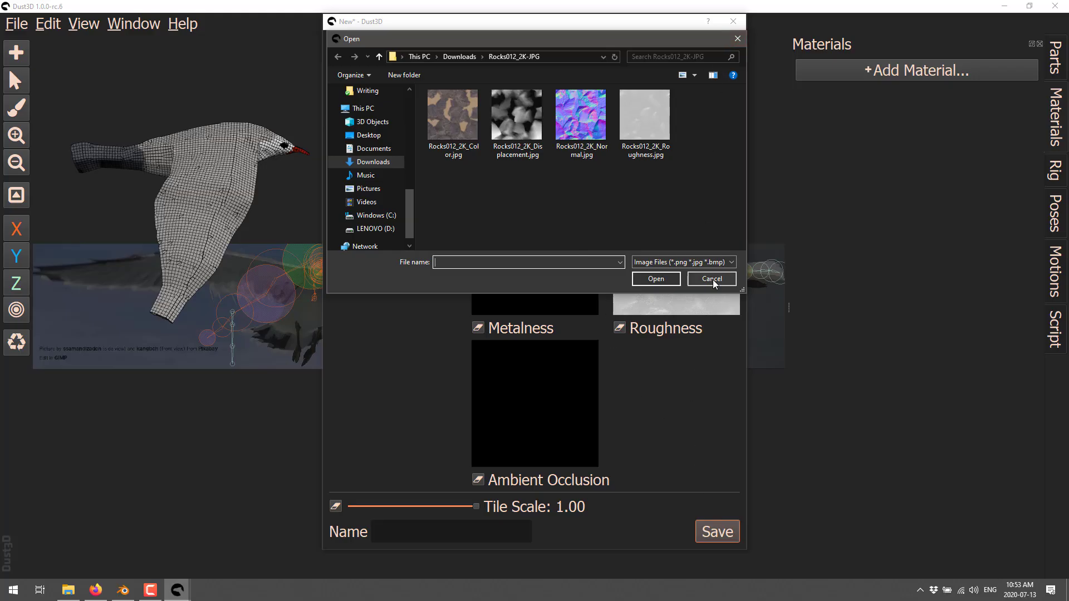
click(710, 279)
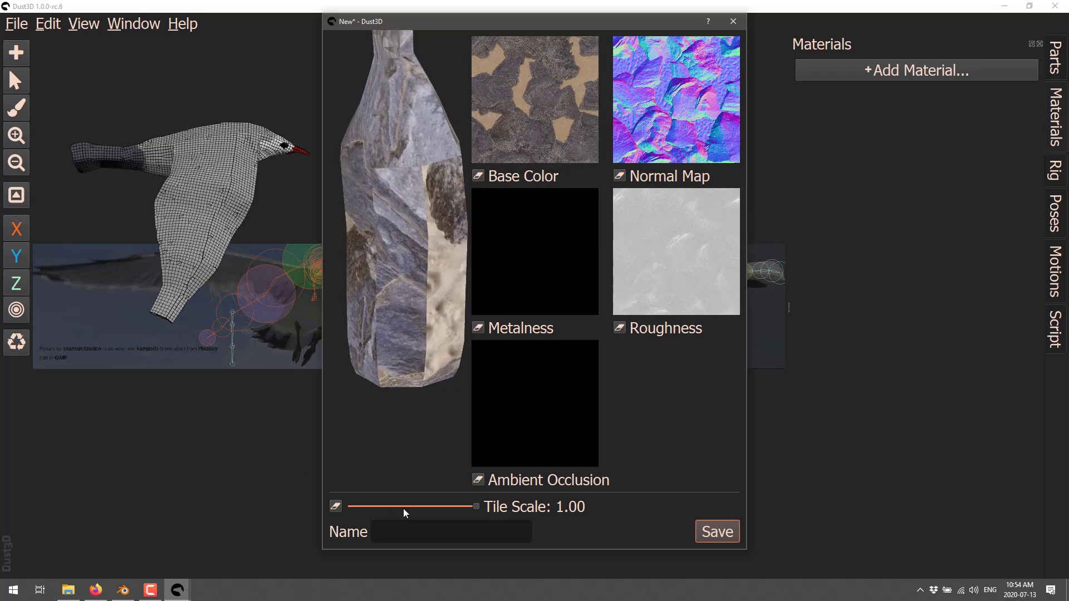
Name the new material Rocky and save it.
text(Rocky)
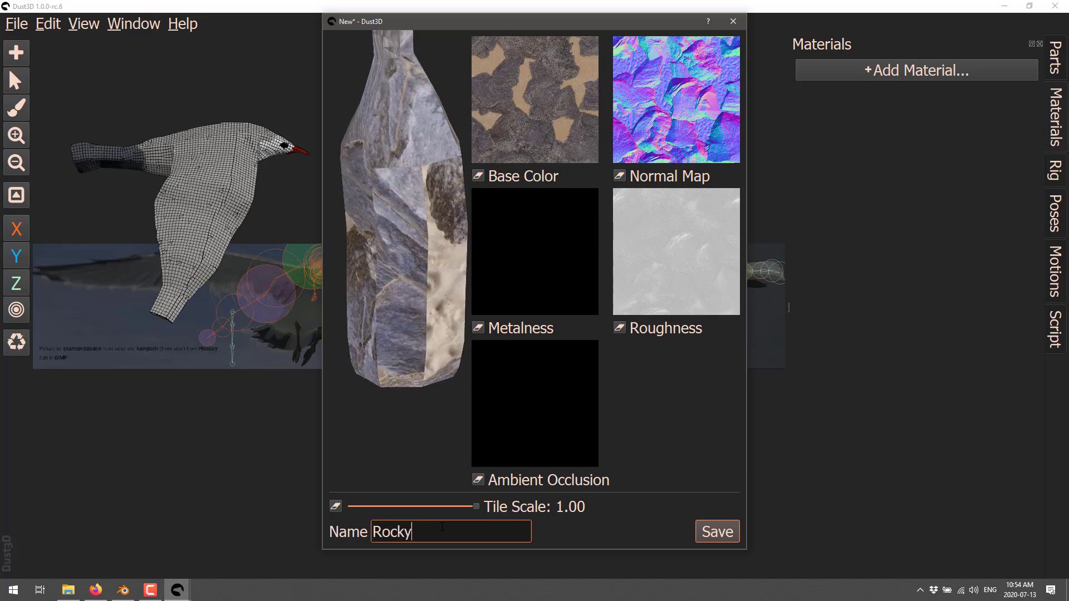
click(716, 531)
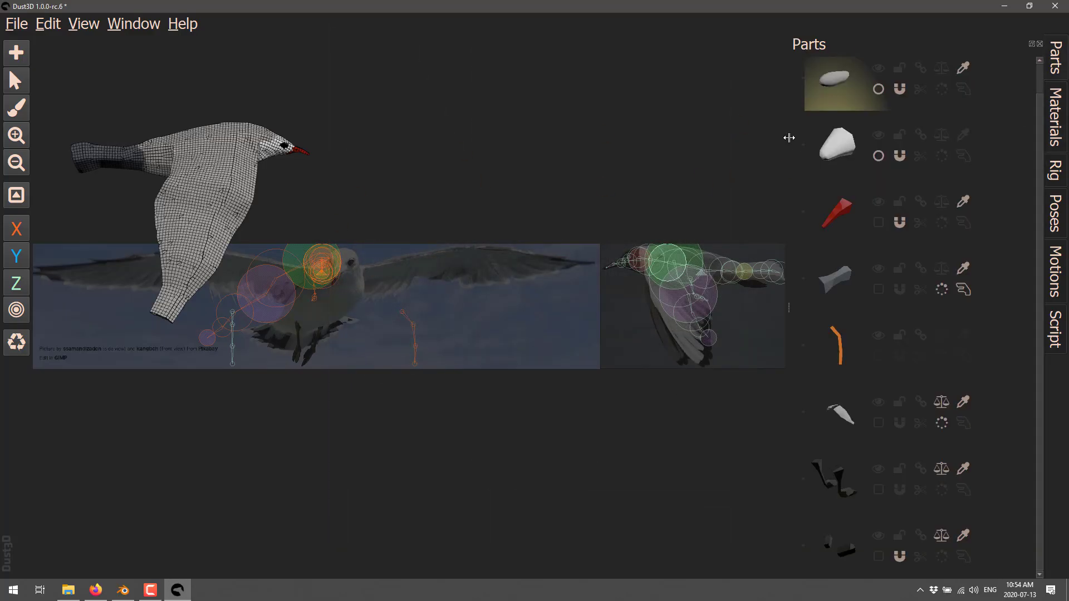
mouse_move(884, 346)
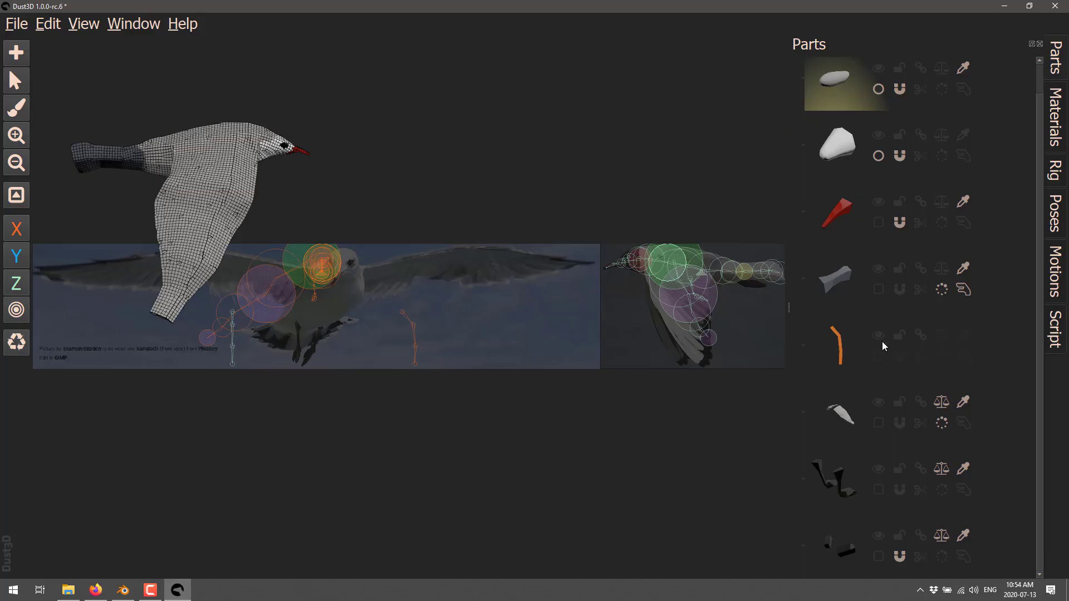
Assign the Rocky material to the seagull's wing part.
click(838, 411)
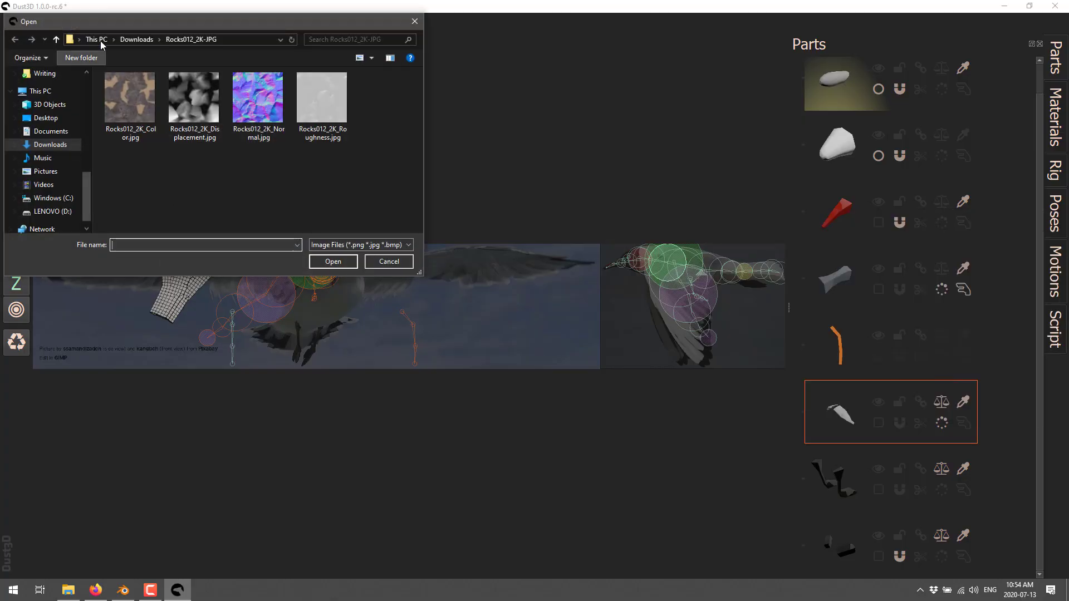
click(388, 261)
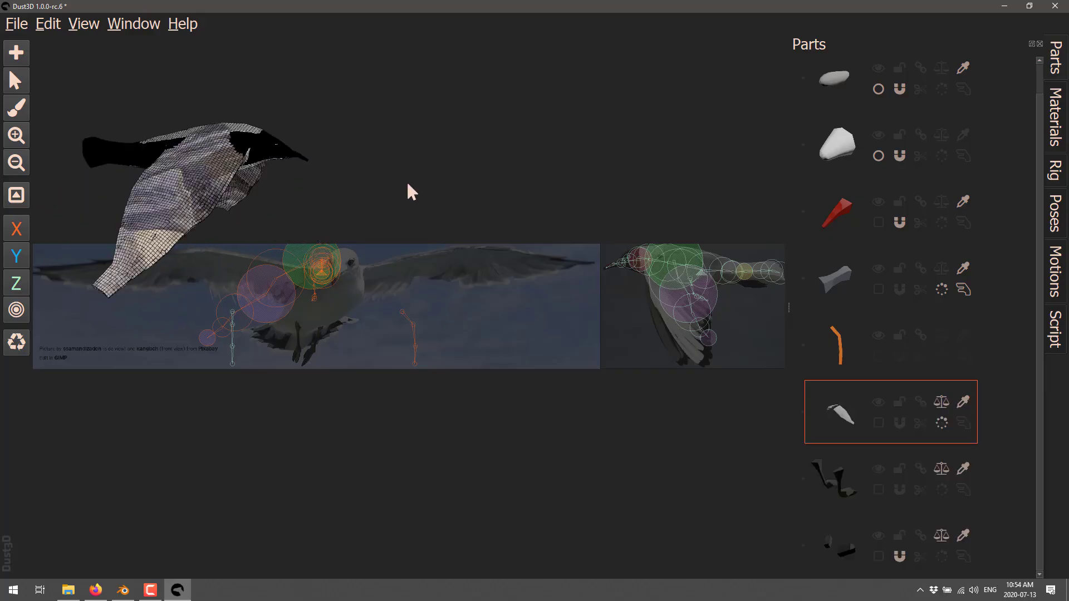
click(16, 23)
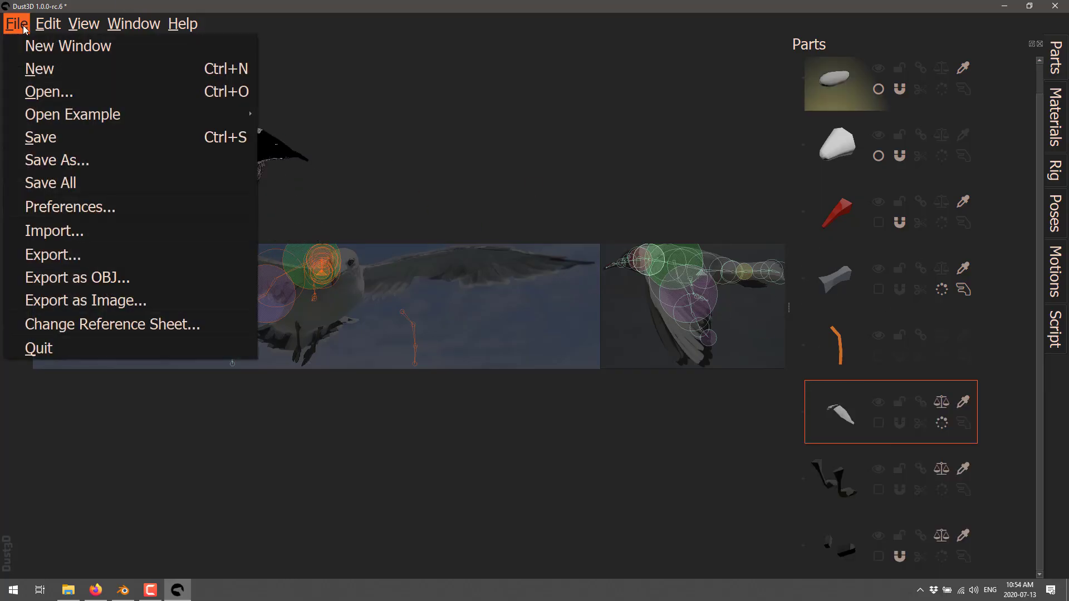
click(47, 24)
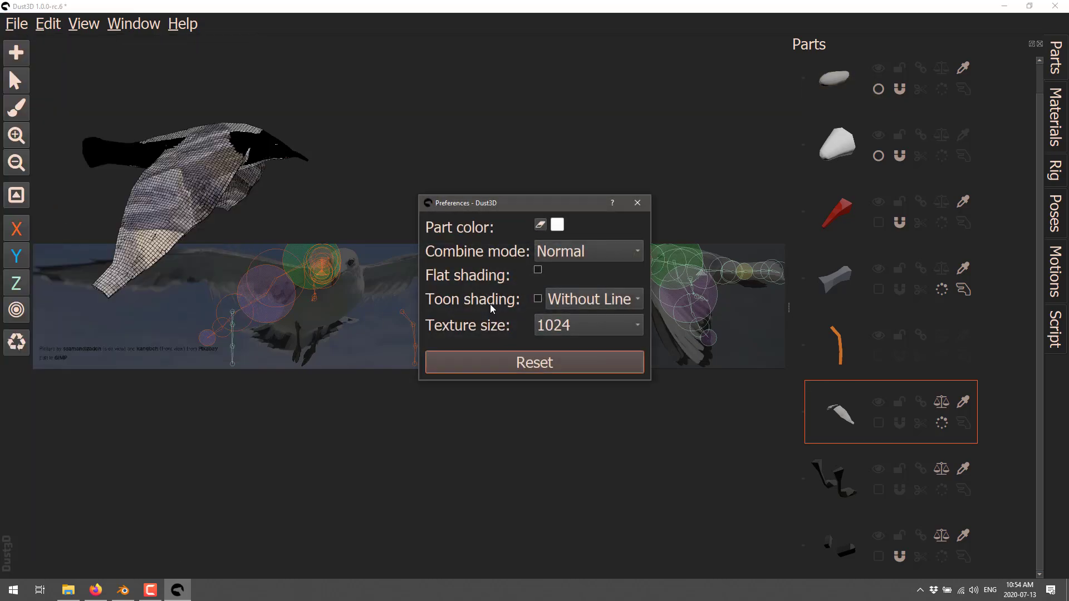
mouse_move(624, 281)
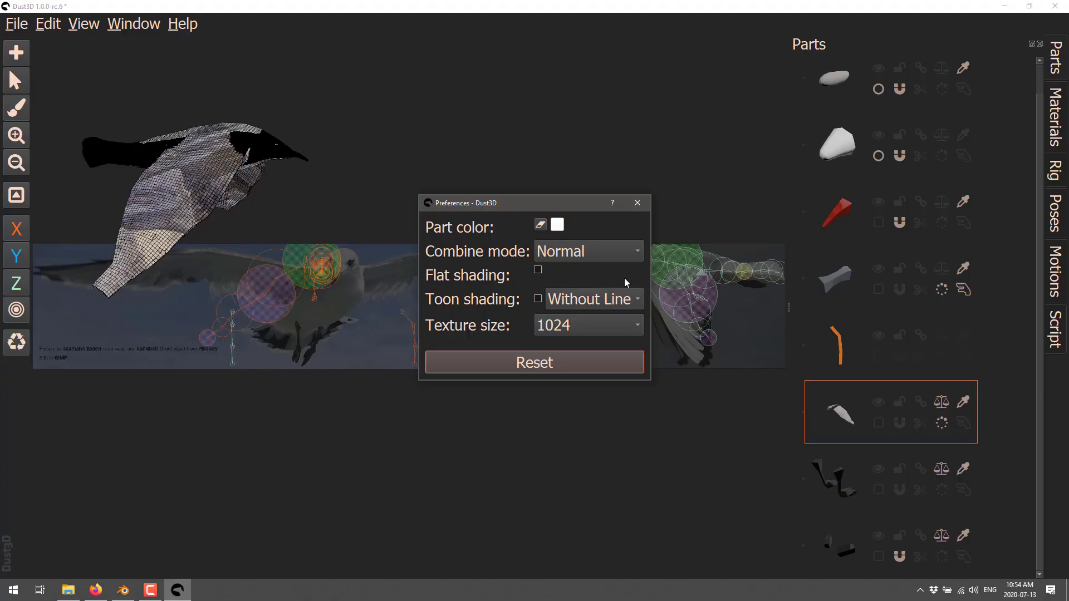
click(637, 203)
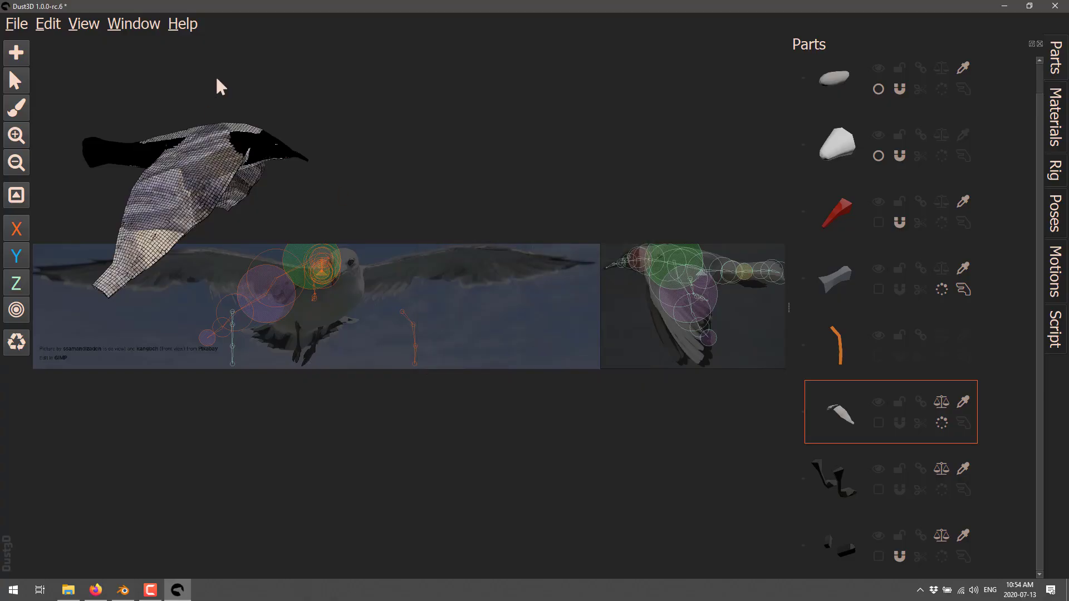
click(15, 23)
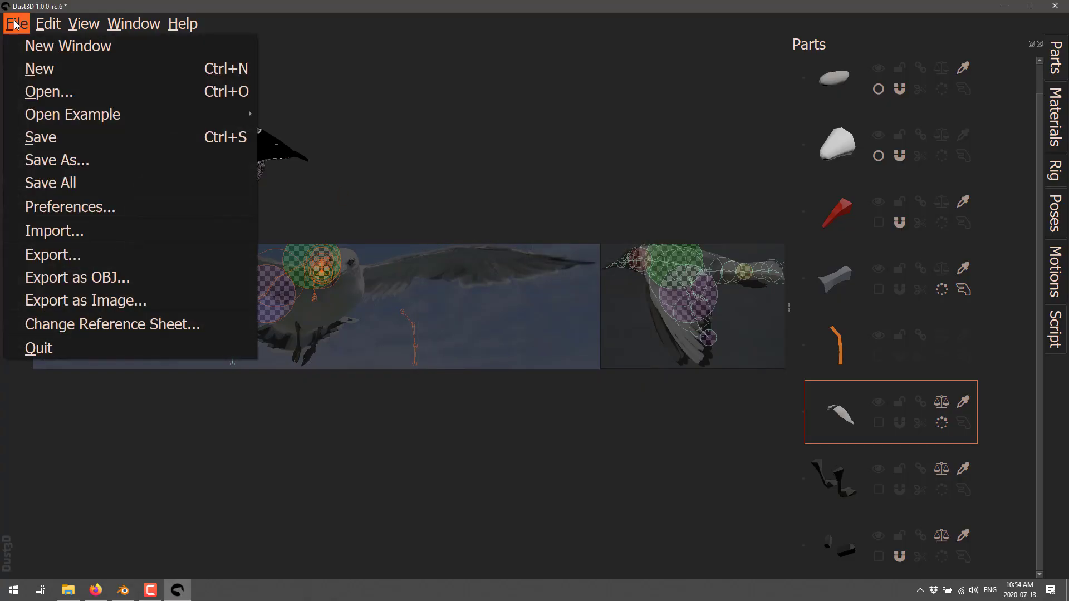
mouse_move(54, 231)
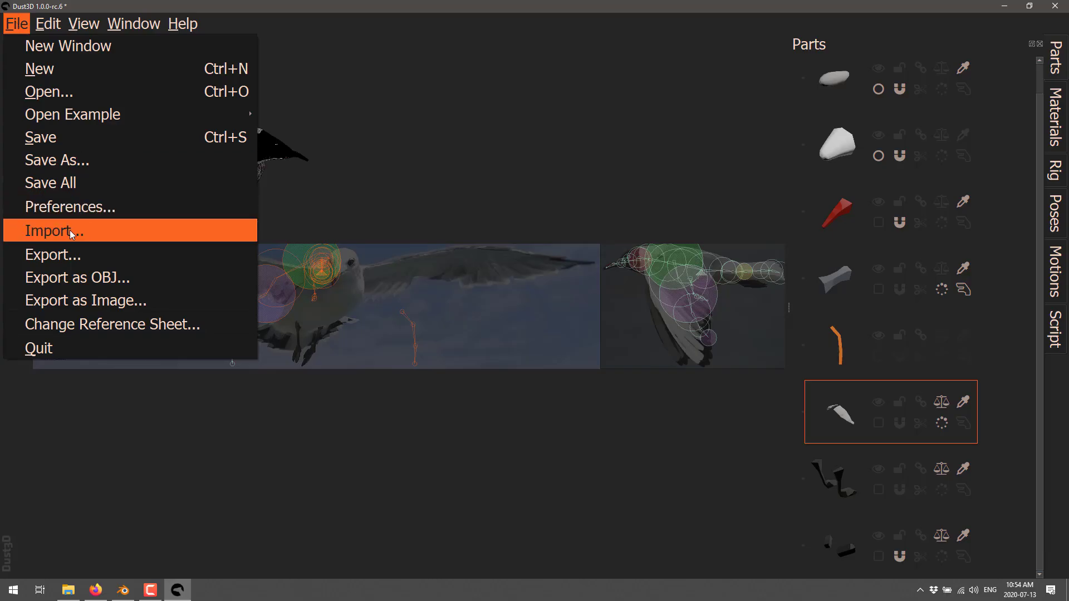
mouse_move(77, 277)
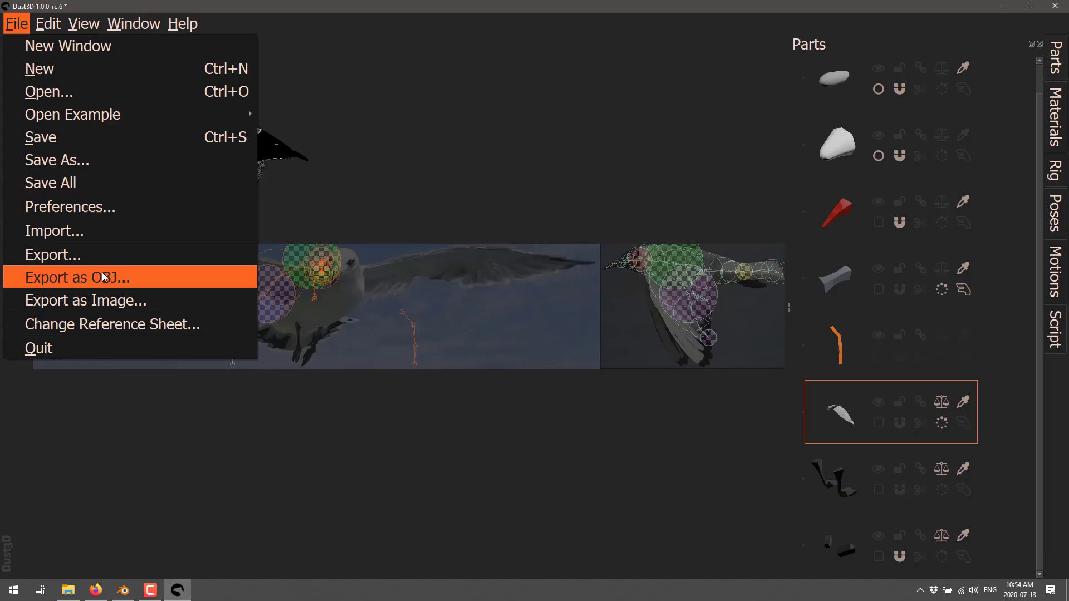
mouse_move(93, 312)
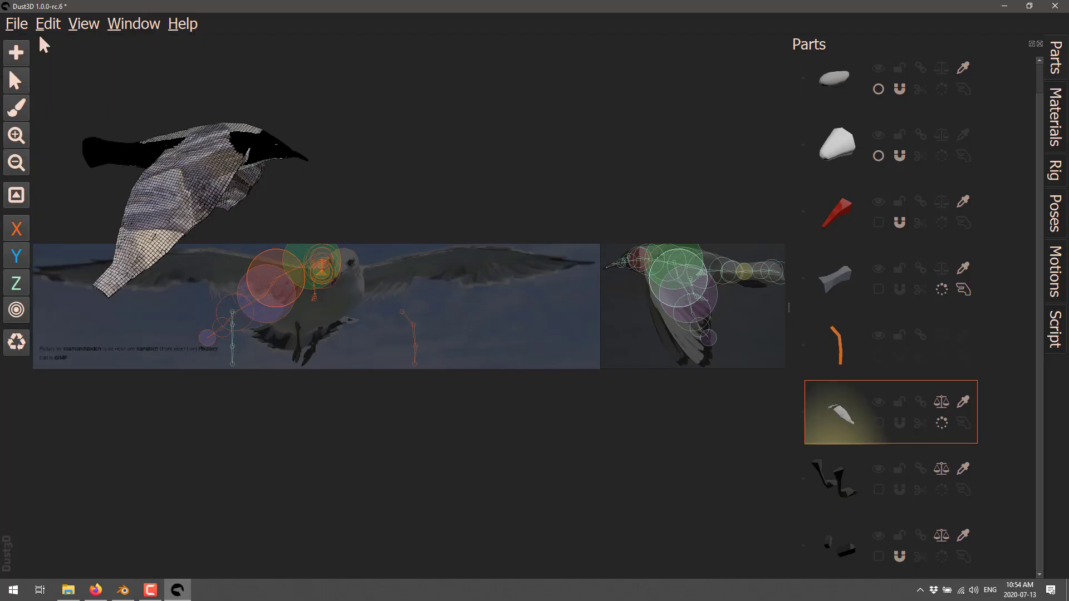
Start exporting the seagull and choose the GLB binary format.
click(15, 24)
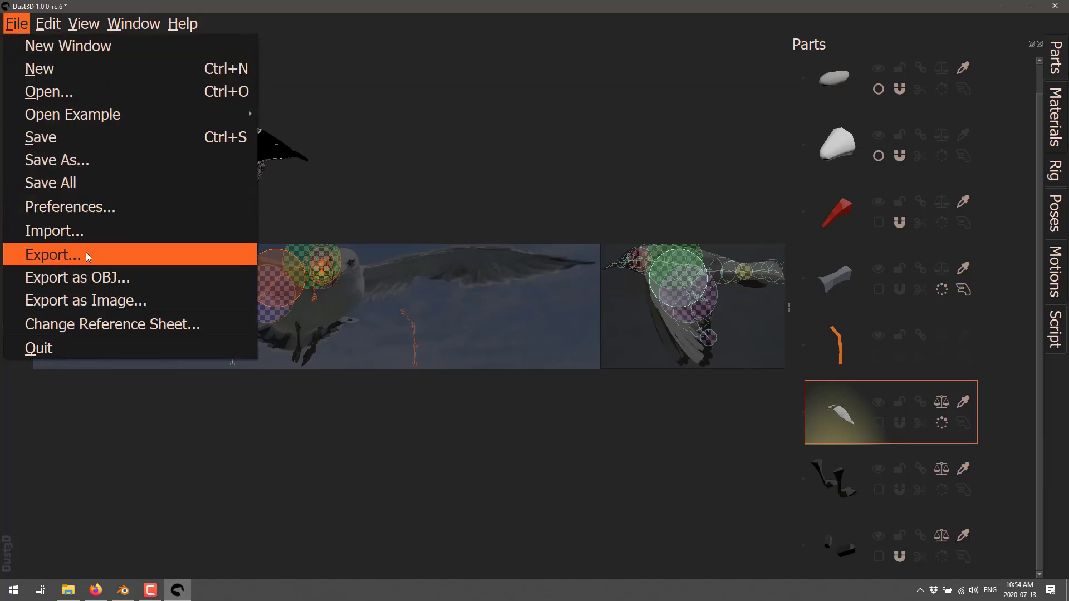
click(54, 254)
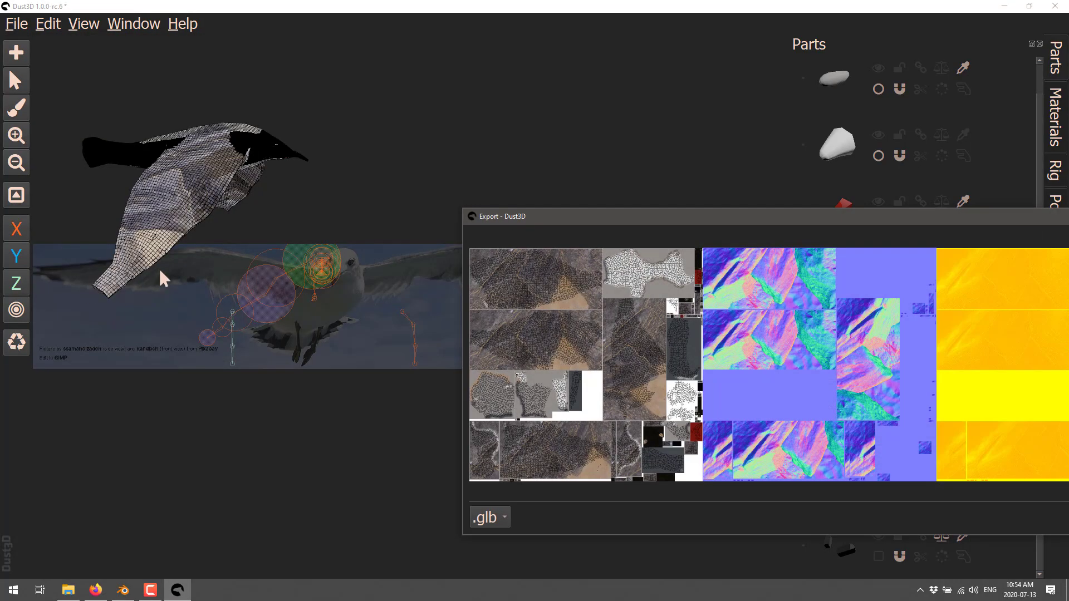
click(484, 516)
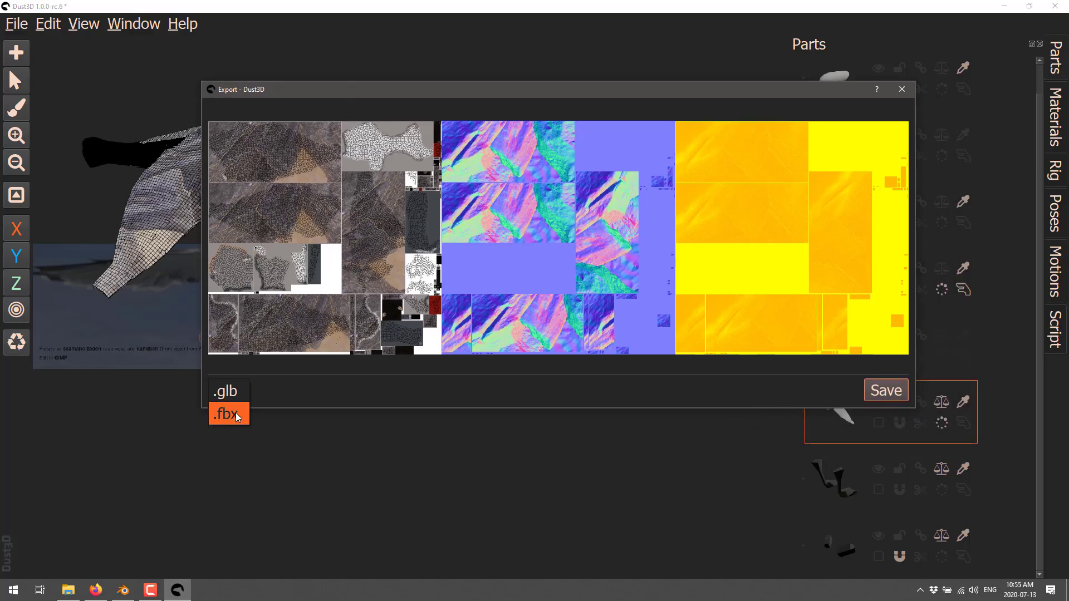
click(224, 391)
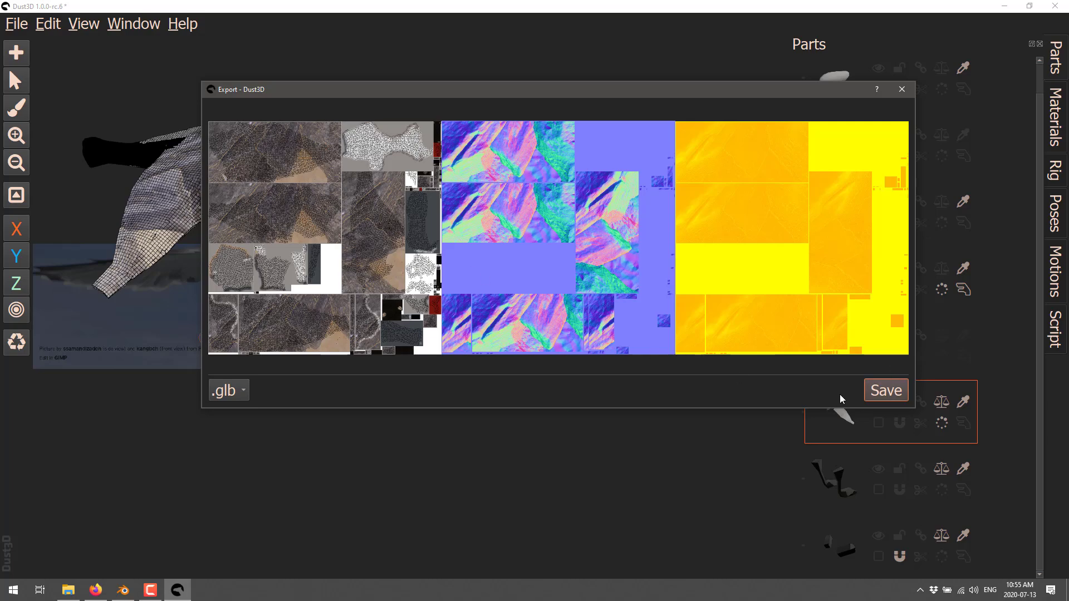
Save the export as bird.glb into C:\temp.
click(885, 390)
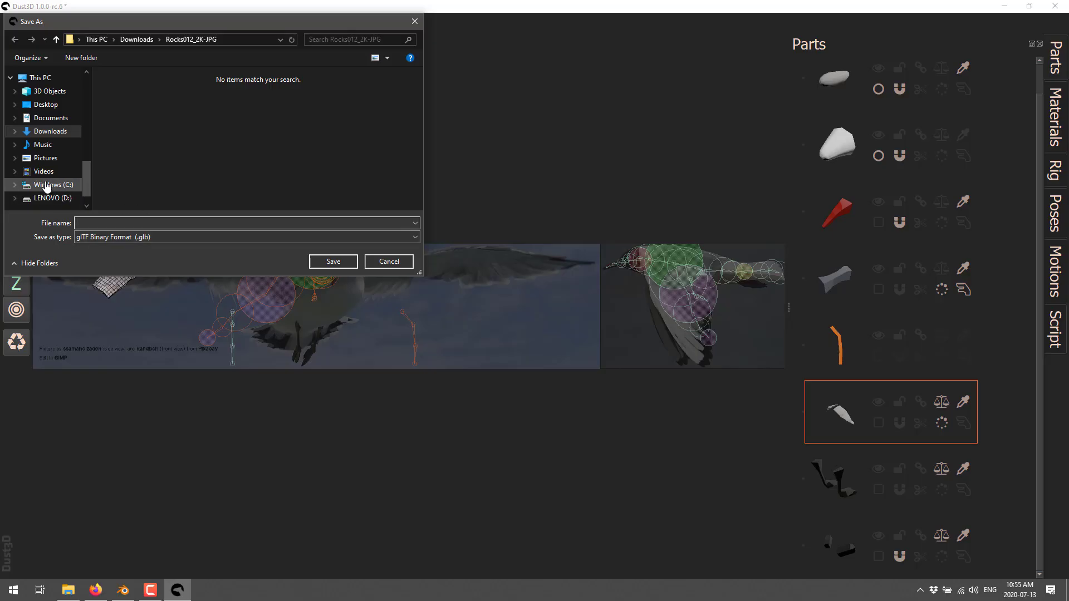
click(52, 184)
text(bird.gl)
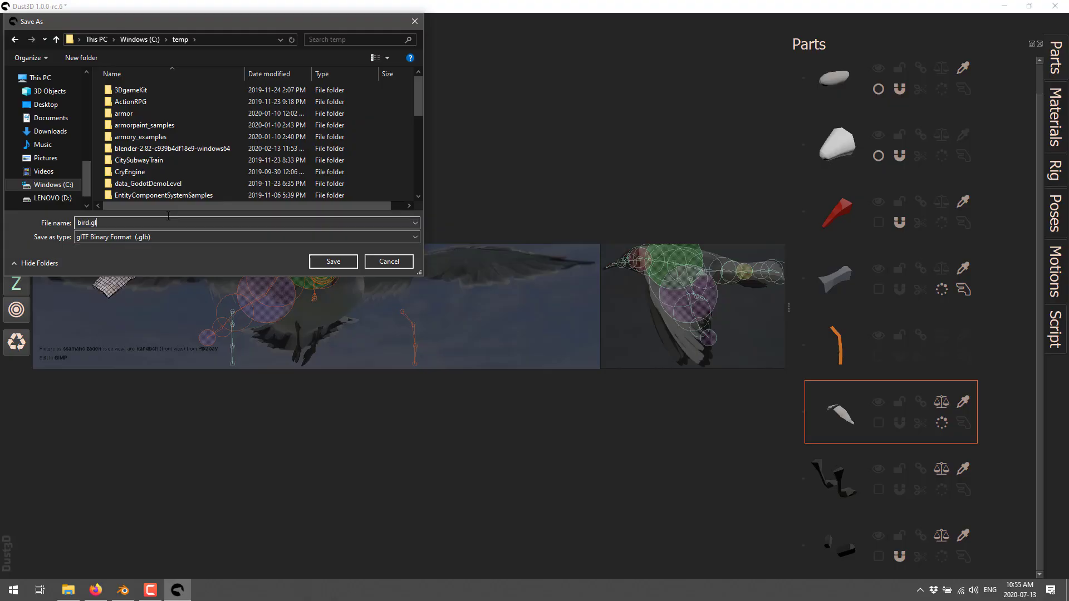
click(331, 260)
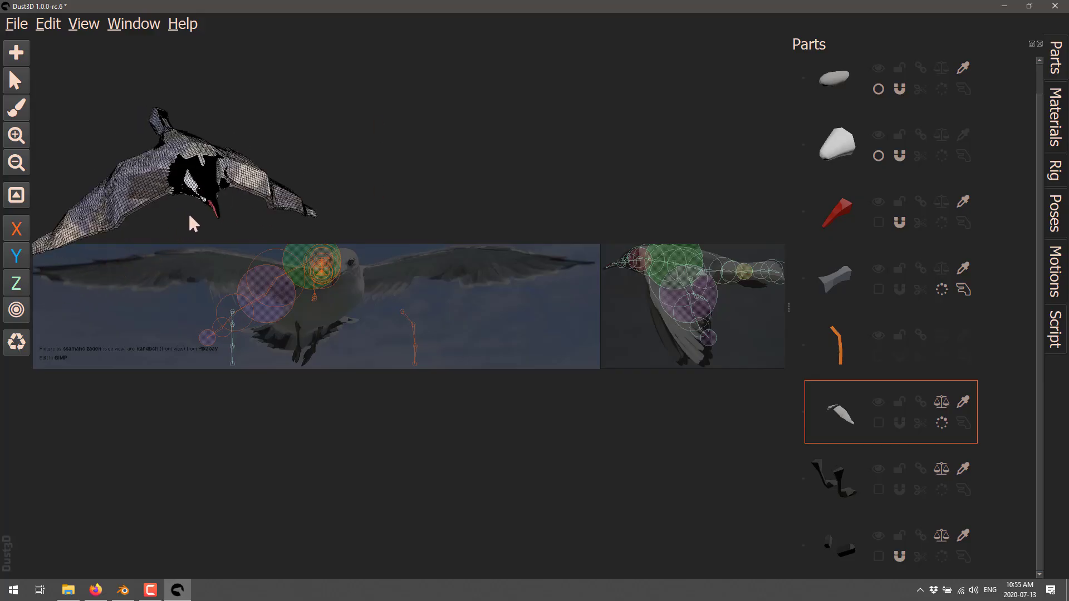
Import the bird.glb file into Blender as glTF 2.0.
click(122, 590)
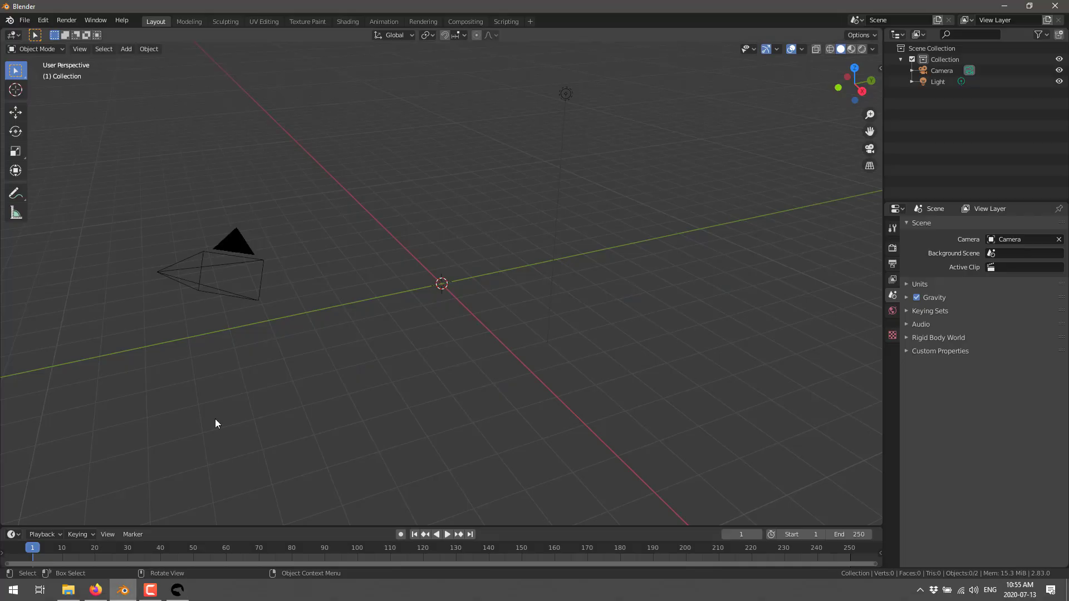
click(23, 20)
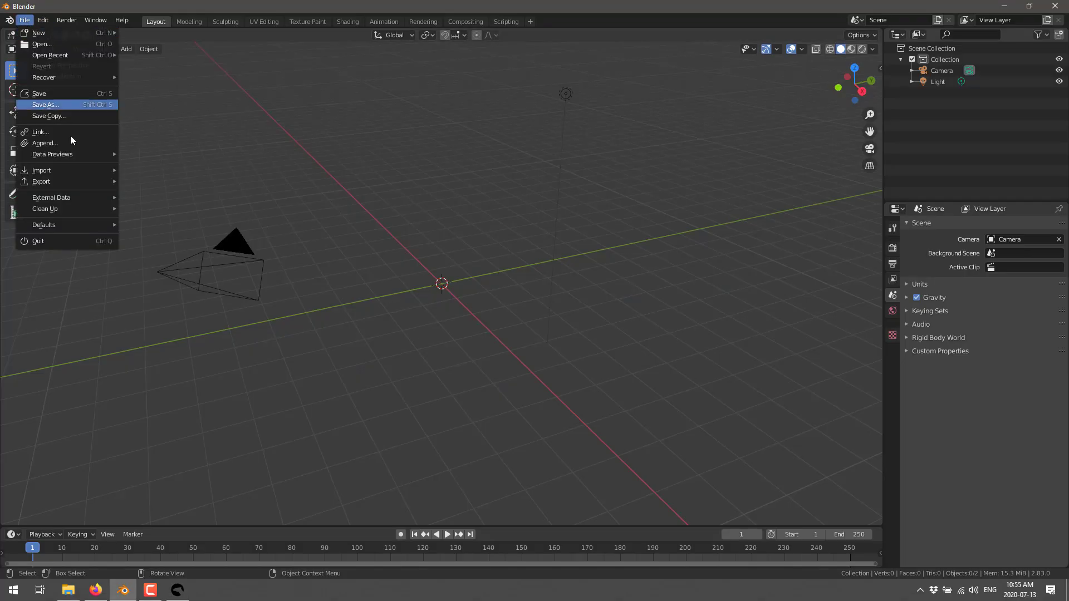
mouse_move(41, 169)
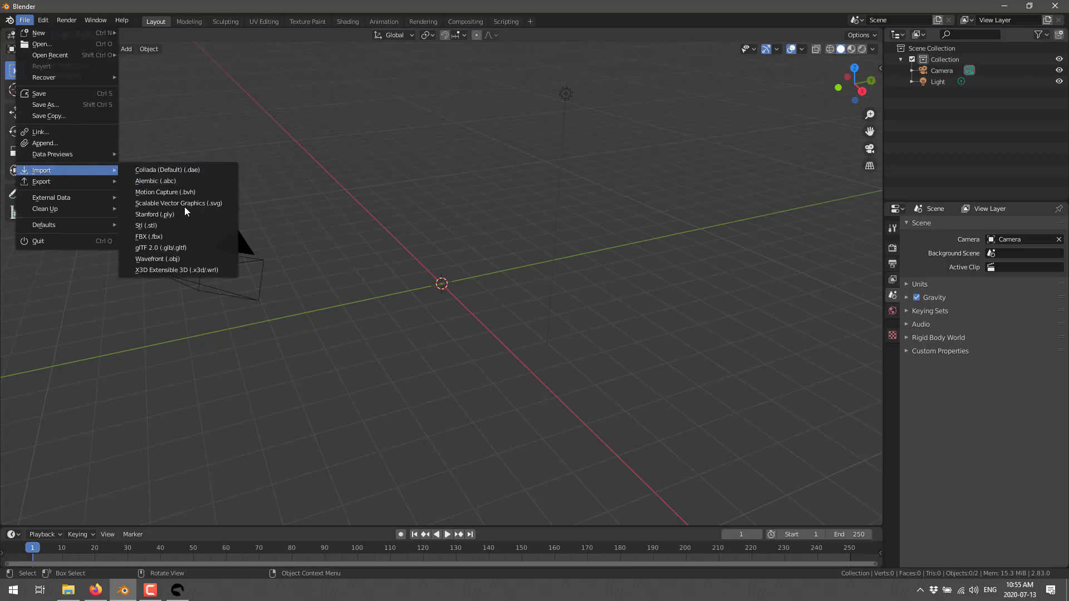
click(160, 247)
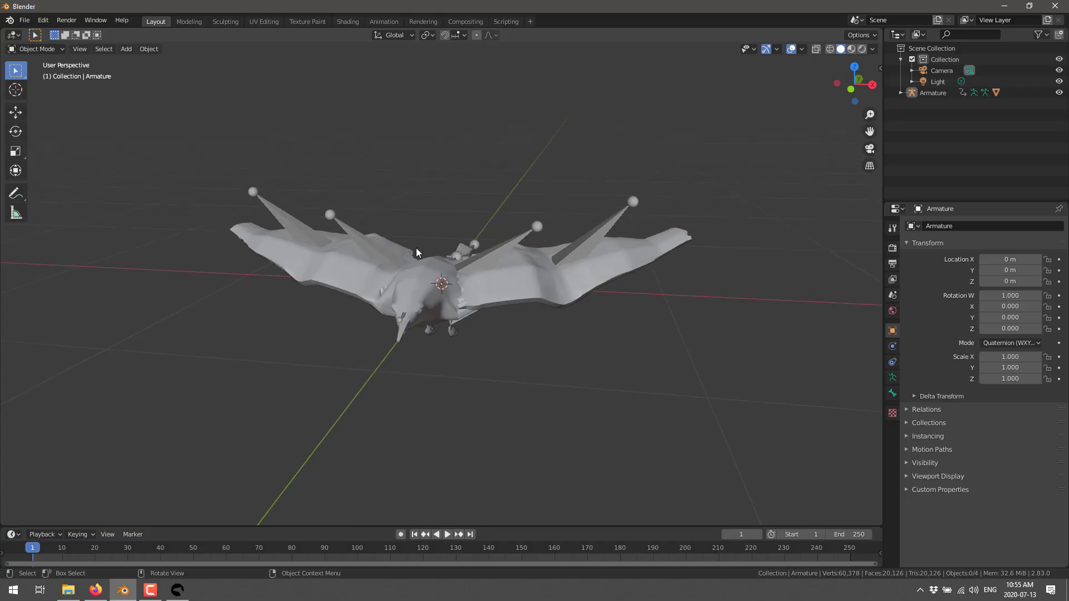
Select the imported armature and view the seagull in Material Preview shading.
click(933, 93)
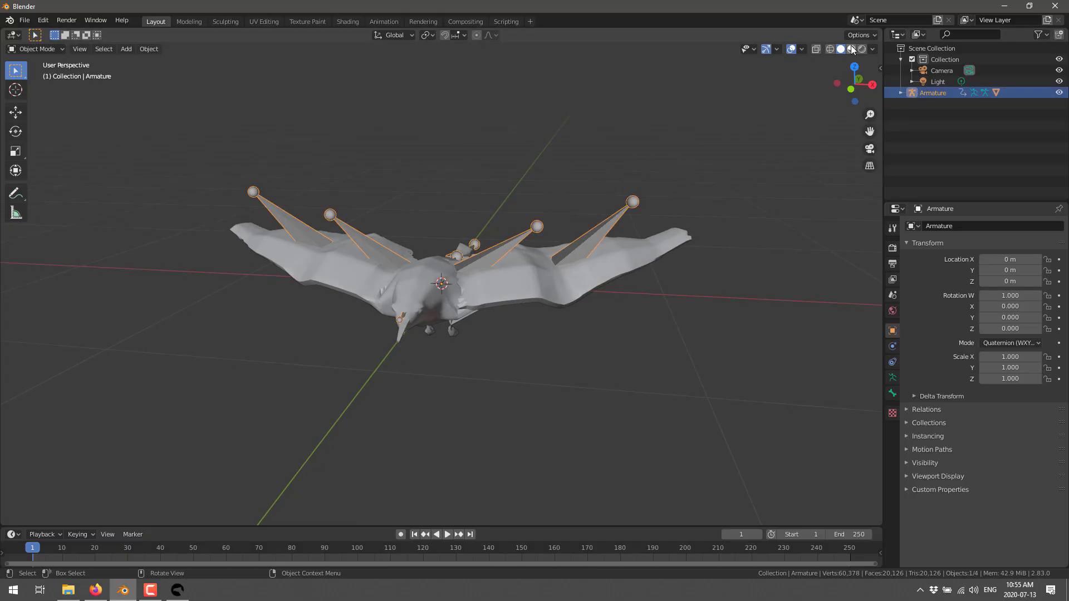
click(851, 48)
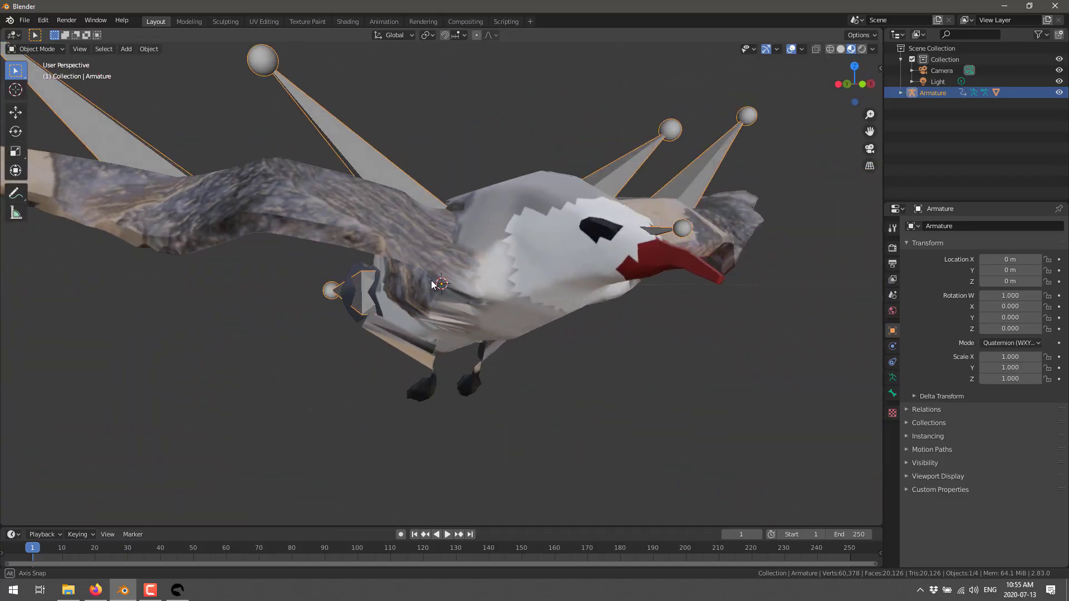
drag(440, 284, 551, 343)
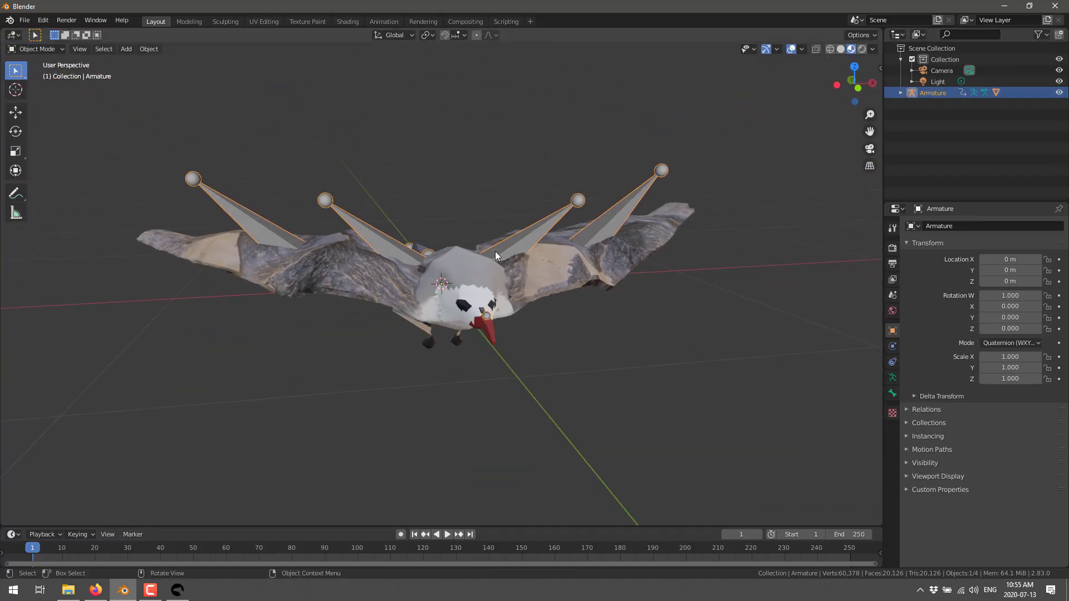
Put the armature in Pose Mode and select the right wing bone.
click(37, 48)
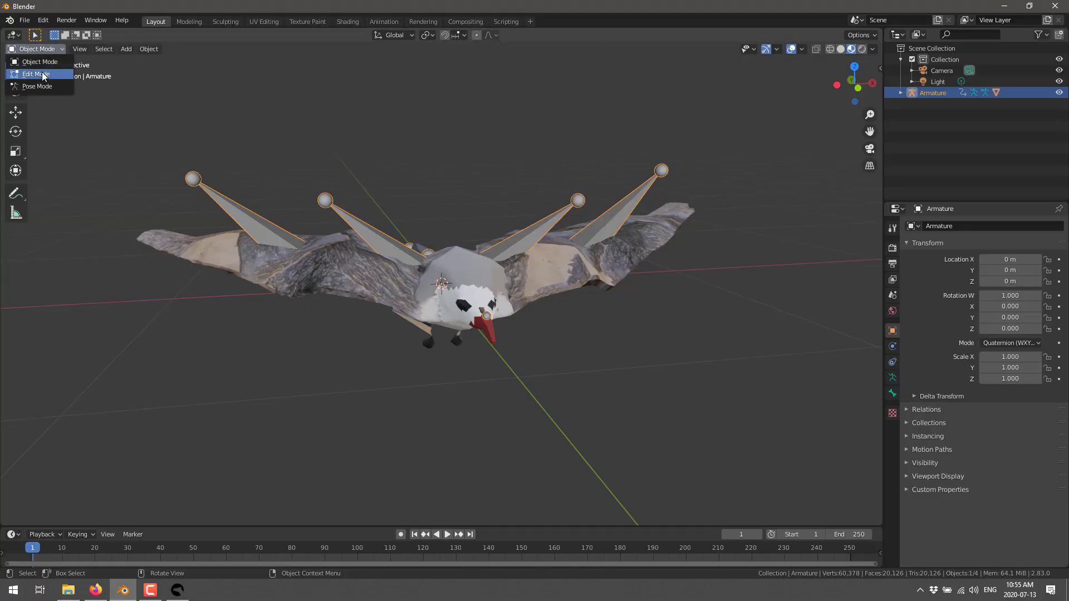
click(36, 86)
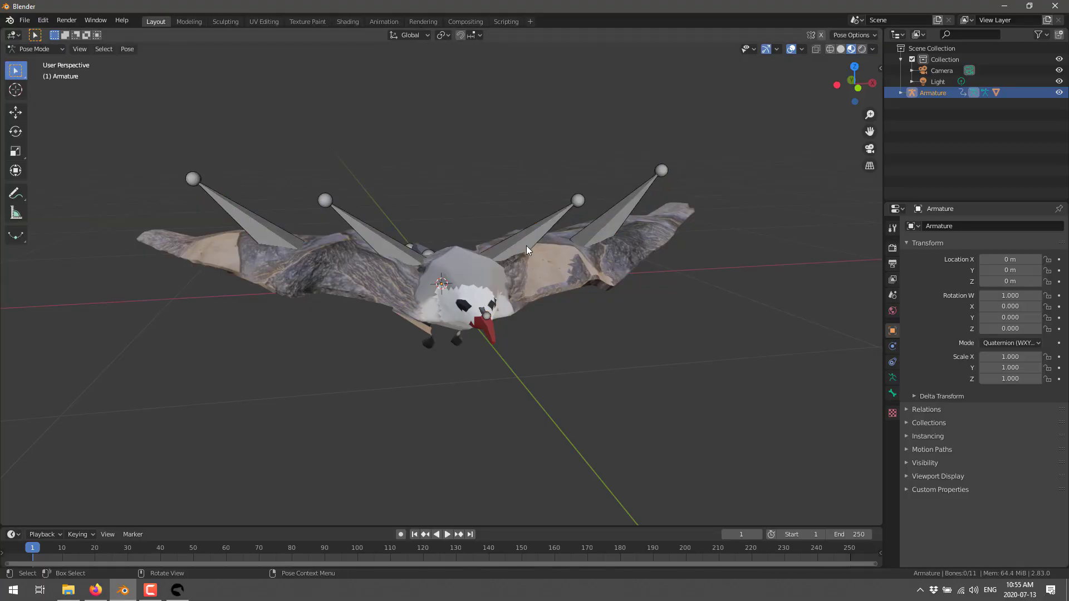
click(577, 200)
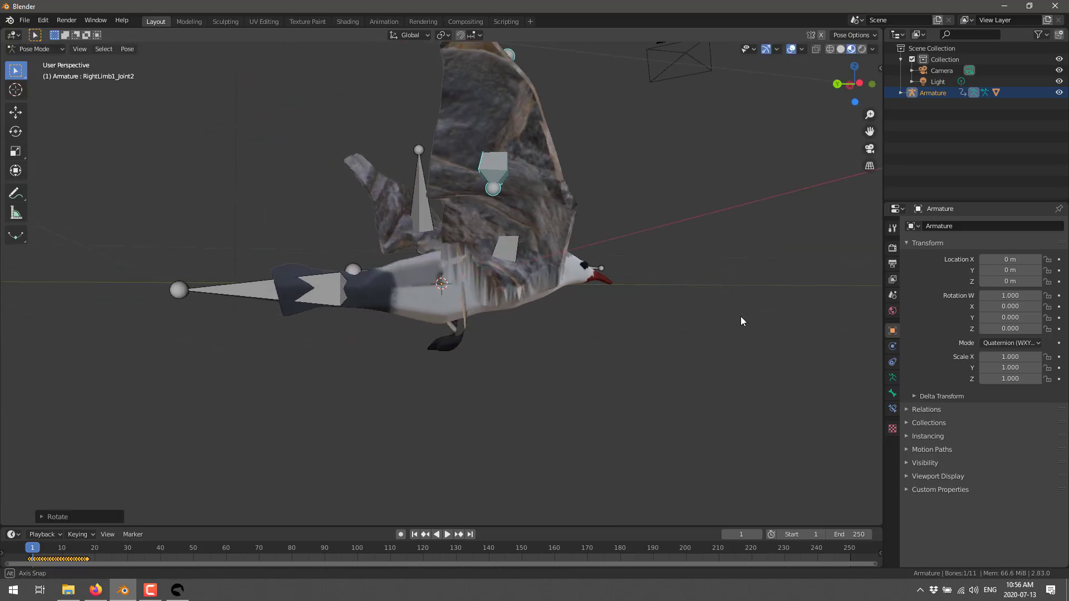
Rotate the right wing bone upward so the wing is raised.
drag(742, 321, 837, 220)
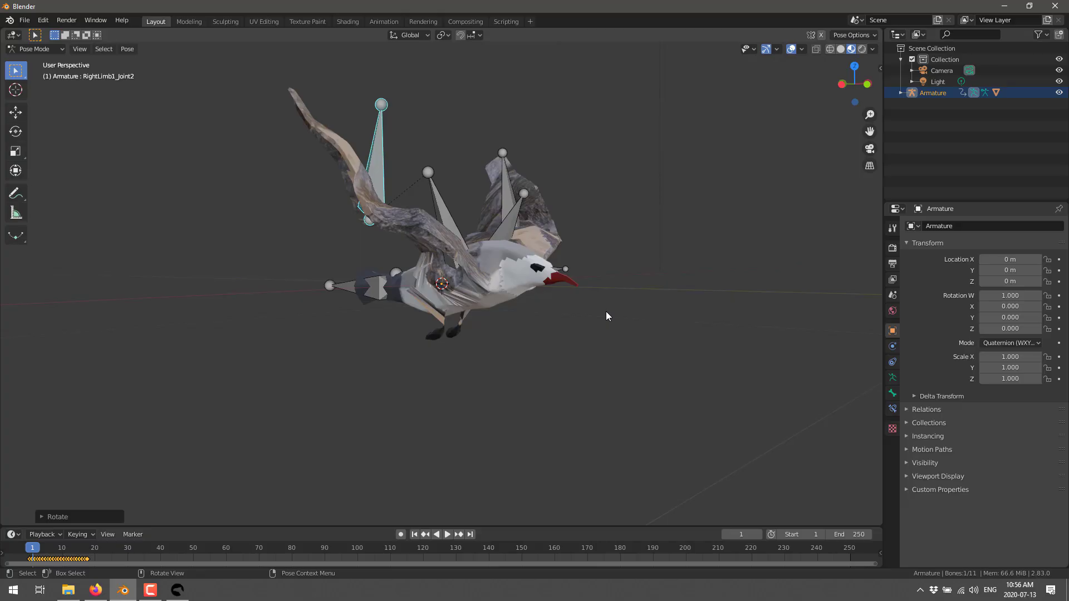
drag(607, 316, 507, 324)
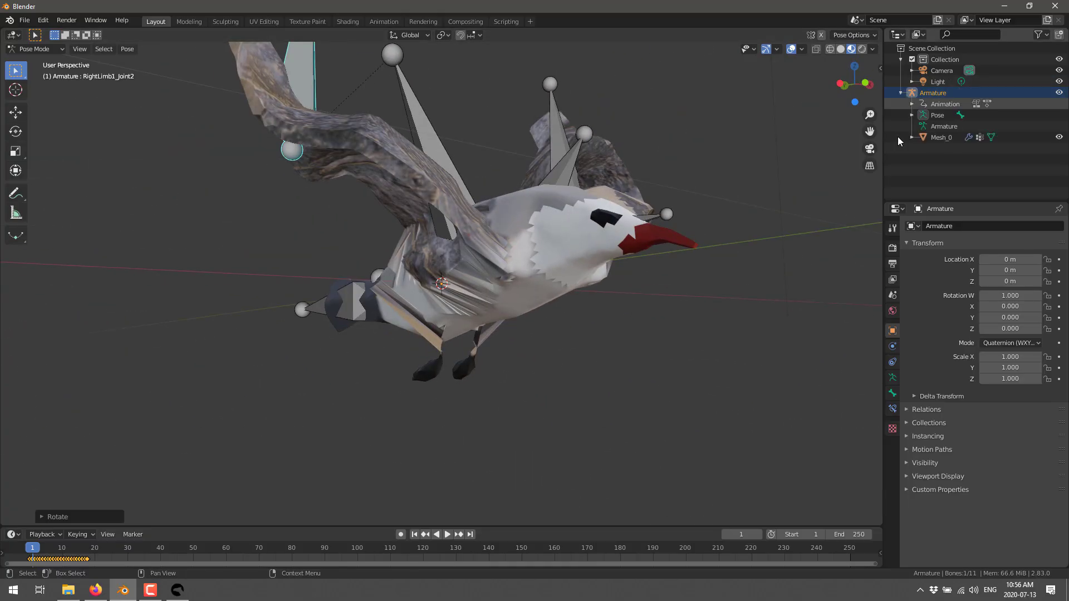
click(34, 48)
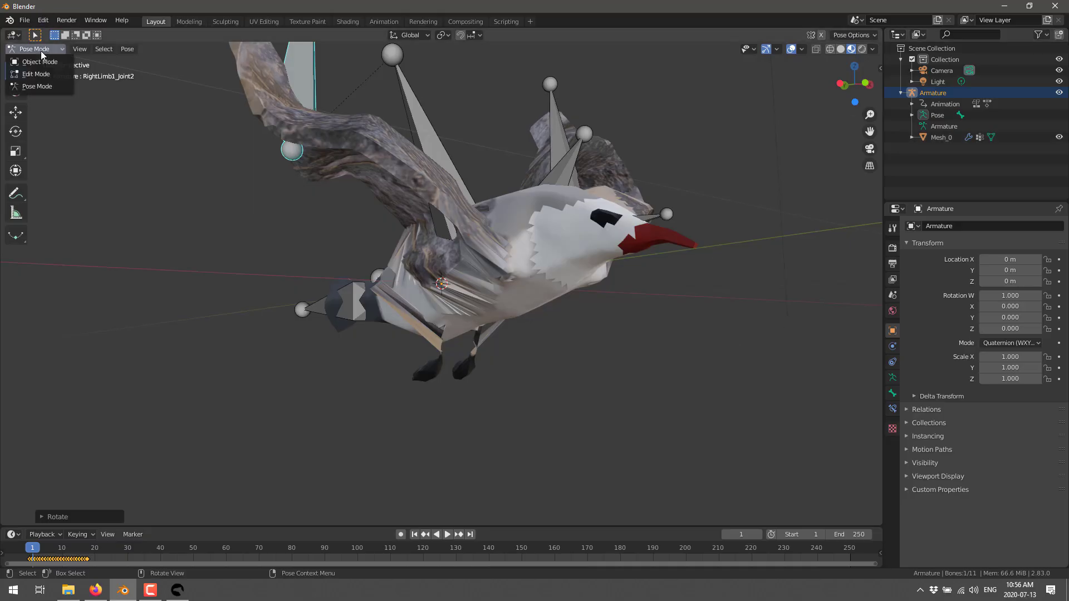
Select the Mesh_0 seagull mesh and switch it into Sculpt Mode.
click(40, 62)
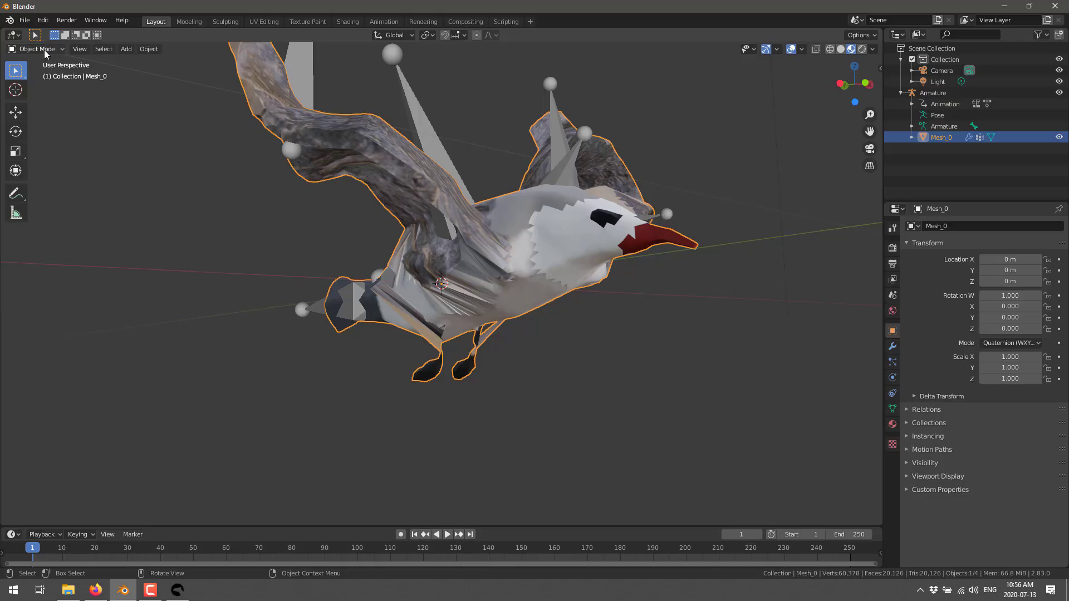
click(36, 48)
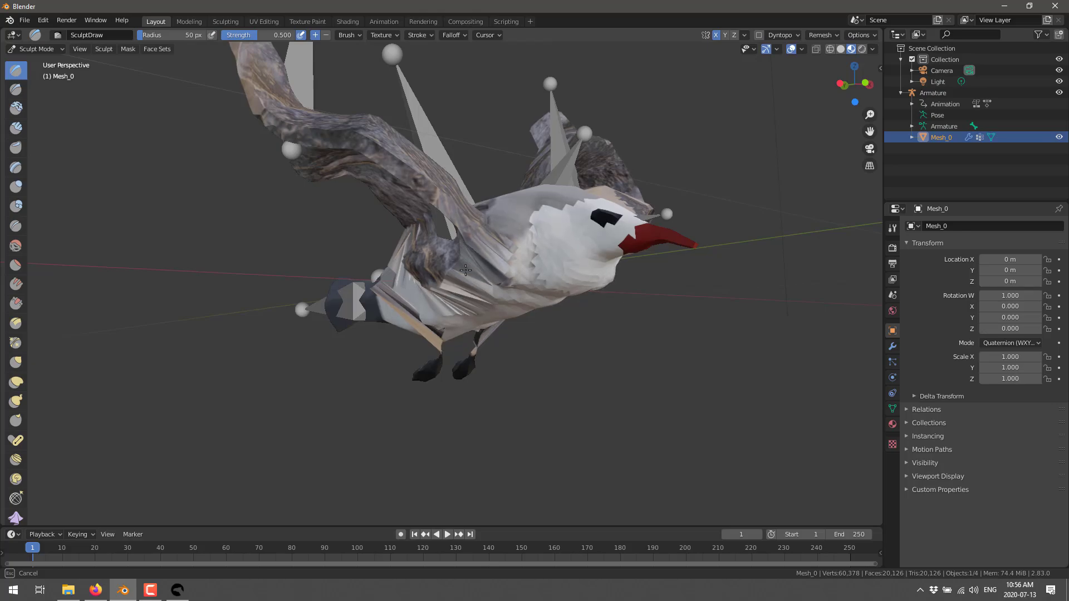
click(456, 258)
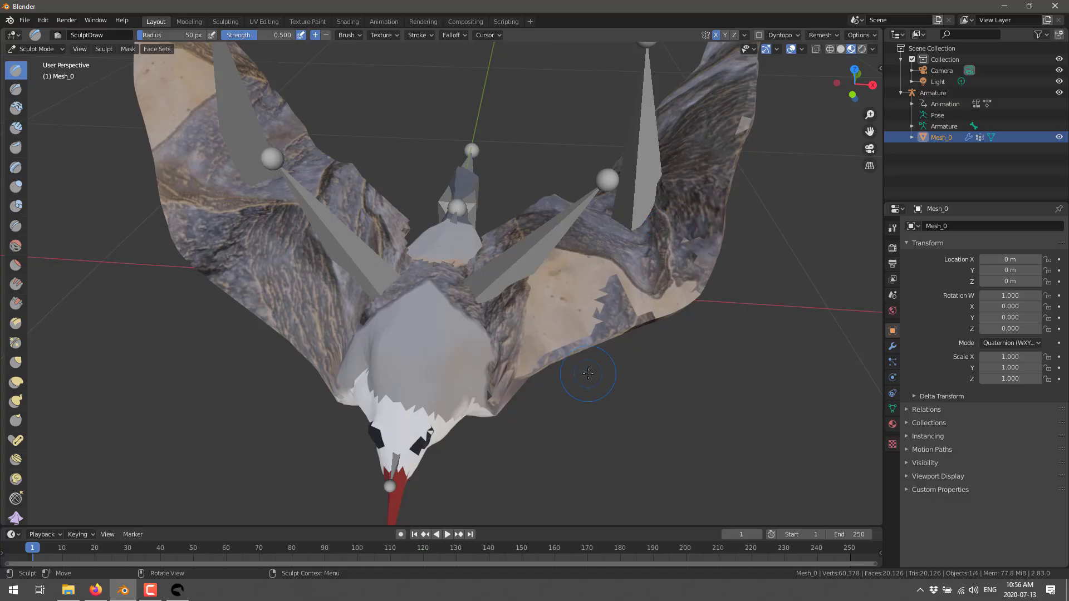
click(266, 225)
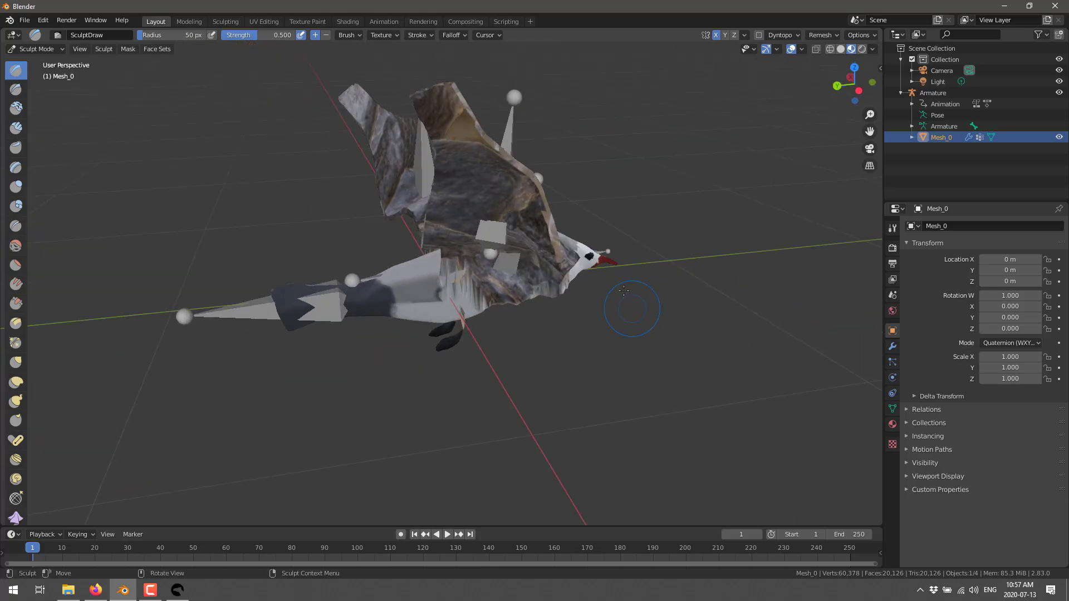
Play the imported wing-flapping animation on the timeline.
click(436, 535)
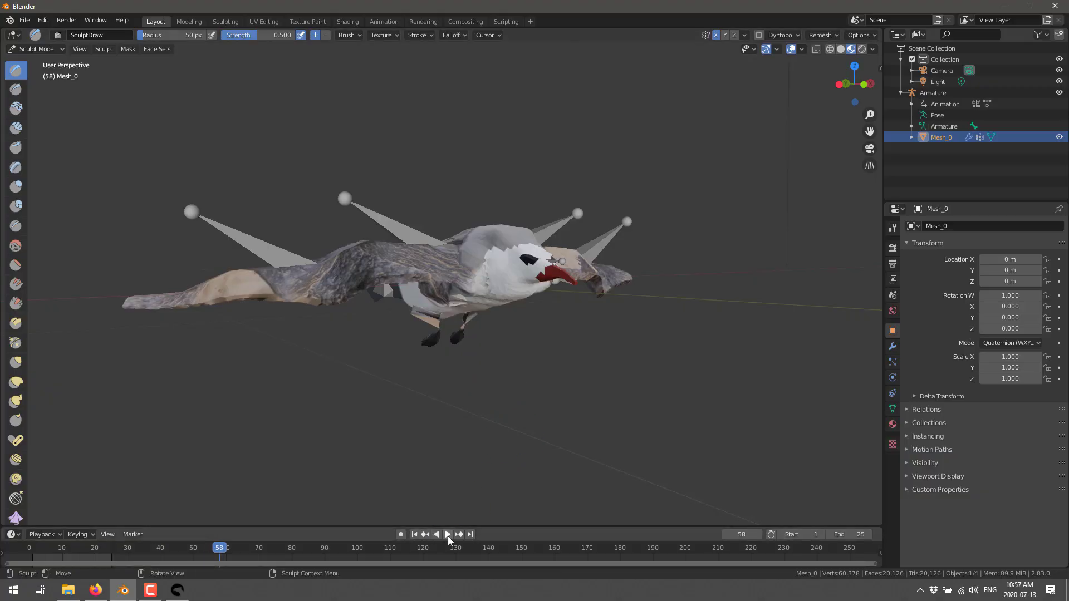
click(447, 535)
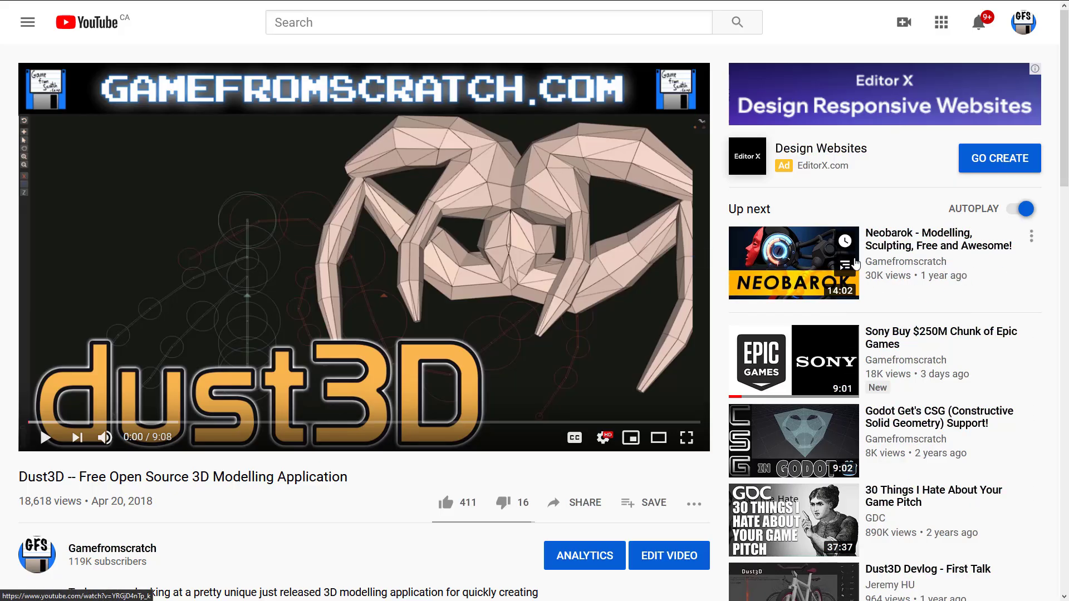
mouse_move(987, 308)
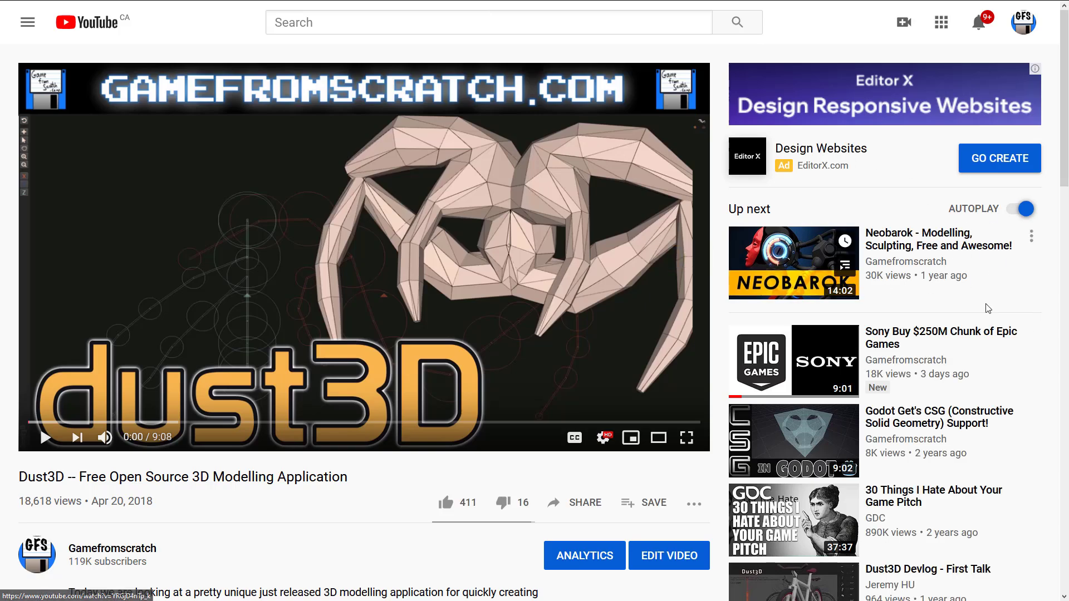